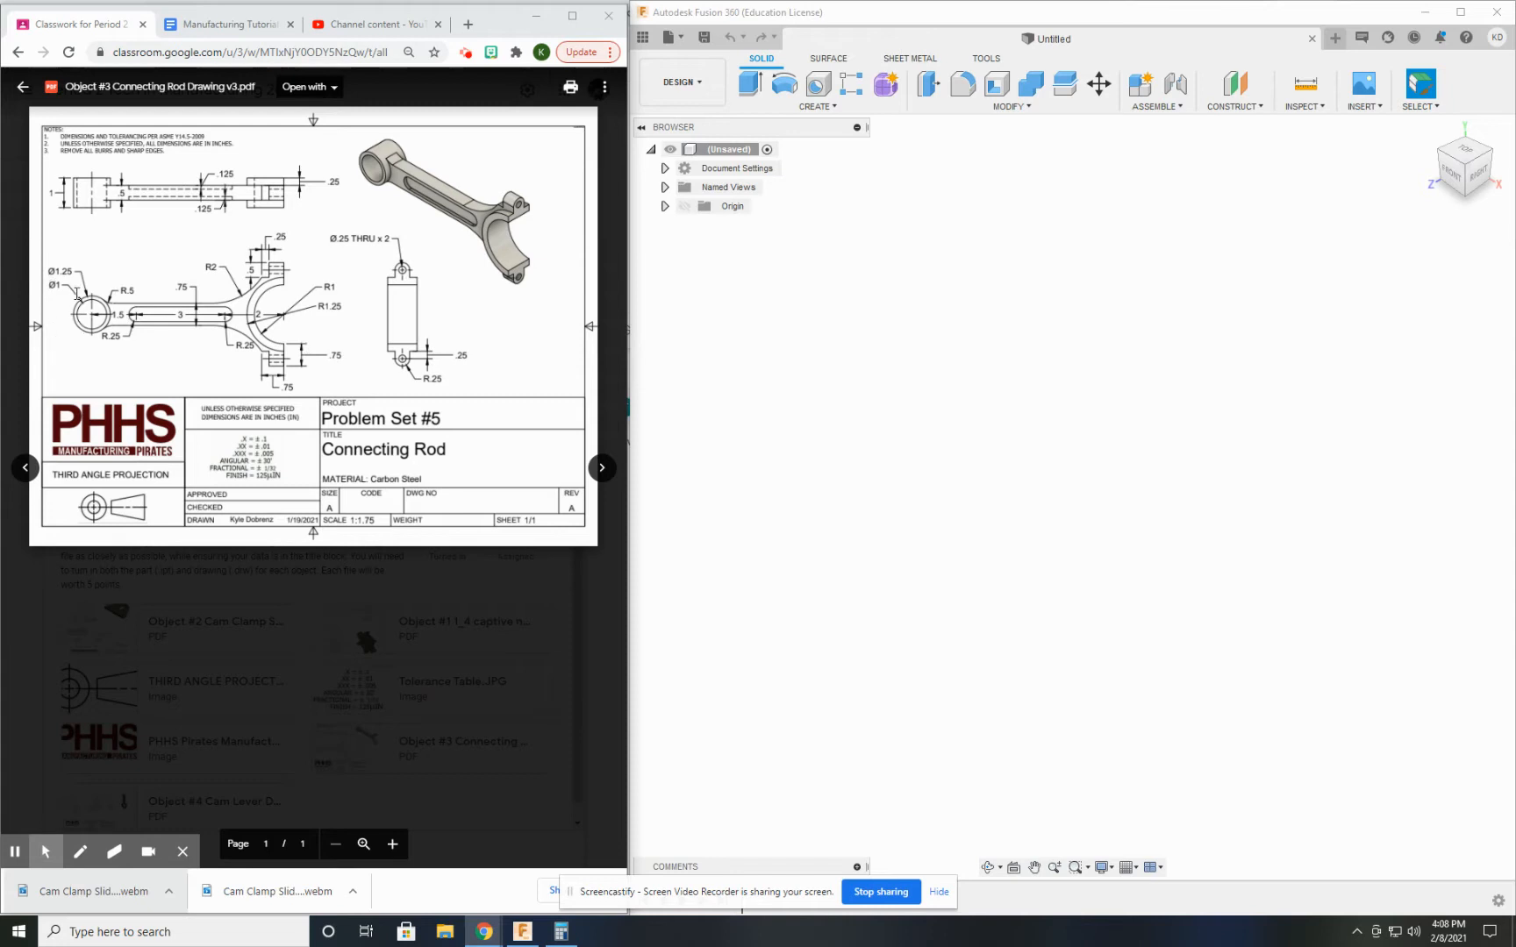
mouse_move(255, 366)
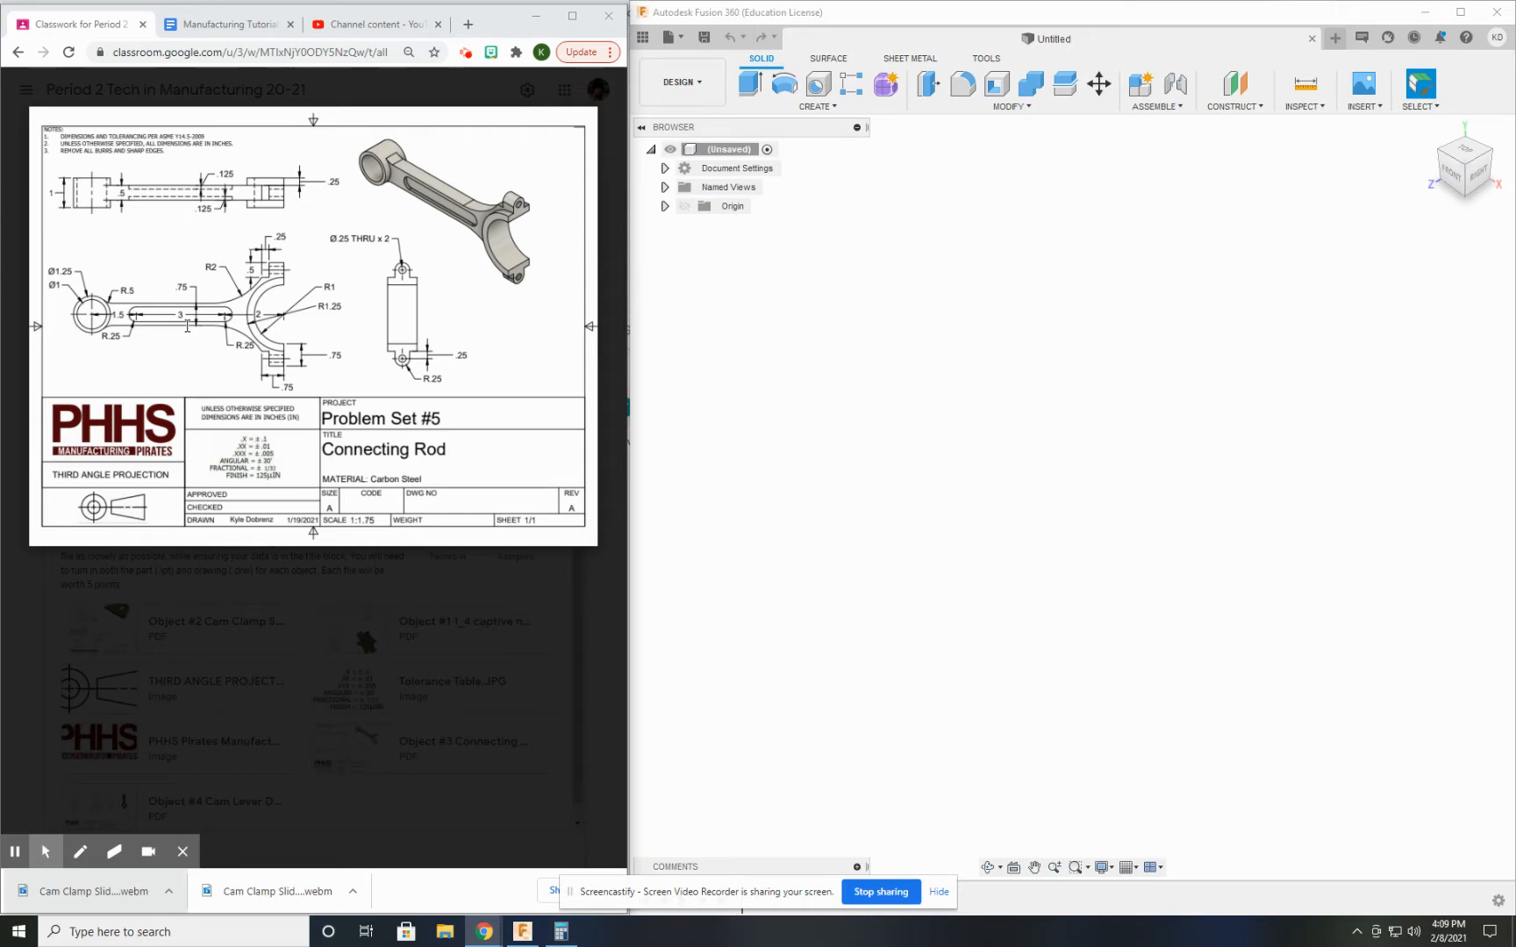
Sketch an origin circle with an open arc around it, joined by a coincident constraint
left_click(817, 106)
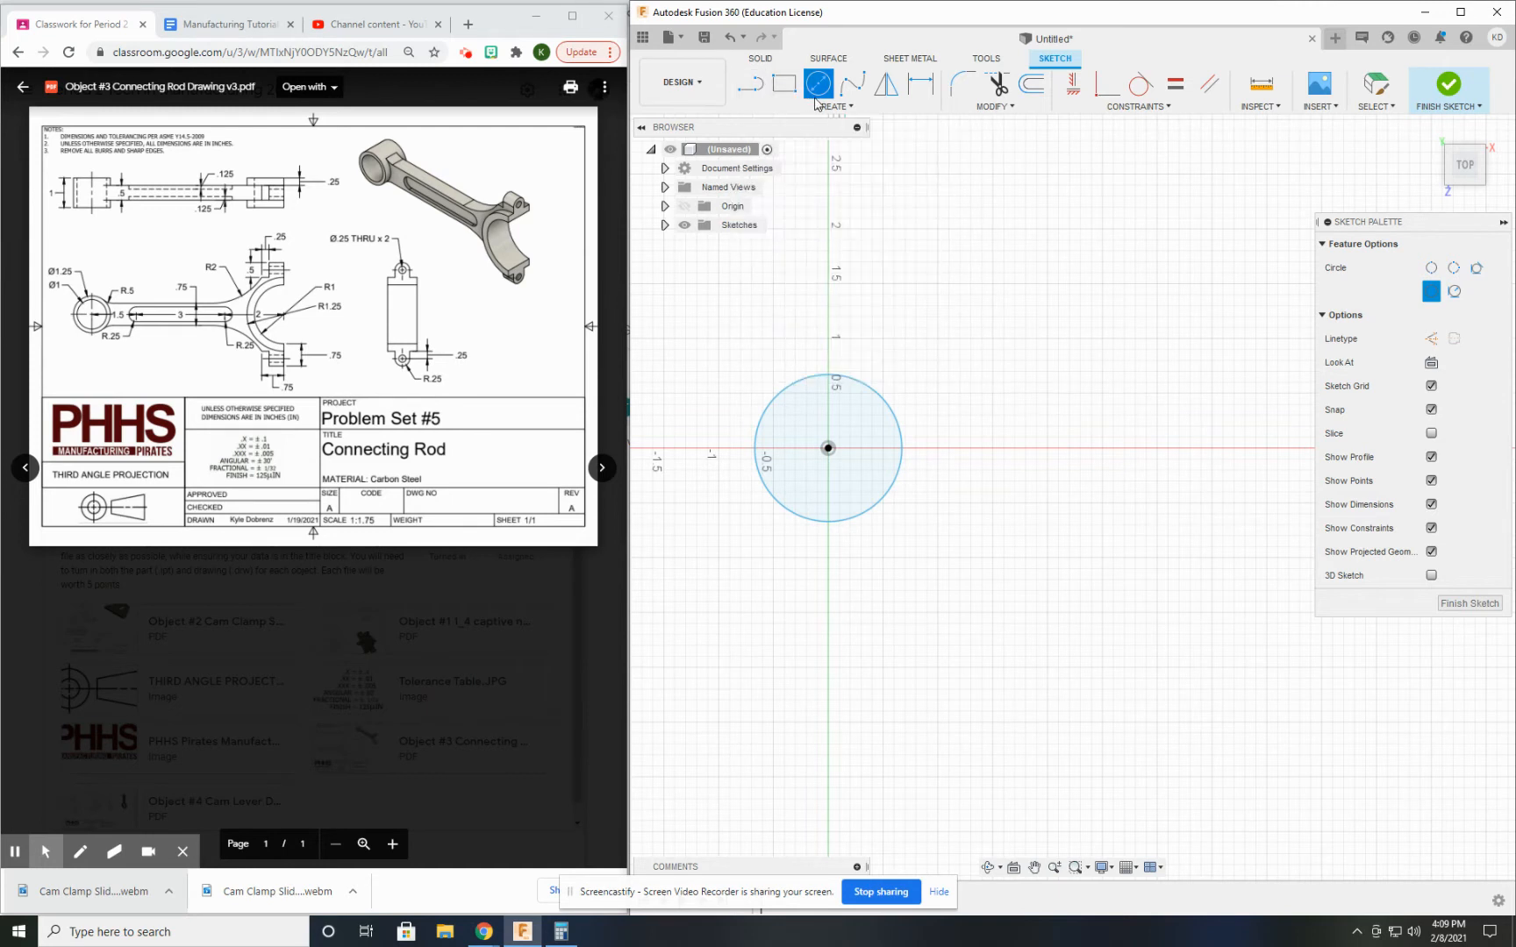
left_click(833, 89)
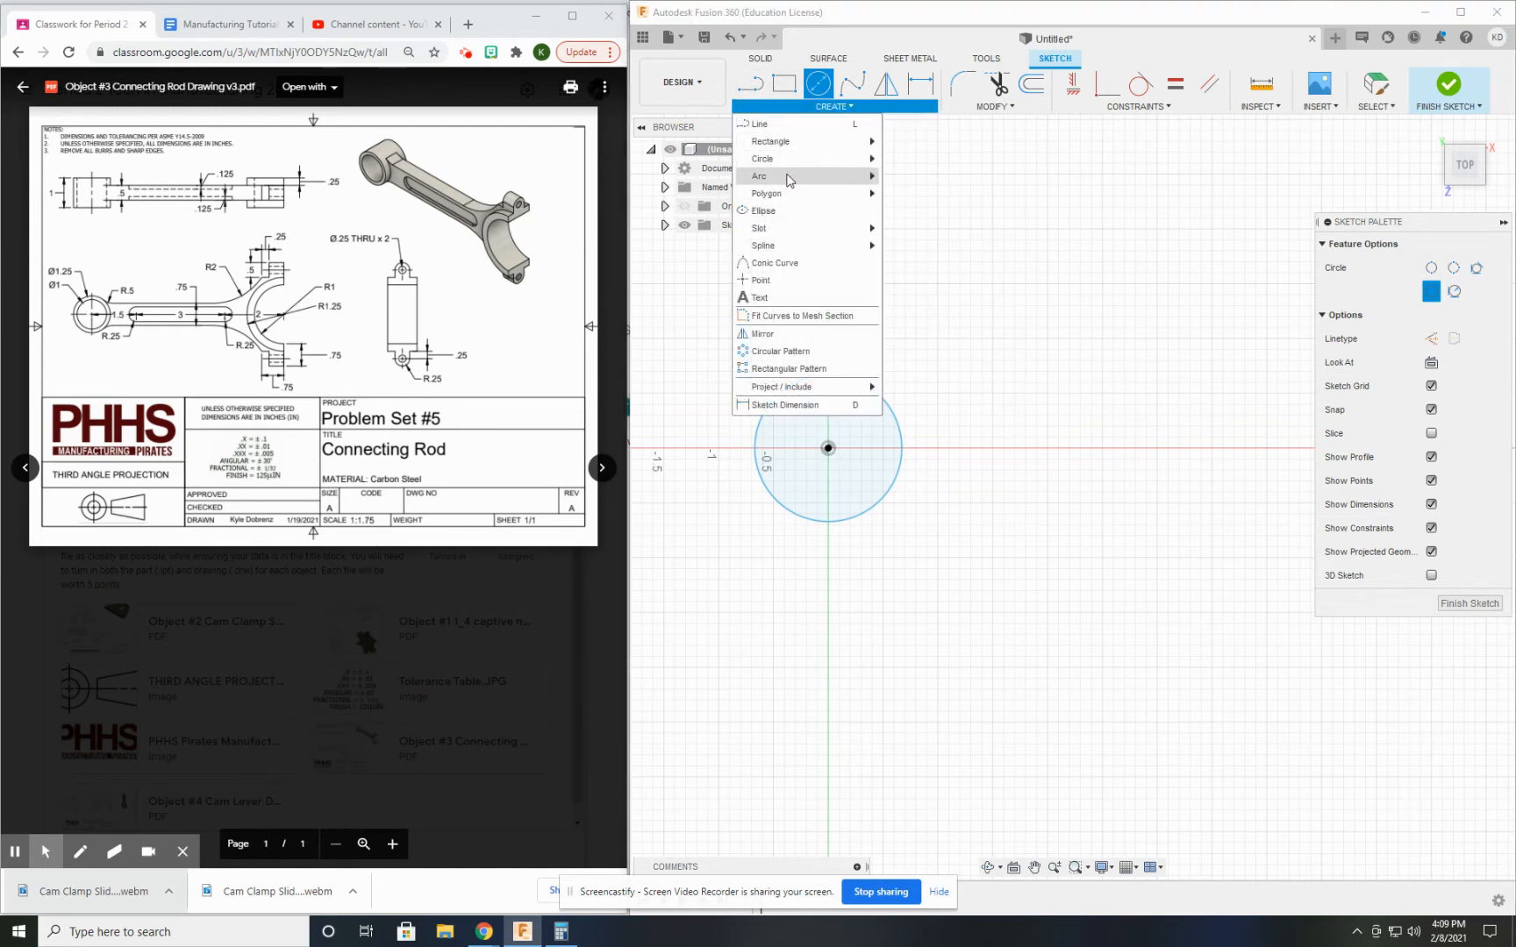
left_click(759, 177)
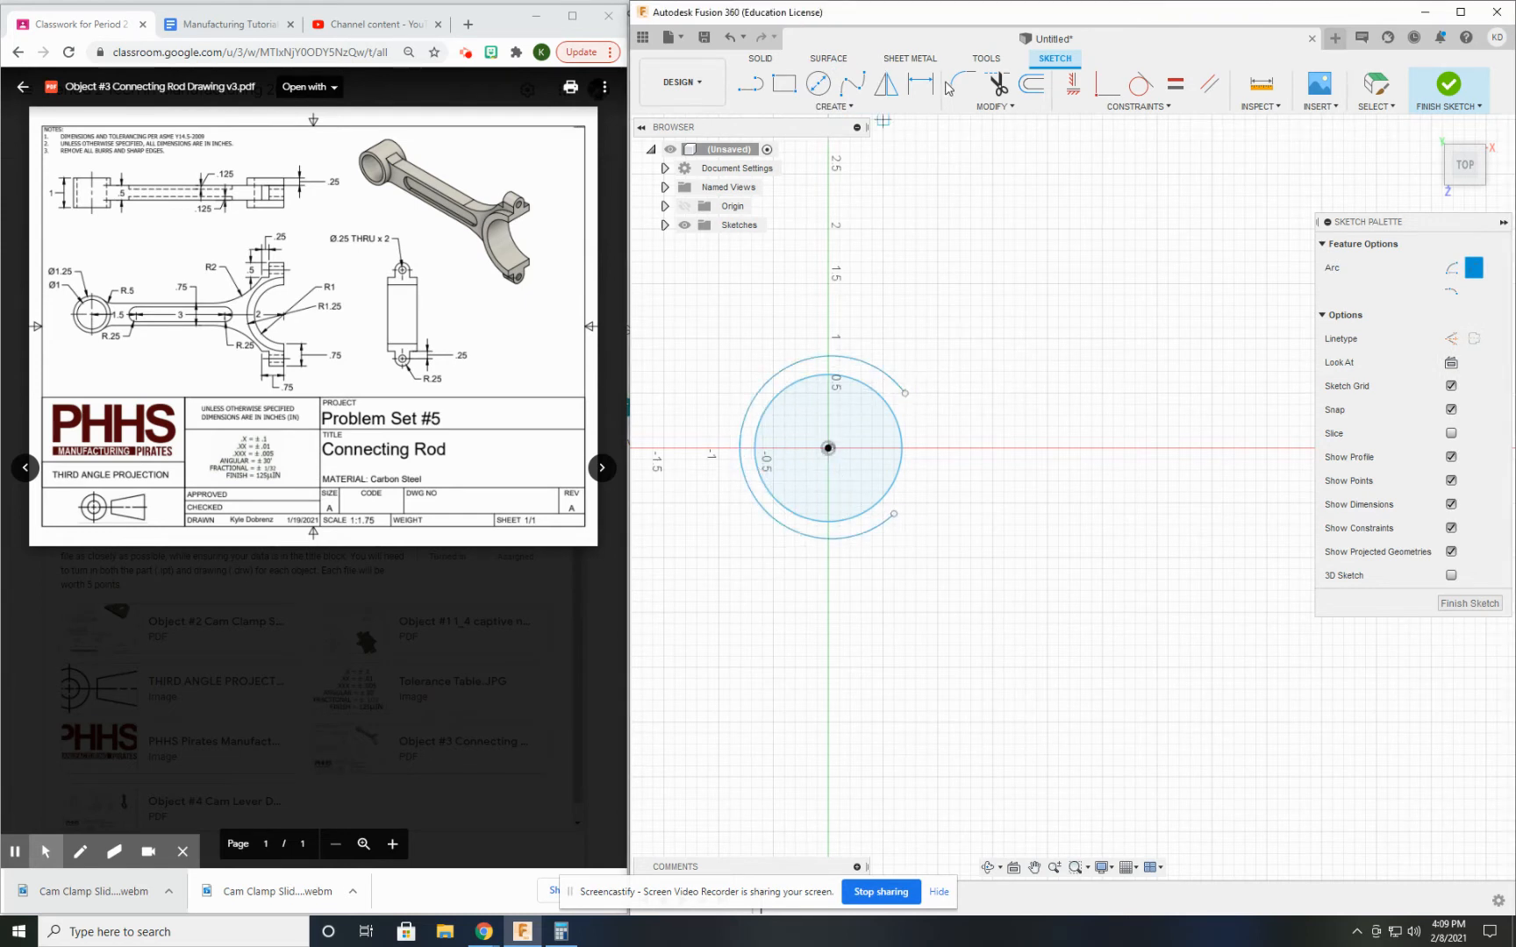
left_click(1138, 106)
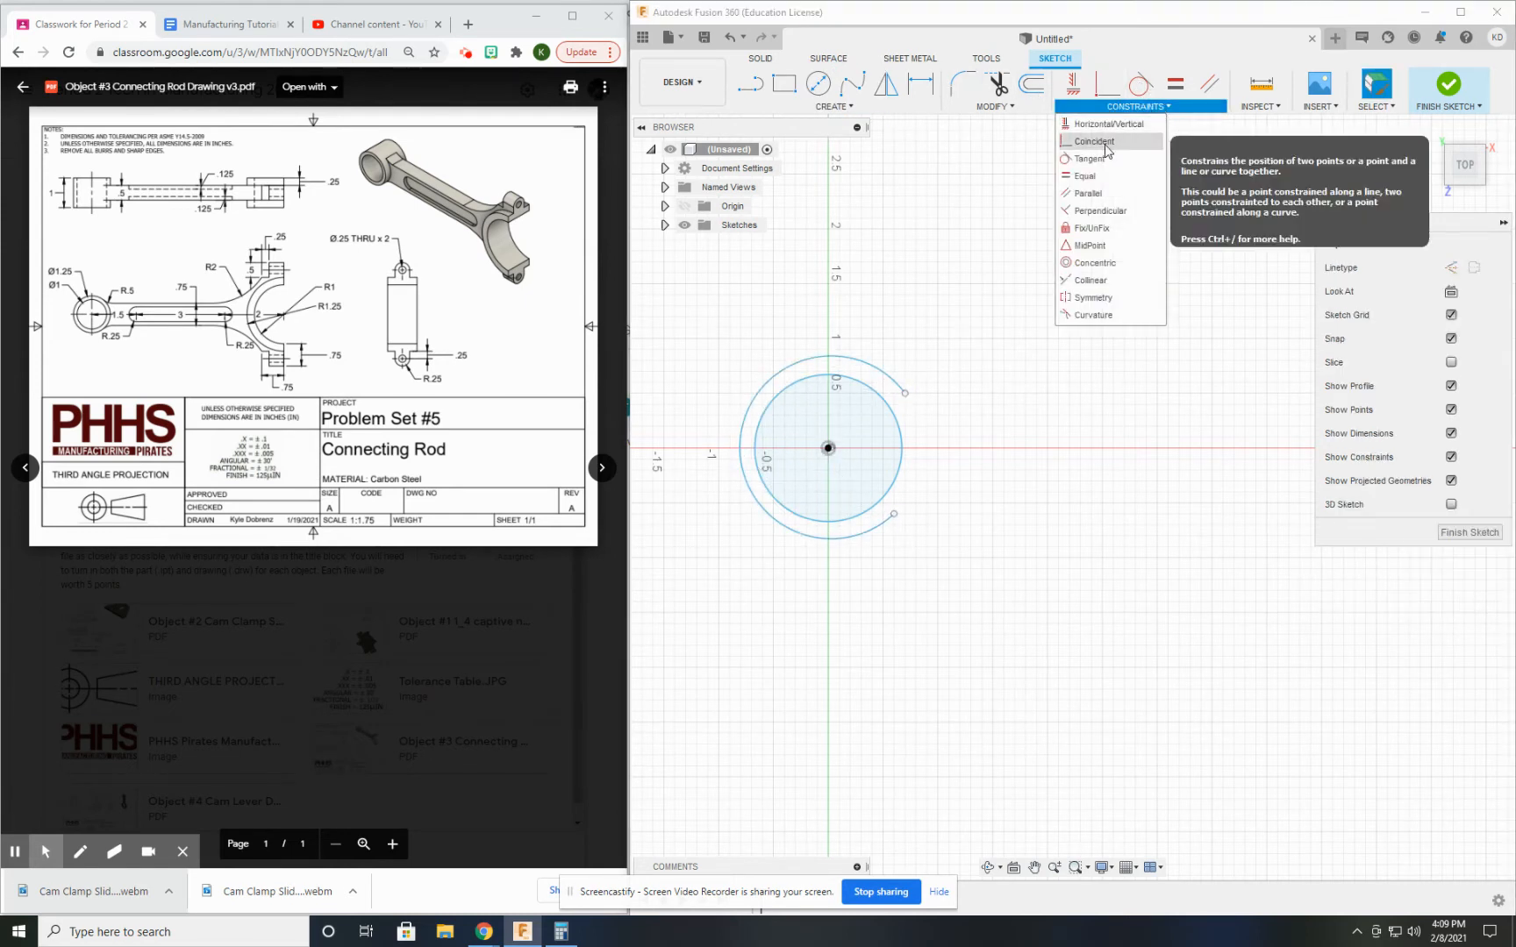
left_click(771, 409)
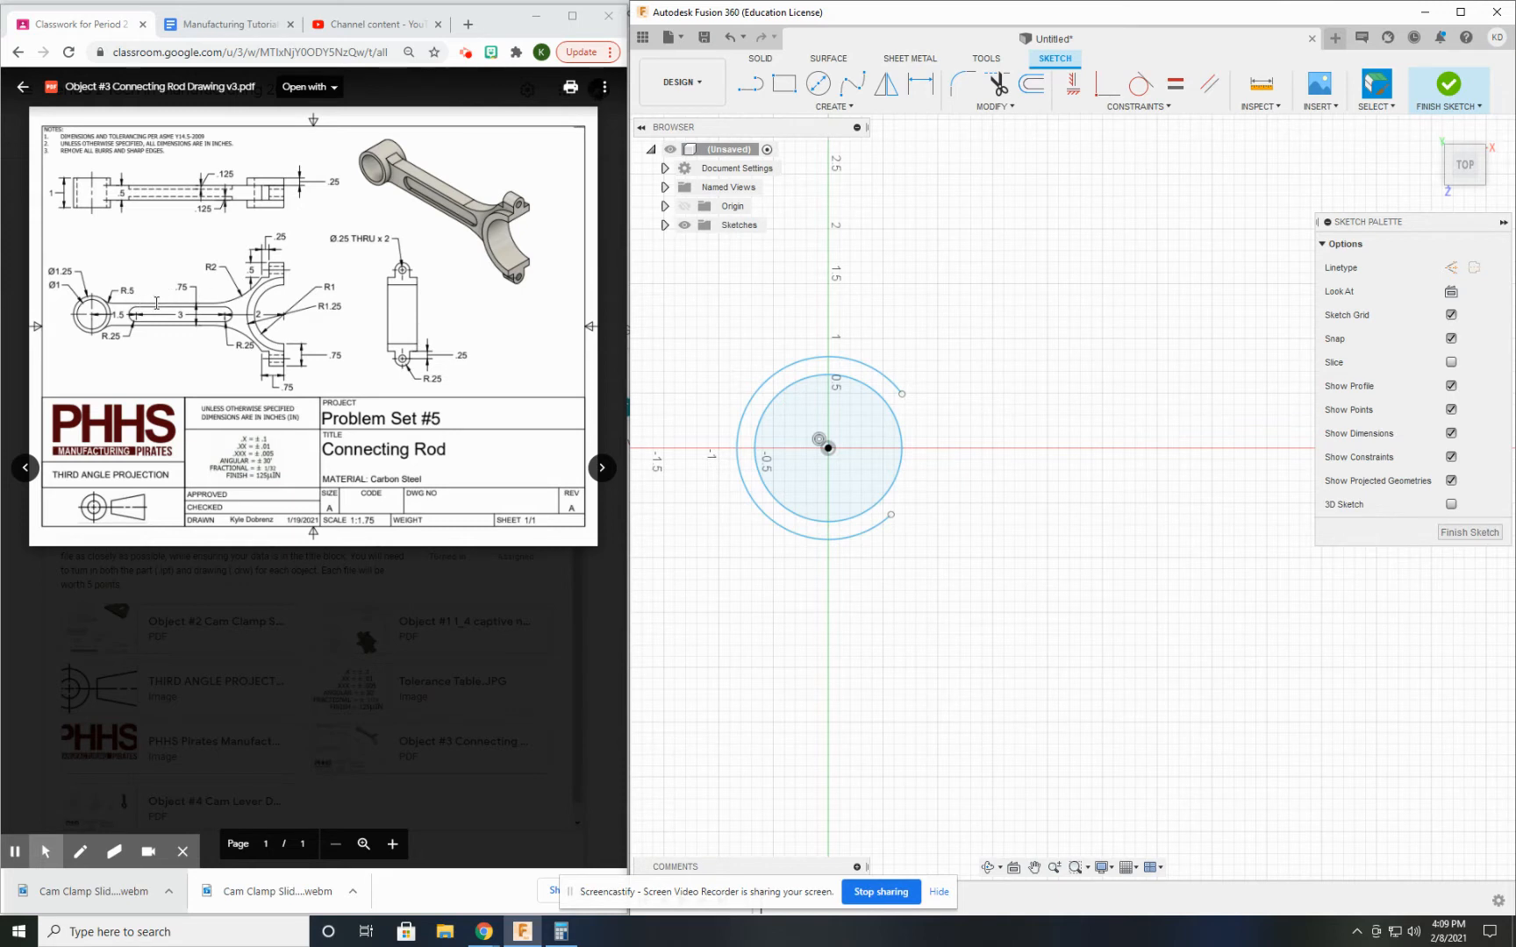
mouse_move(752, 322)
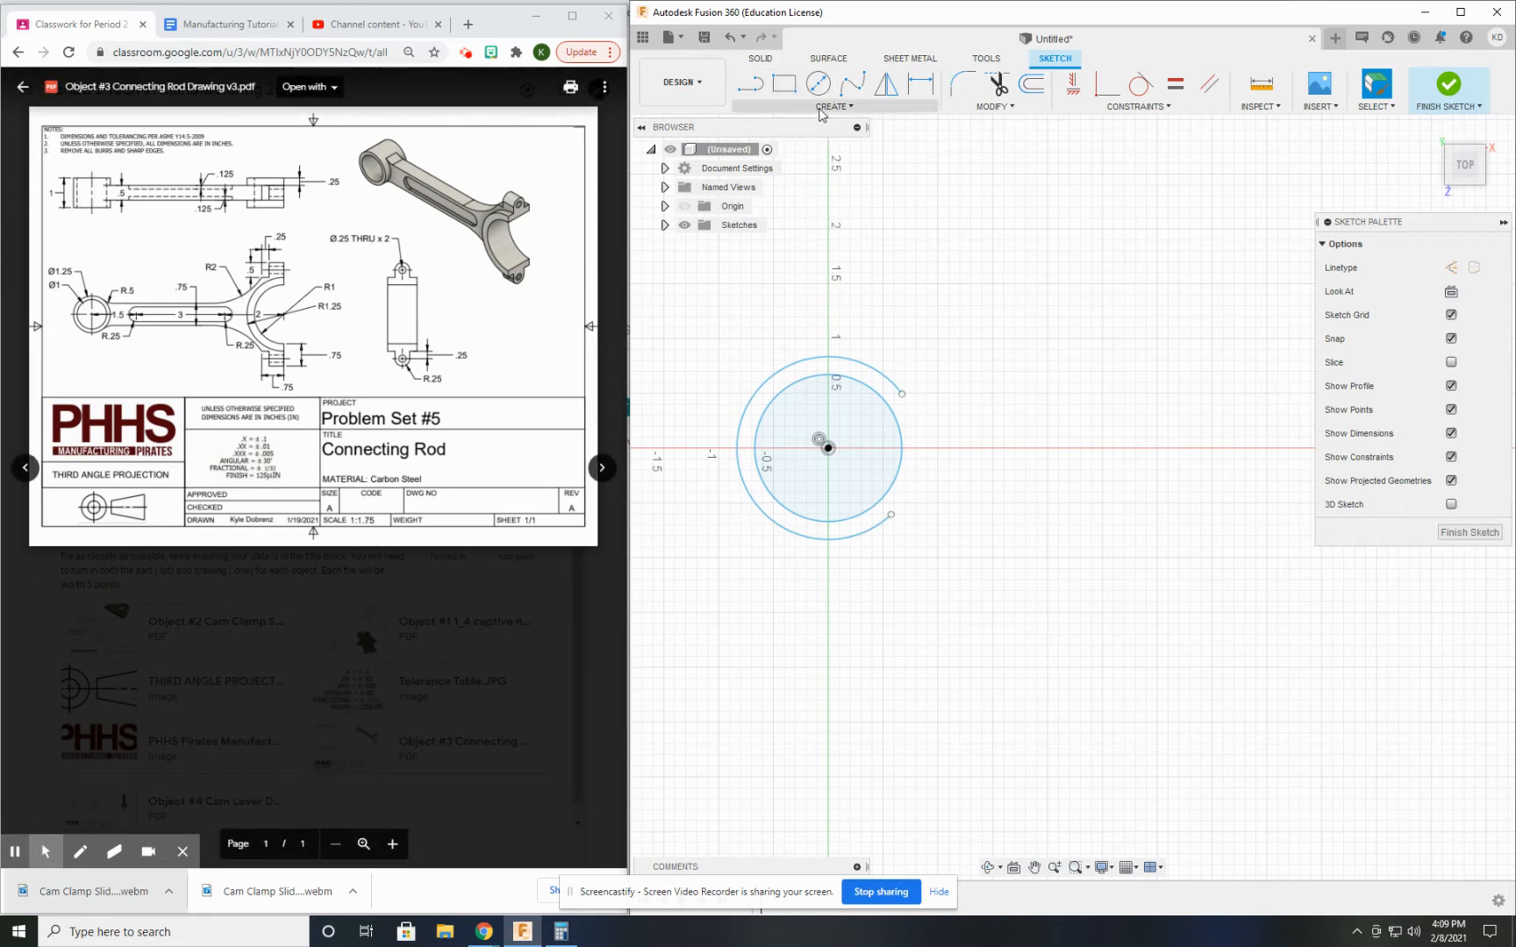
Draw the beam edge lines from the arc's open ends, extending the lower line further right
left_click(783, 83)
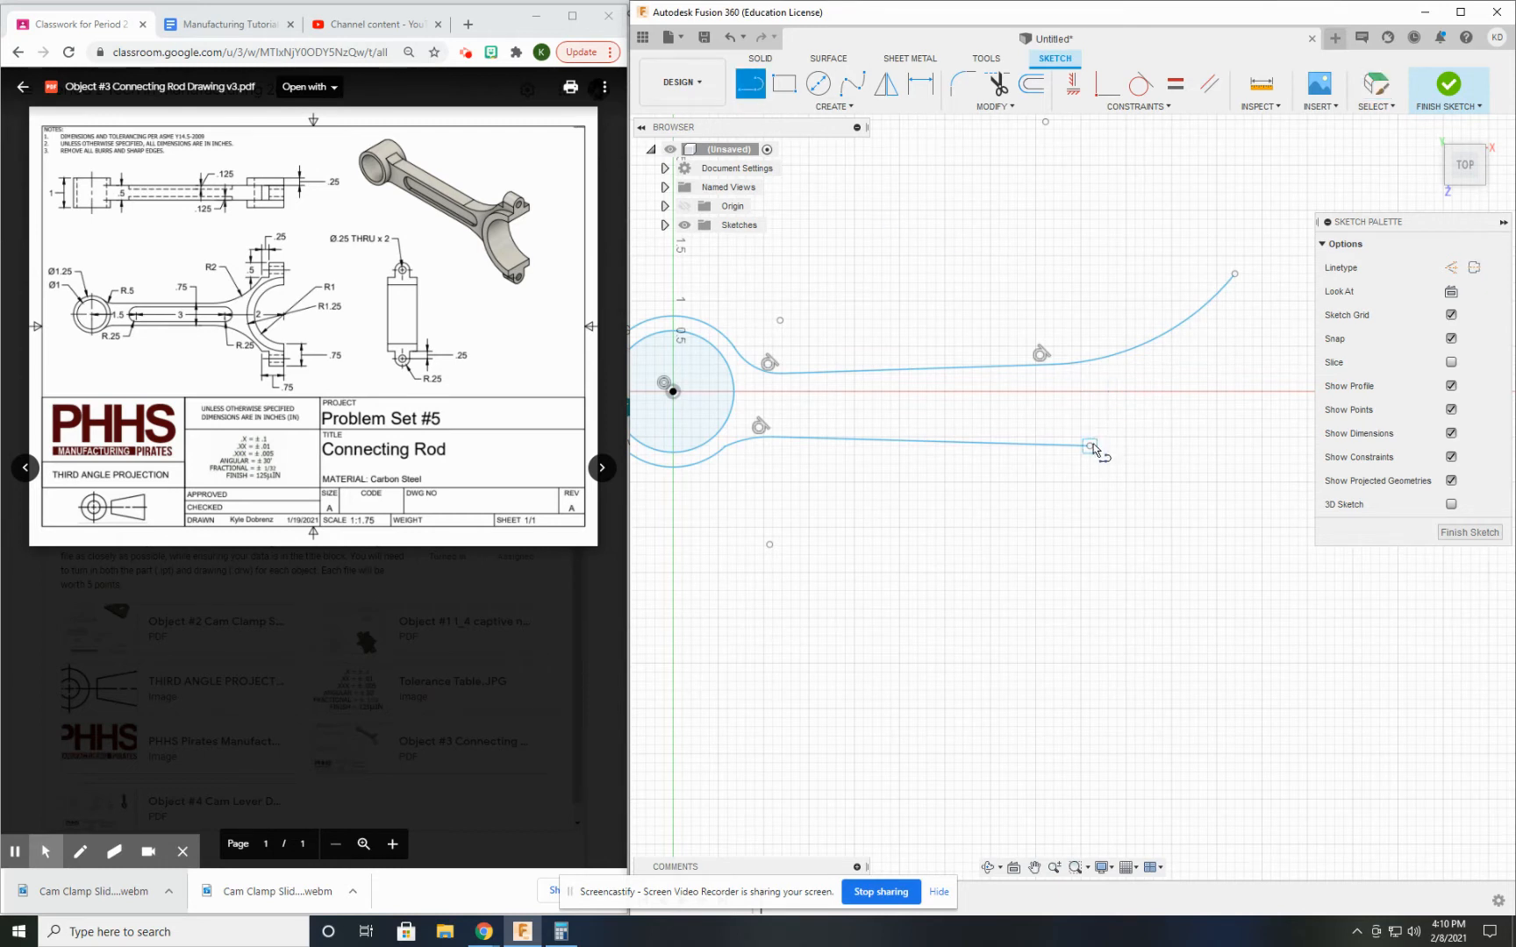
left_click_drag(1091, 446, 1251, 363)
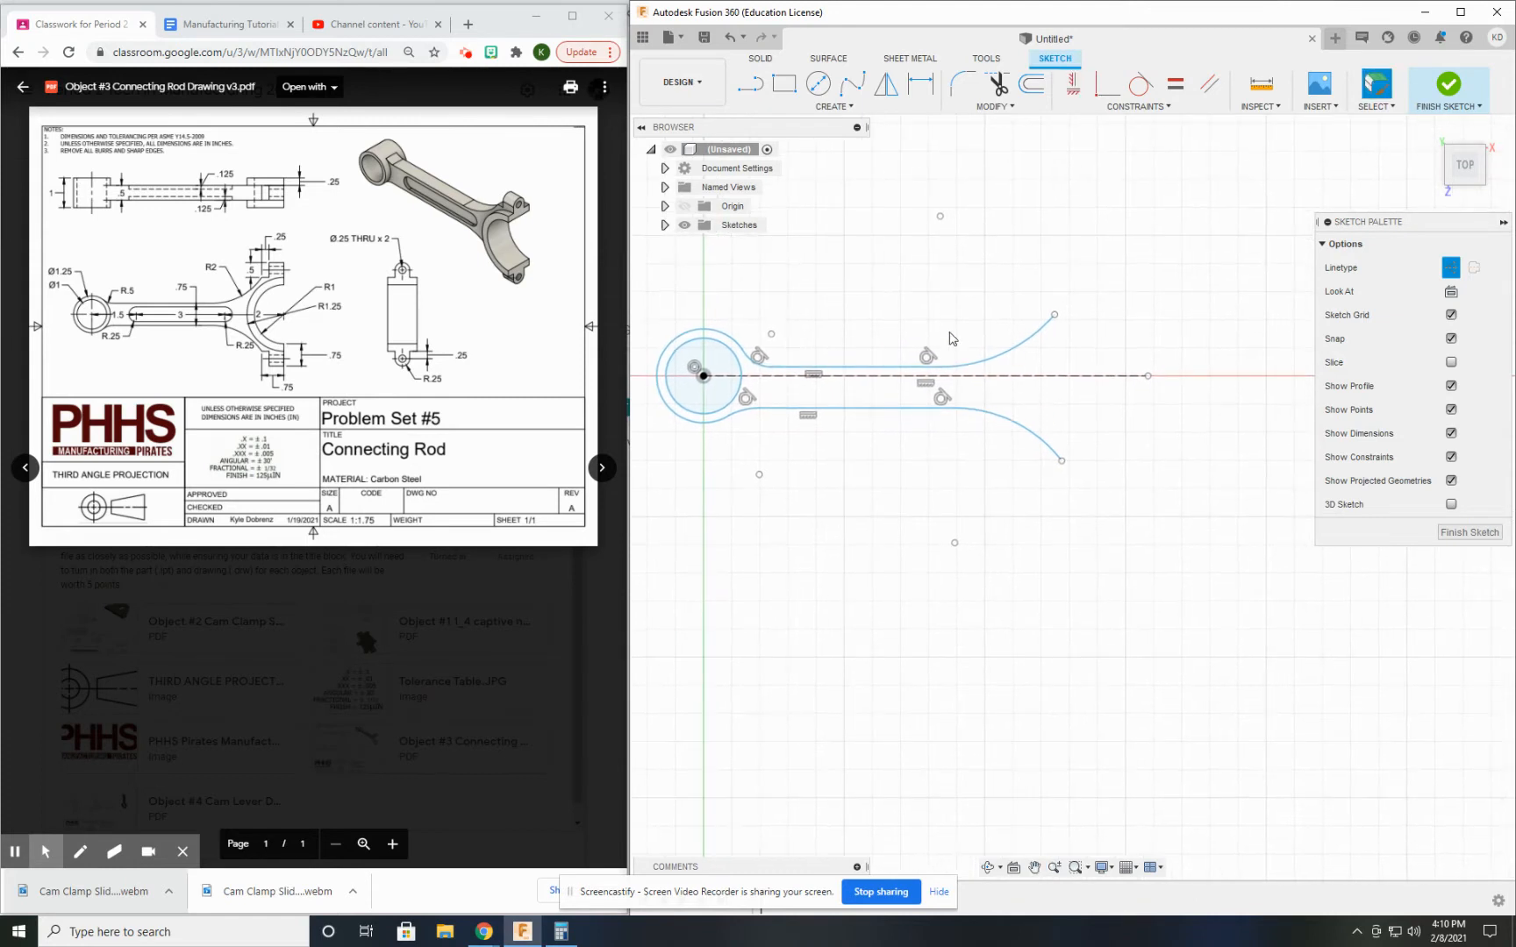
mouse_move(1147, 379)
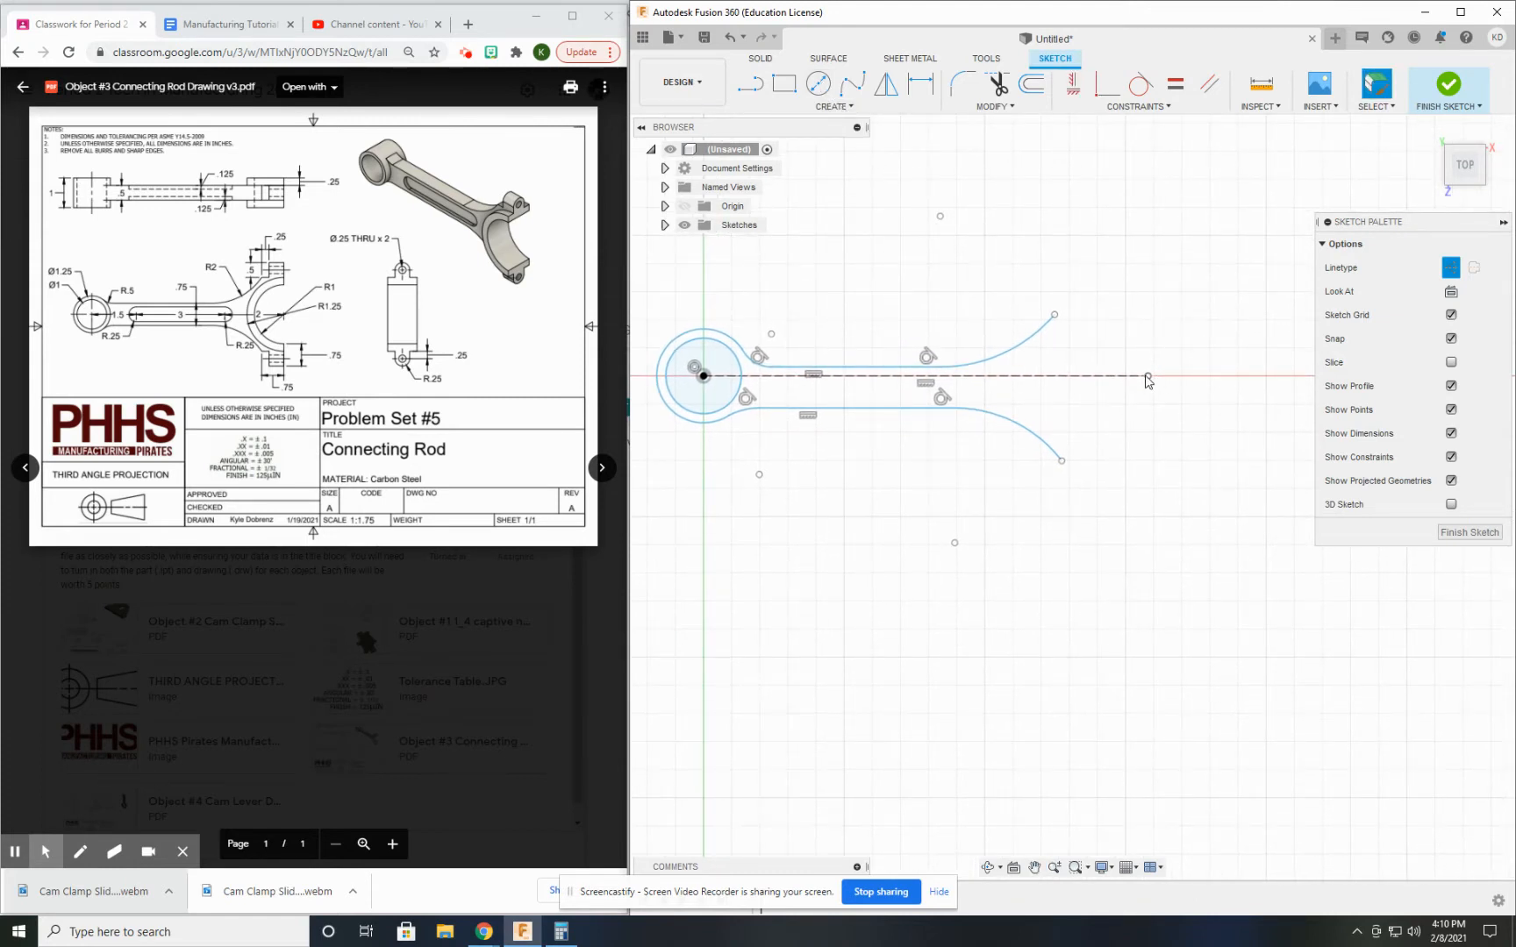
Draw a center-point half-circle arc on the centerline endpoint to cap the far end
left_click(833, 106)
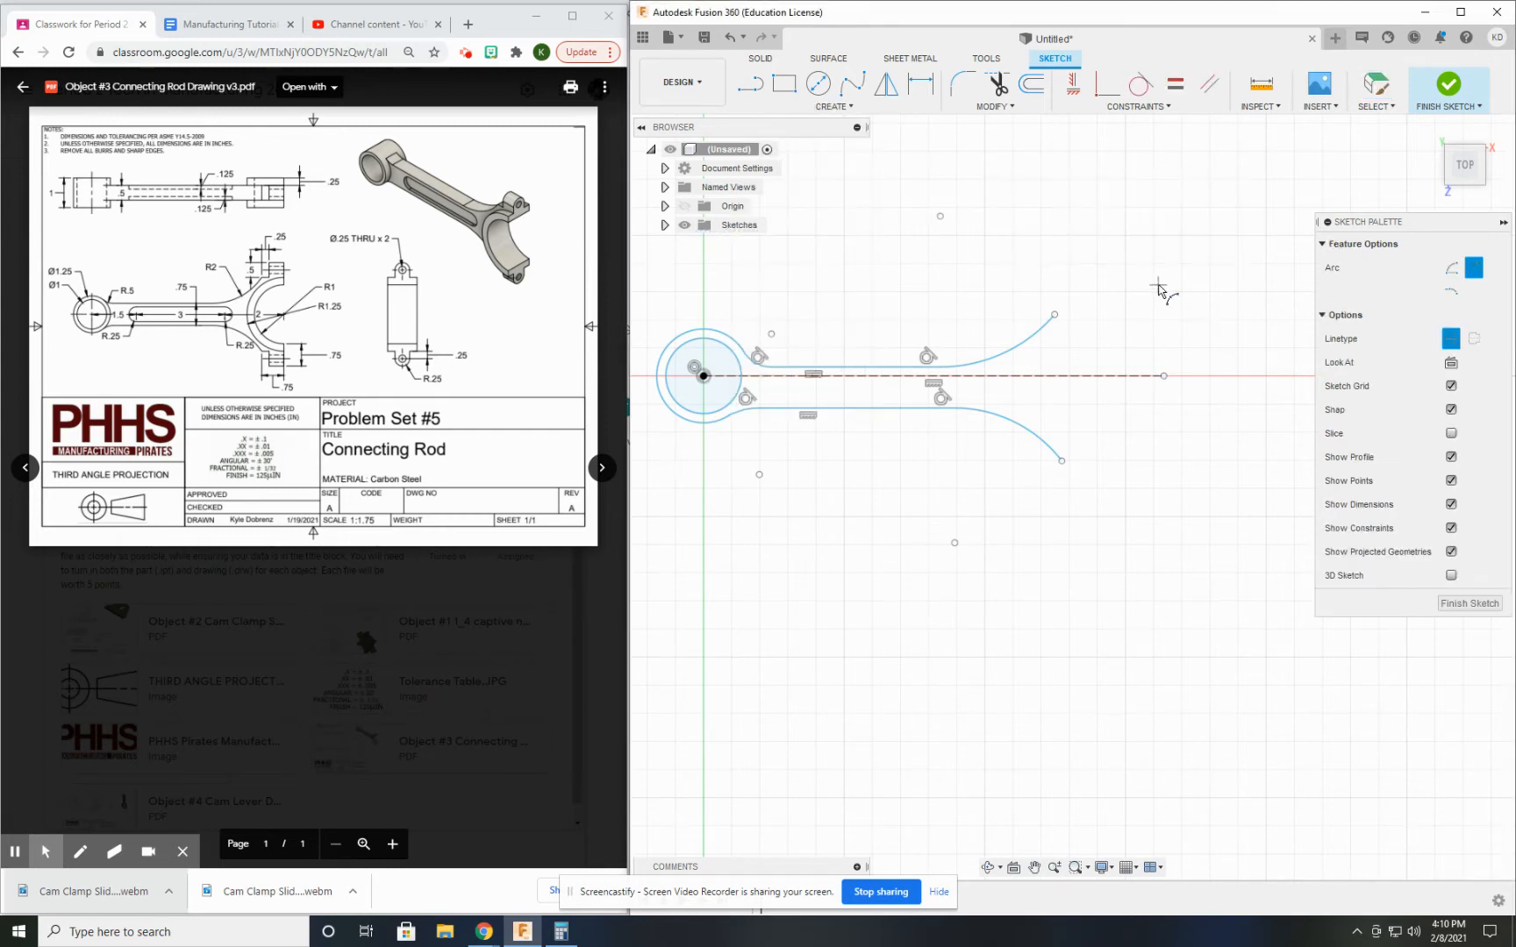
mouse_move(1169, 311)
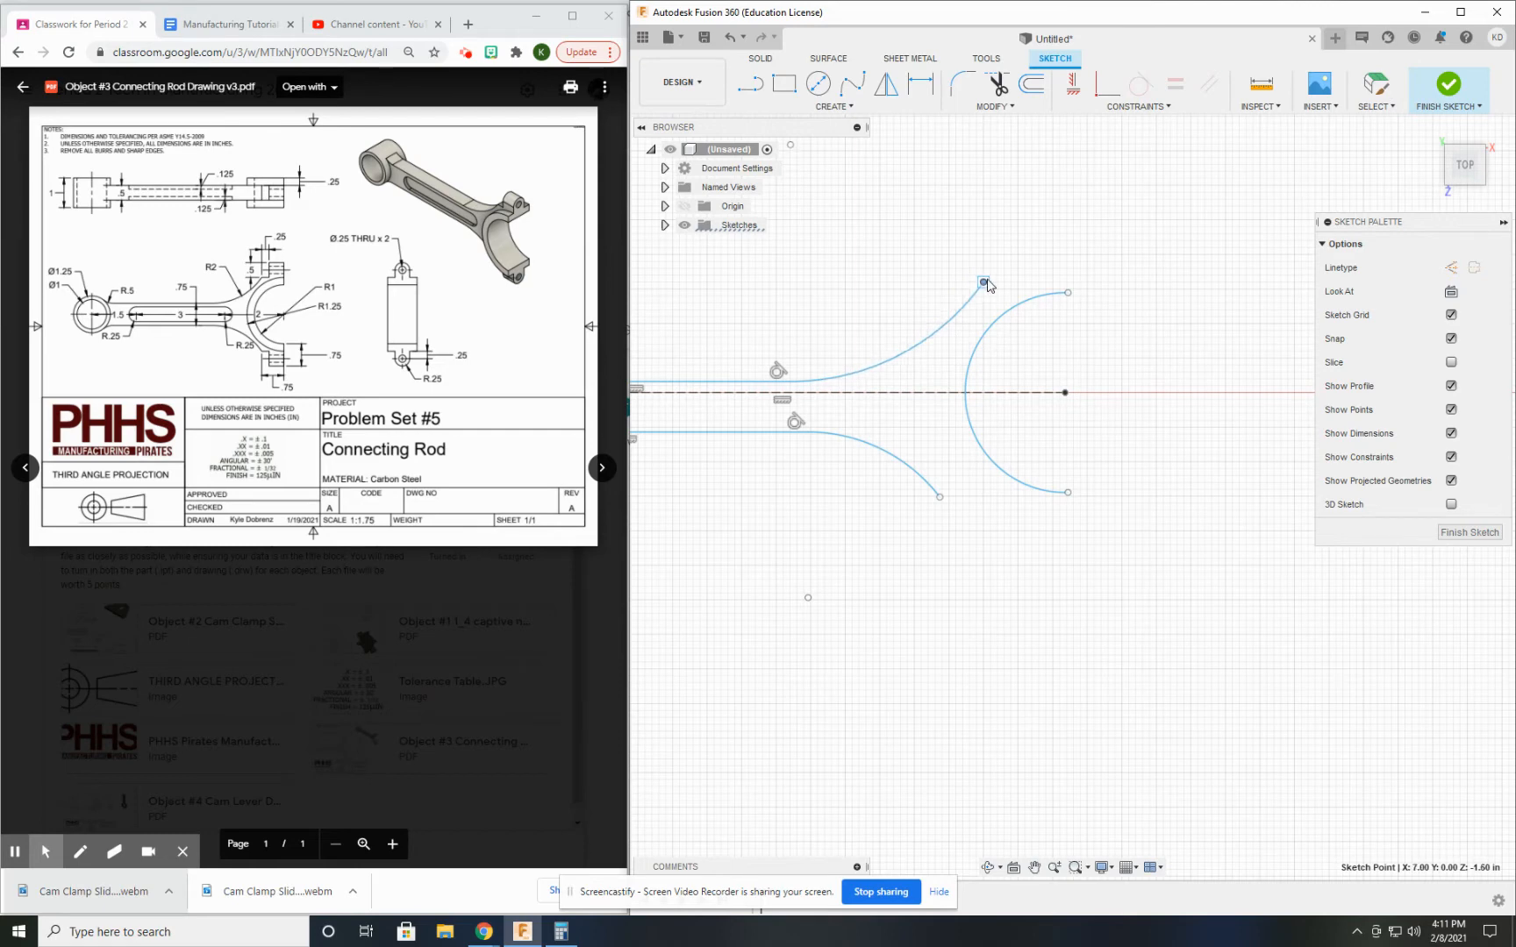
left_click_drag(983, 281, 983, 523)
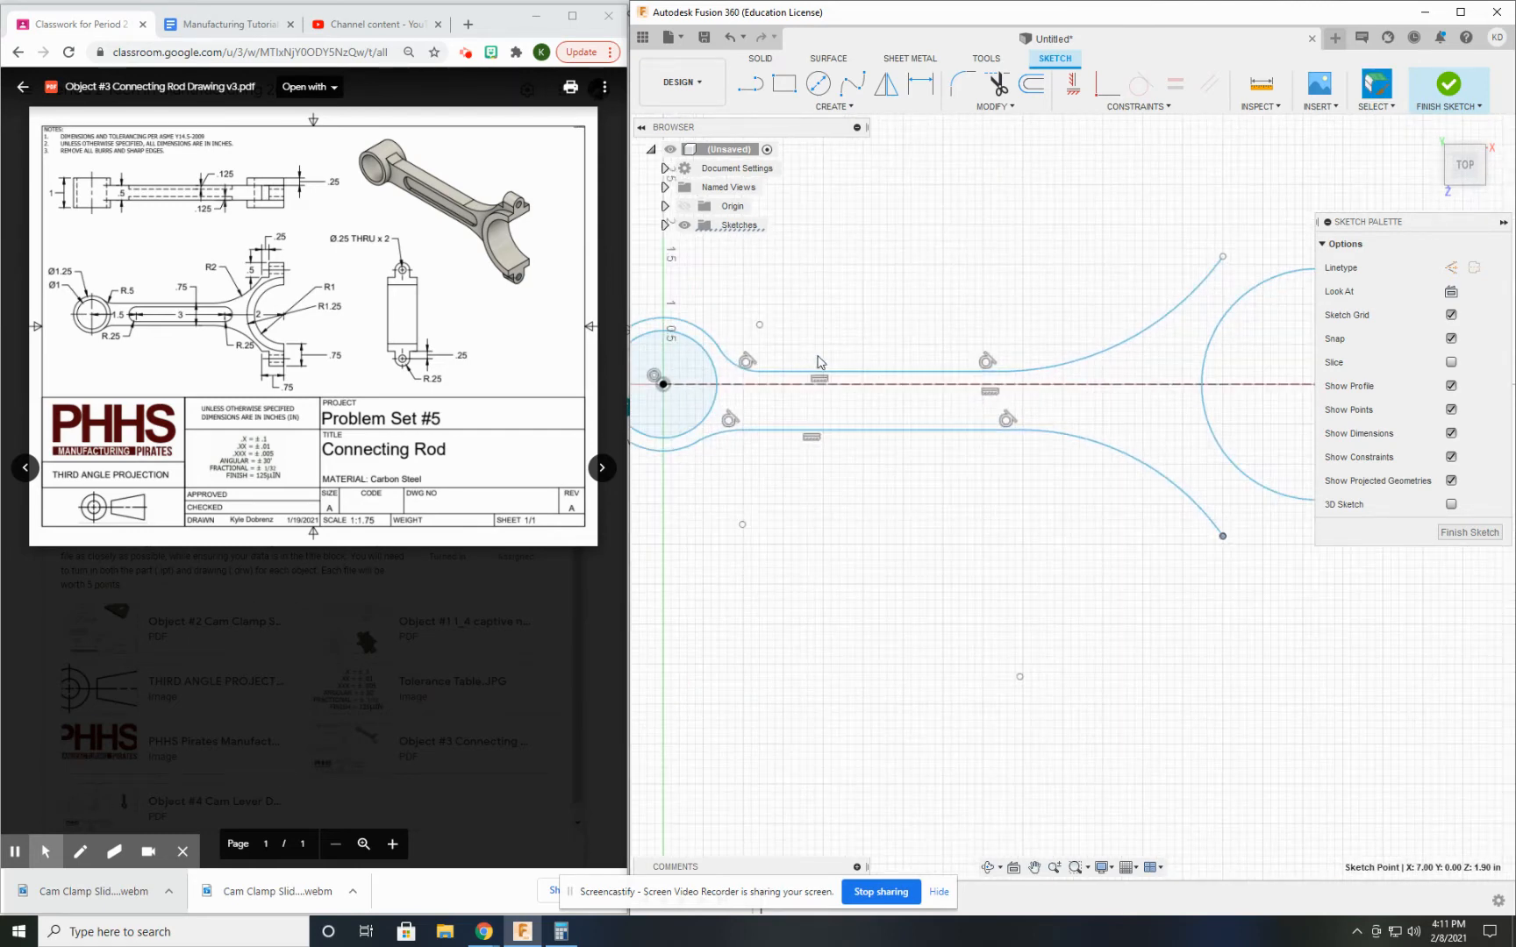
Give the upper flared arm's curve a 2.00 radius dimension
left_click(875, 357)
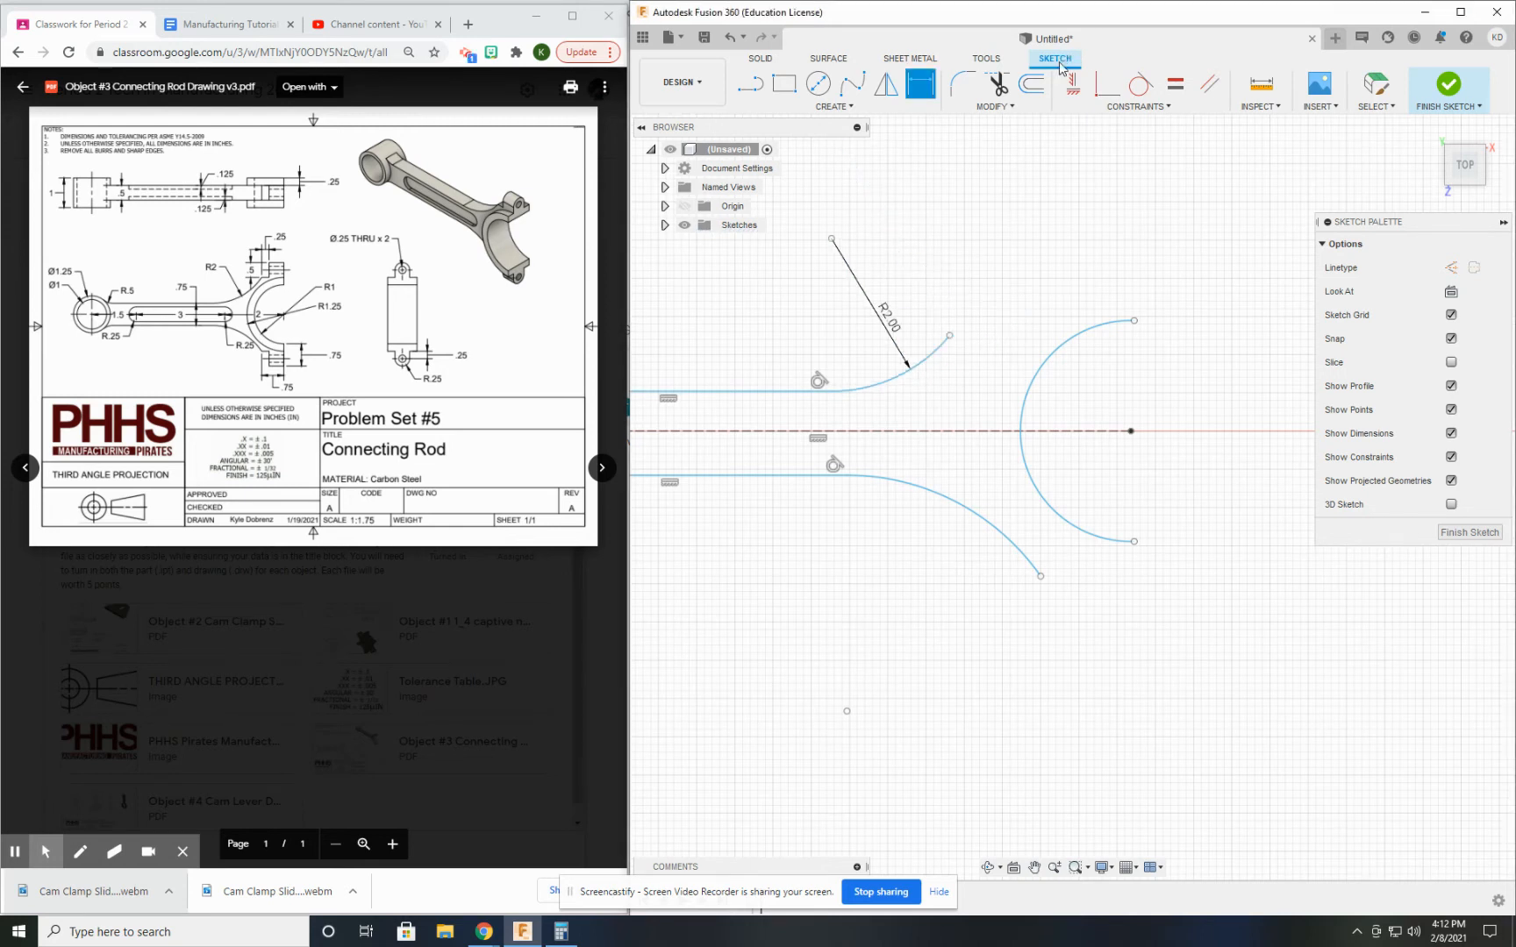
Dimension the far-end arc R1.00 and add a concentric outer arc at R1.25
left_click(932, 495)
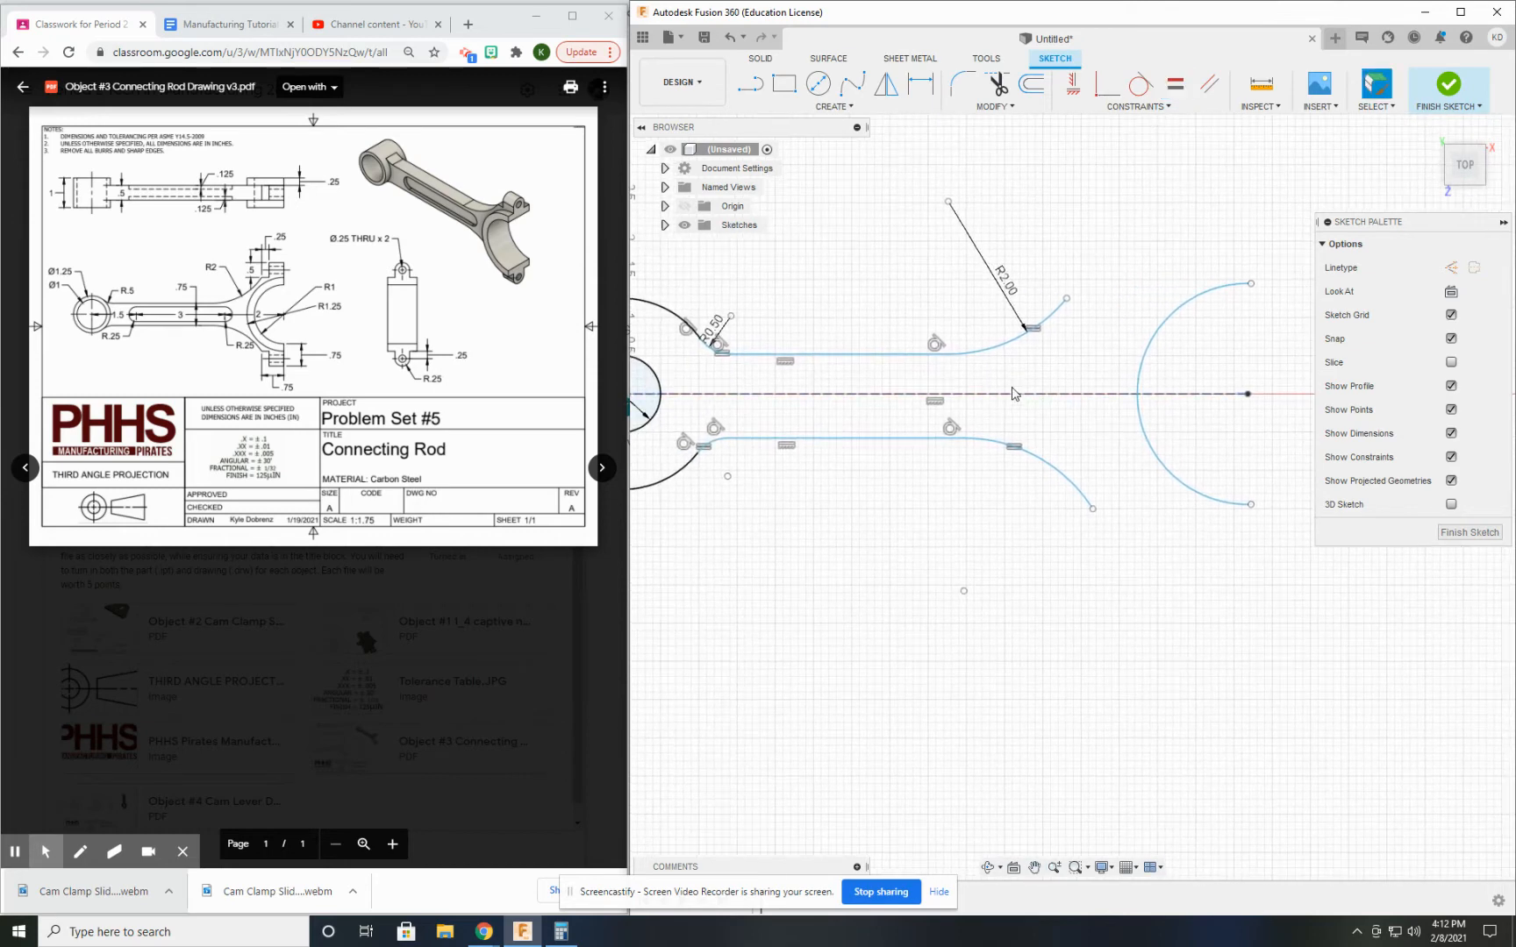
left_click(884, 83)
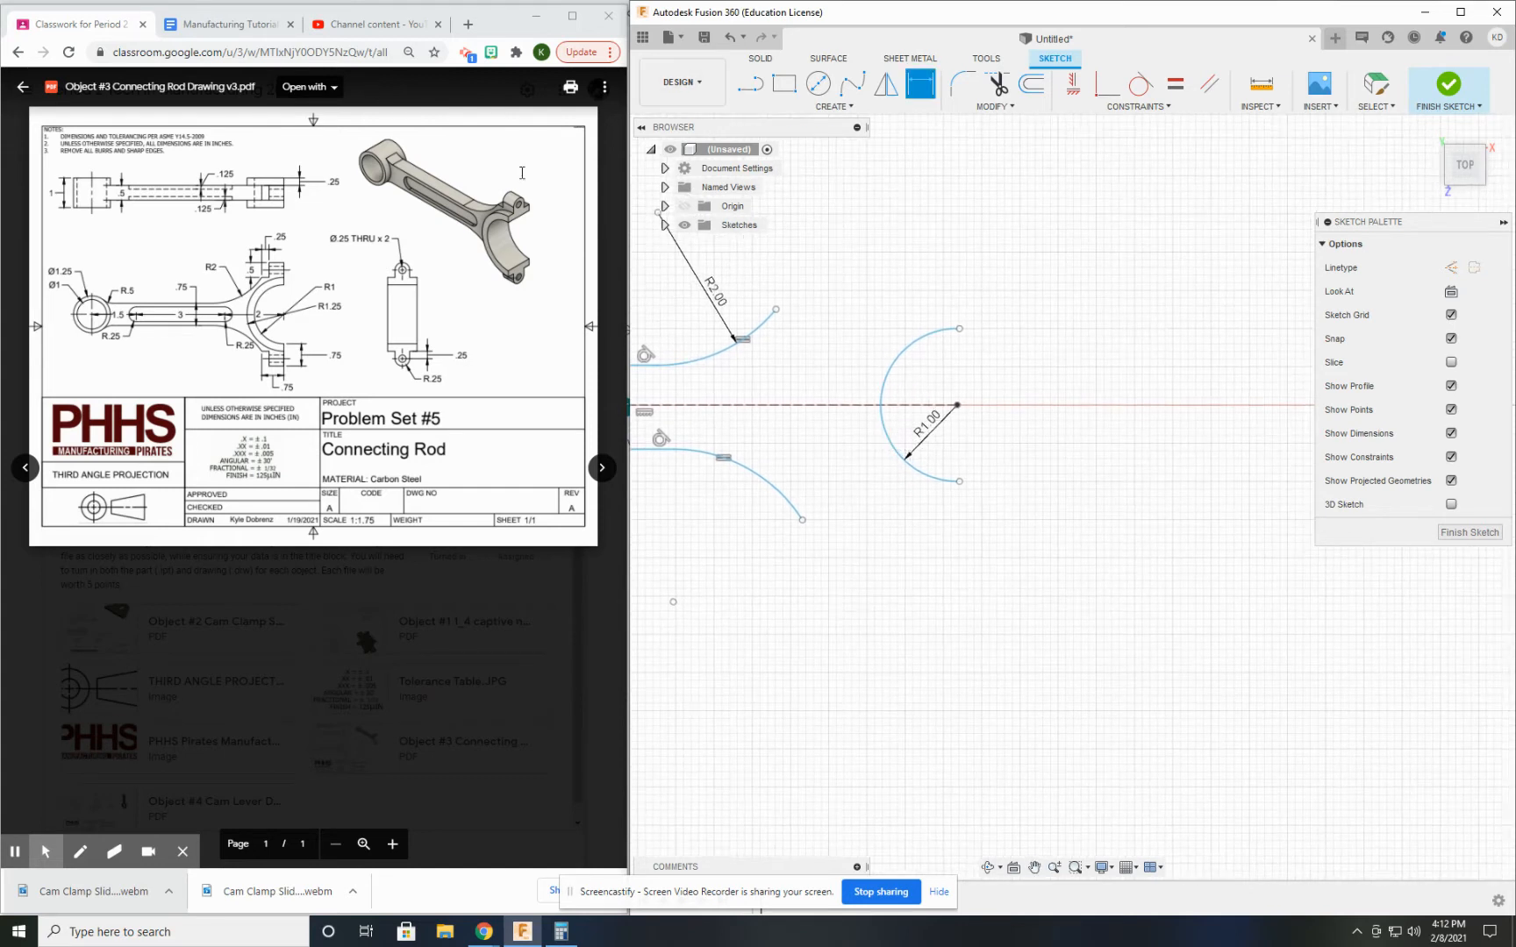
mouse_move(297, 273)
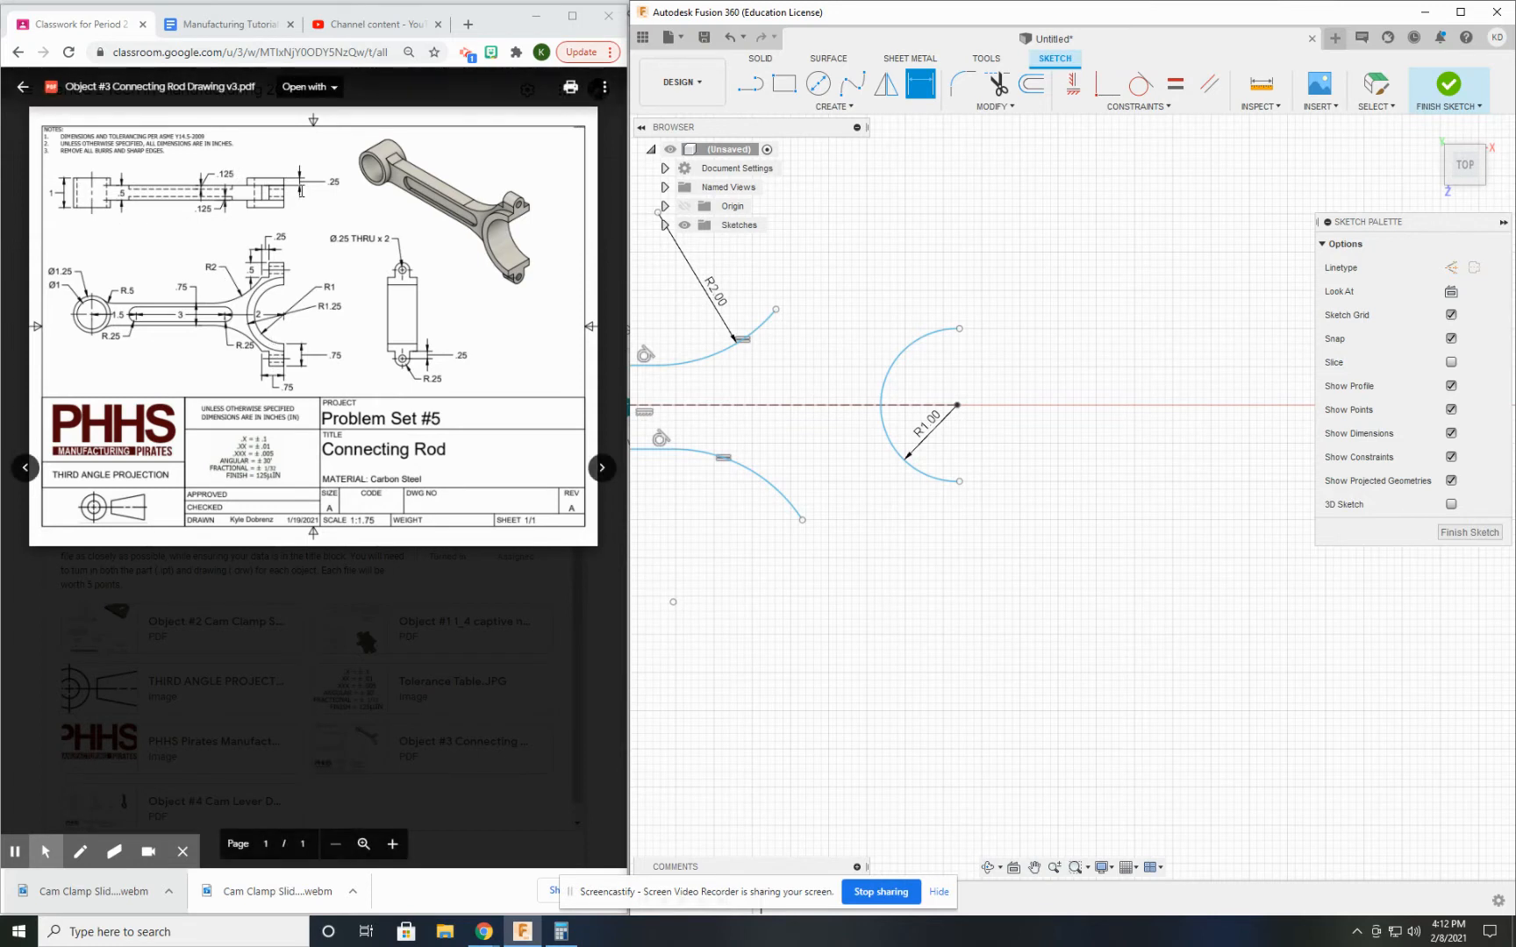
mouse_move(749, 85)
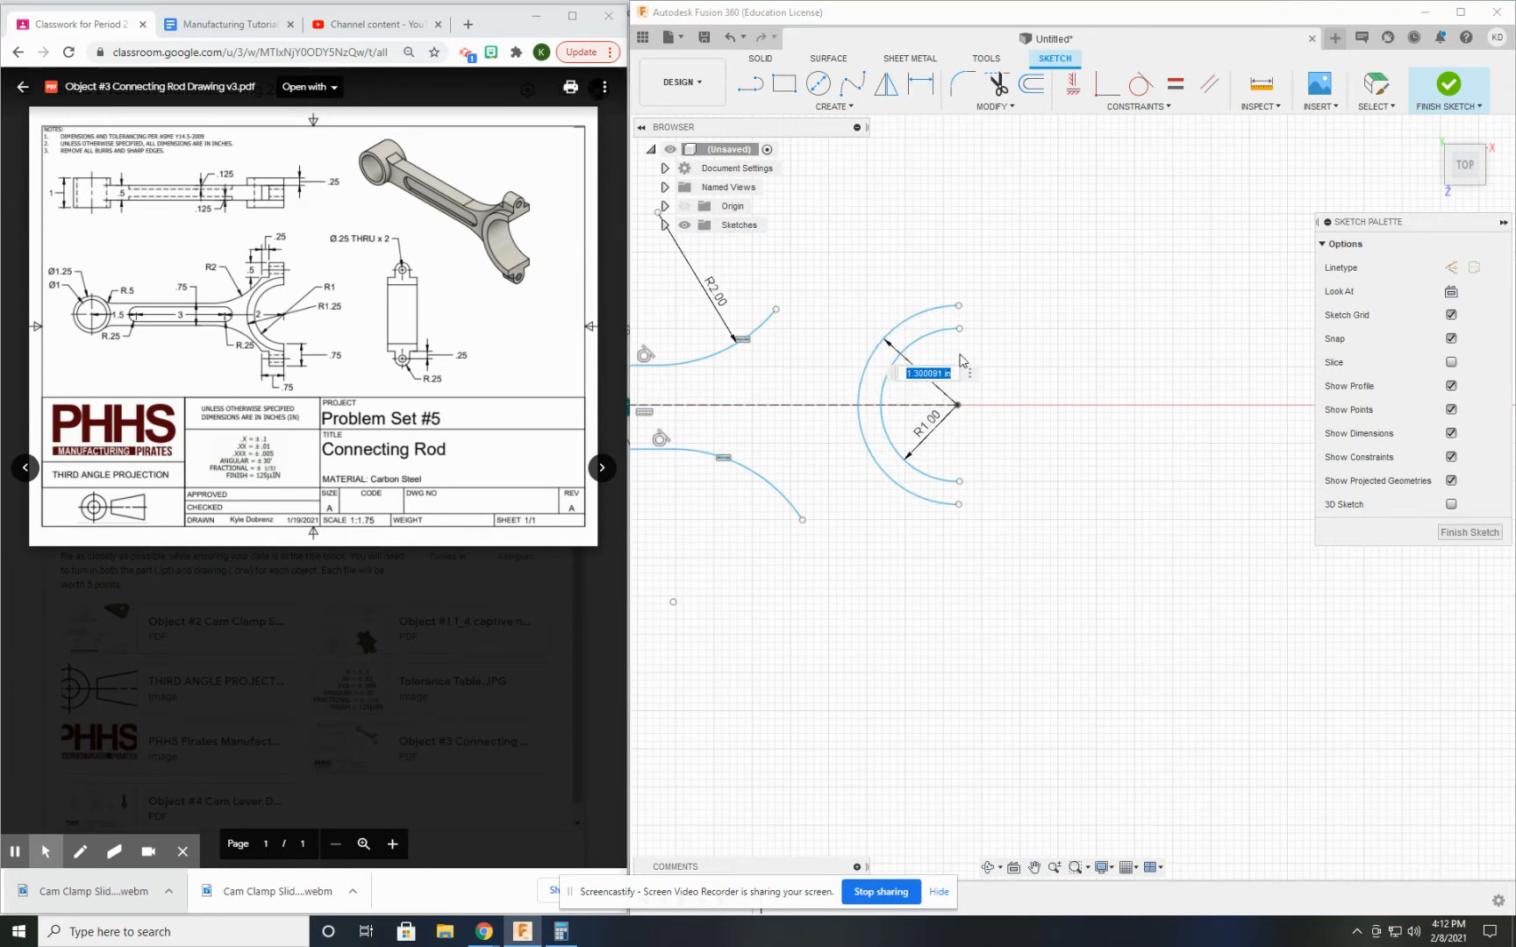
type("1.25")
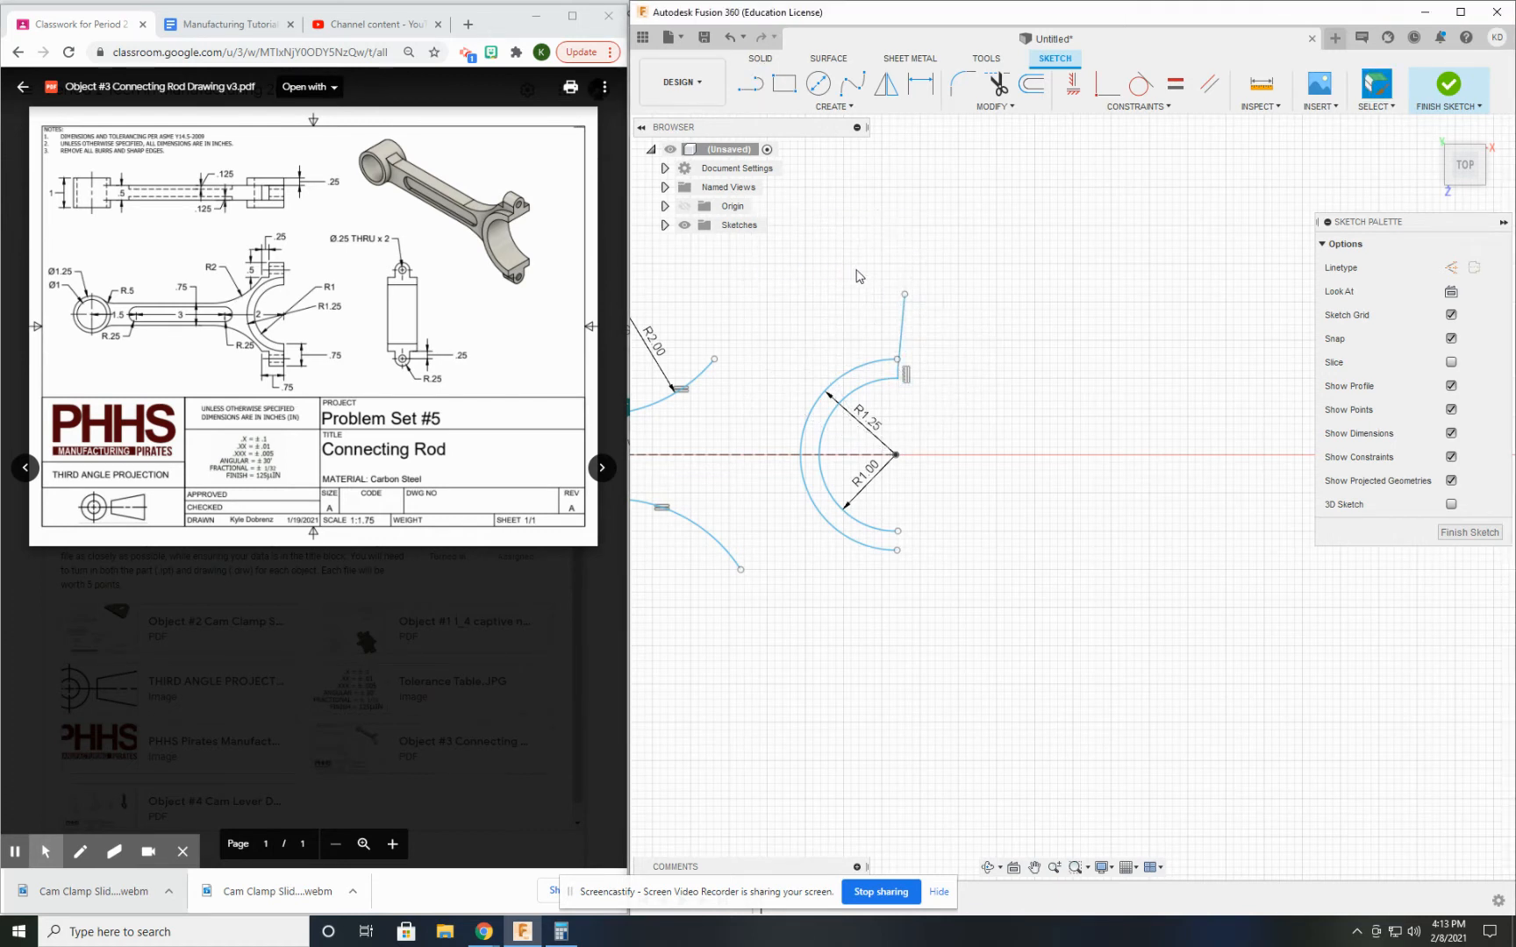
Draw stepped horizontal and vertical boss lines from the R2 curve to the R1.25 arc
left_click(749, 84)
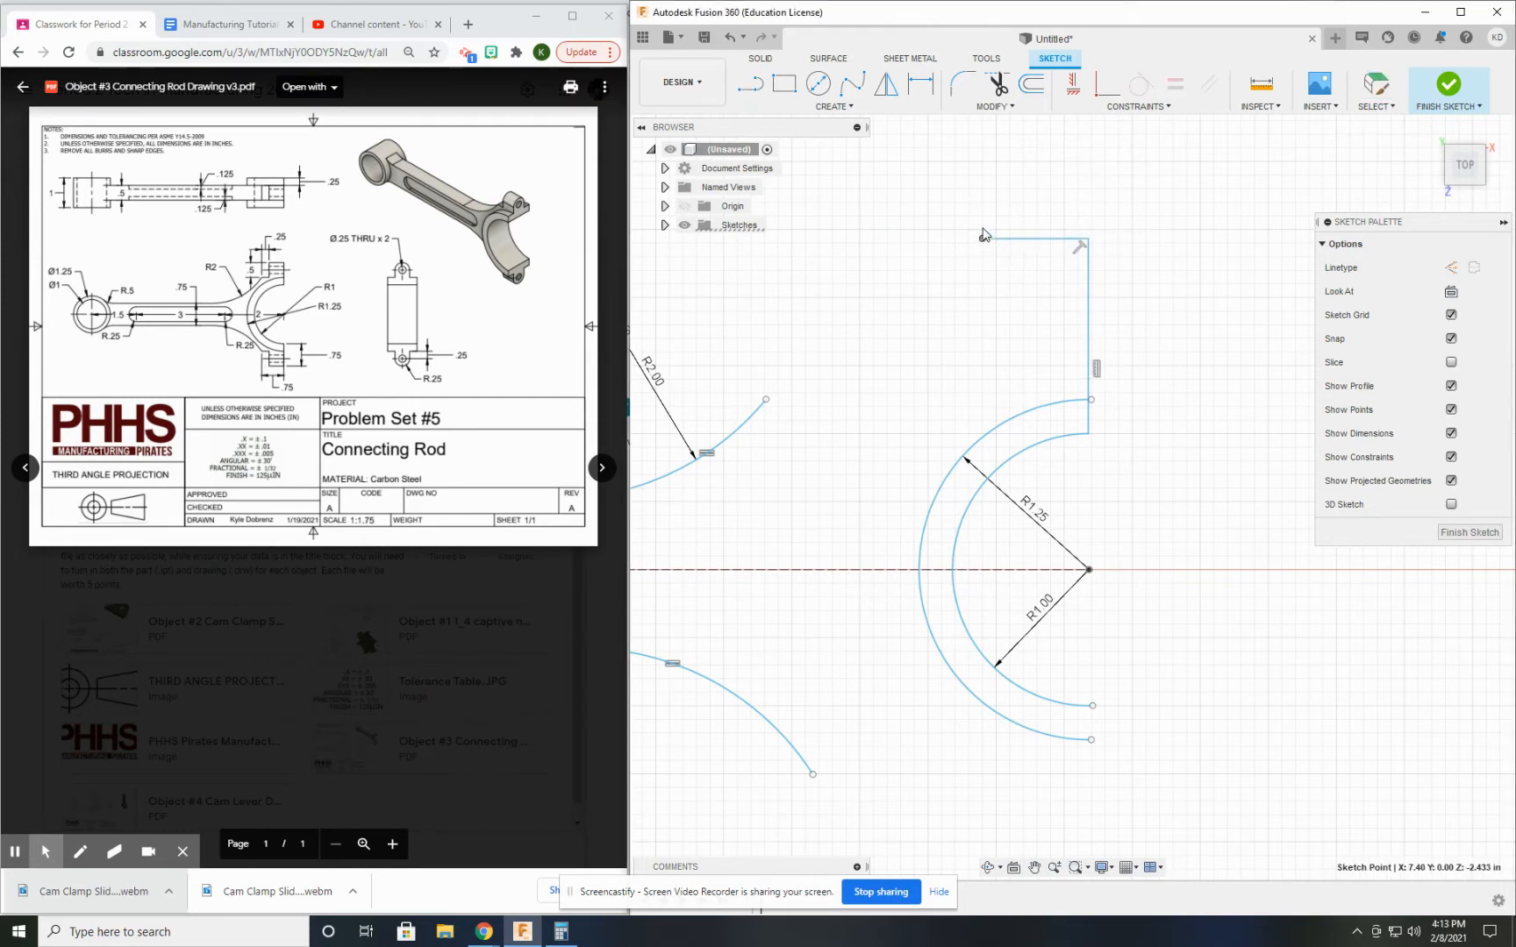
left_click(747, 82)
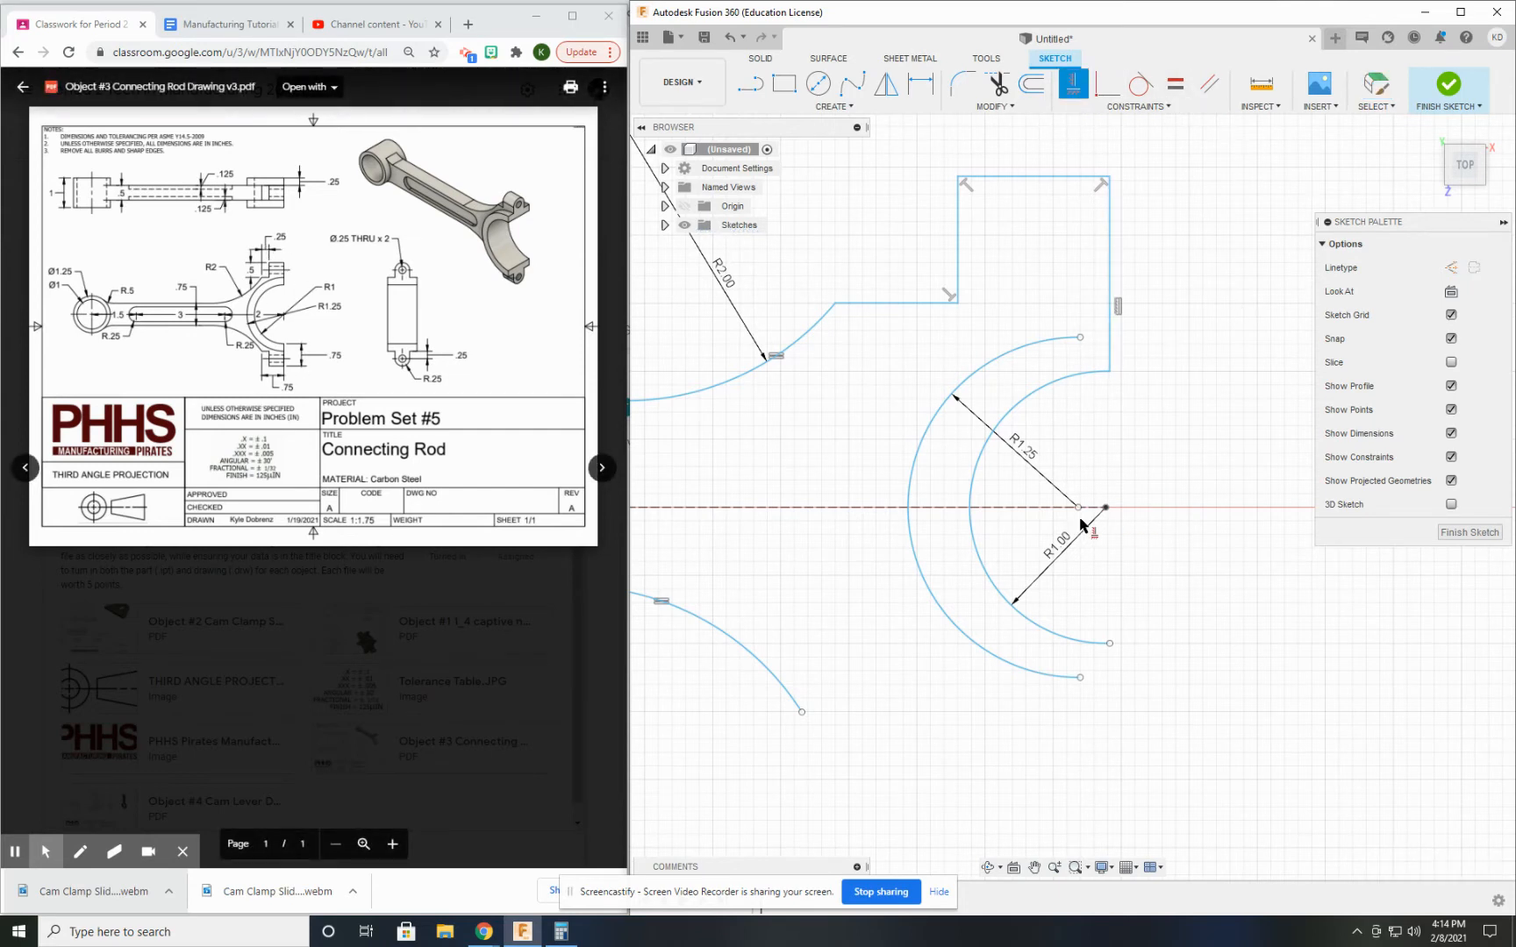
left_click(1082, 527)
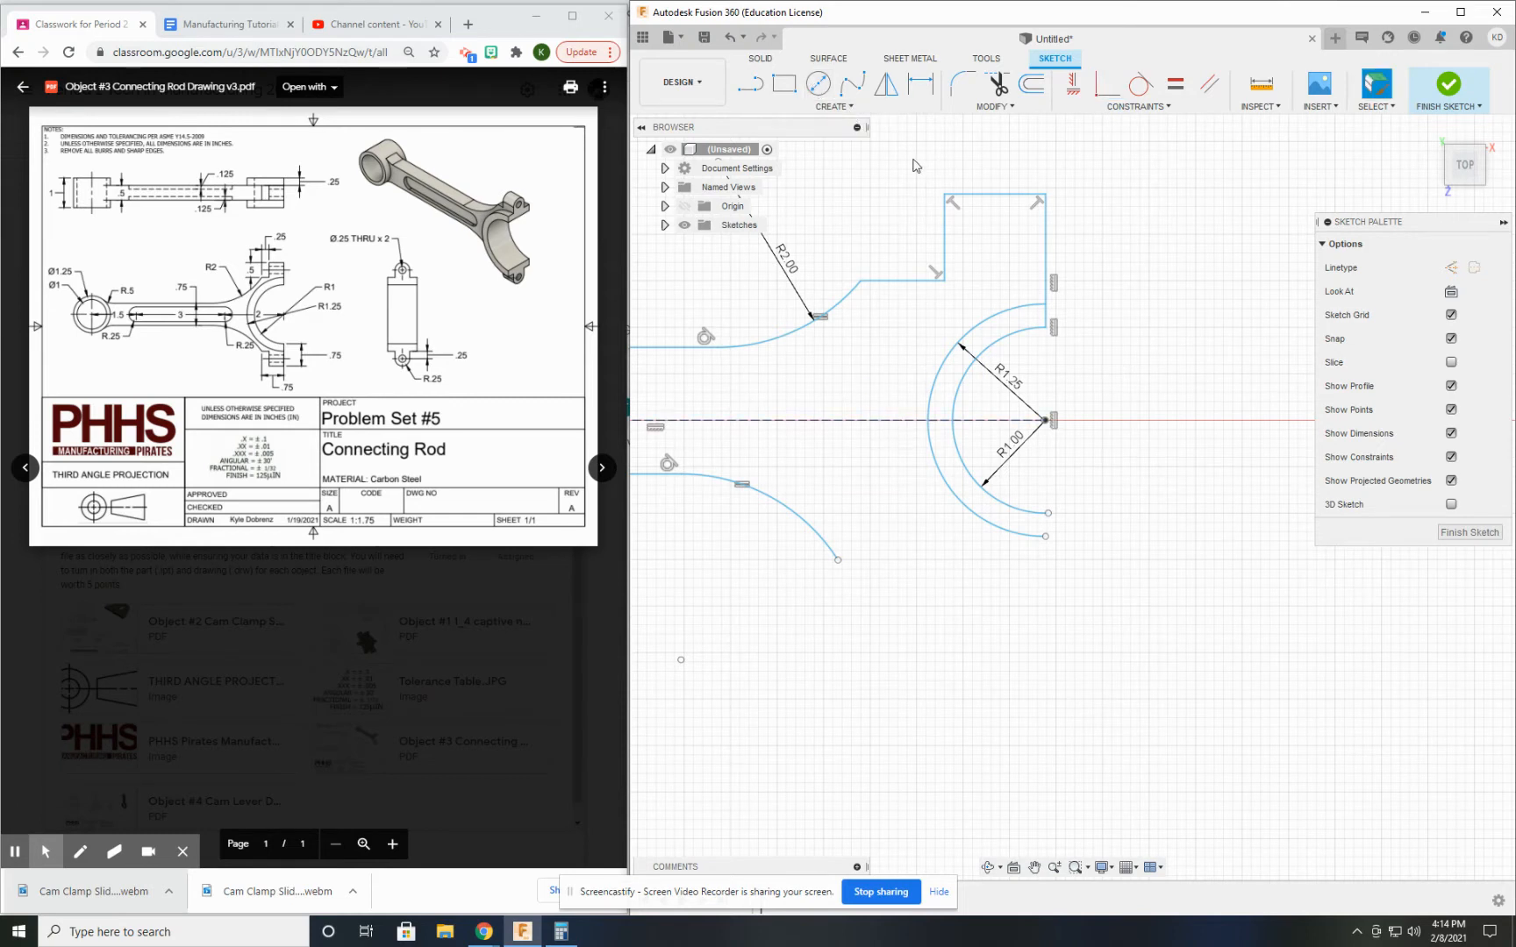
Mirror the three boss outline lines across the horizontal centerline
left_click(884, 84)
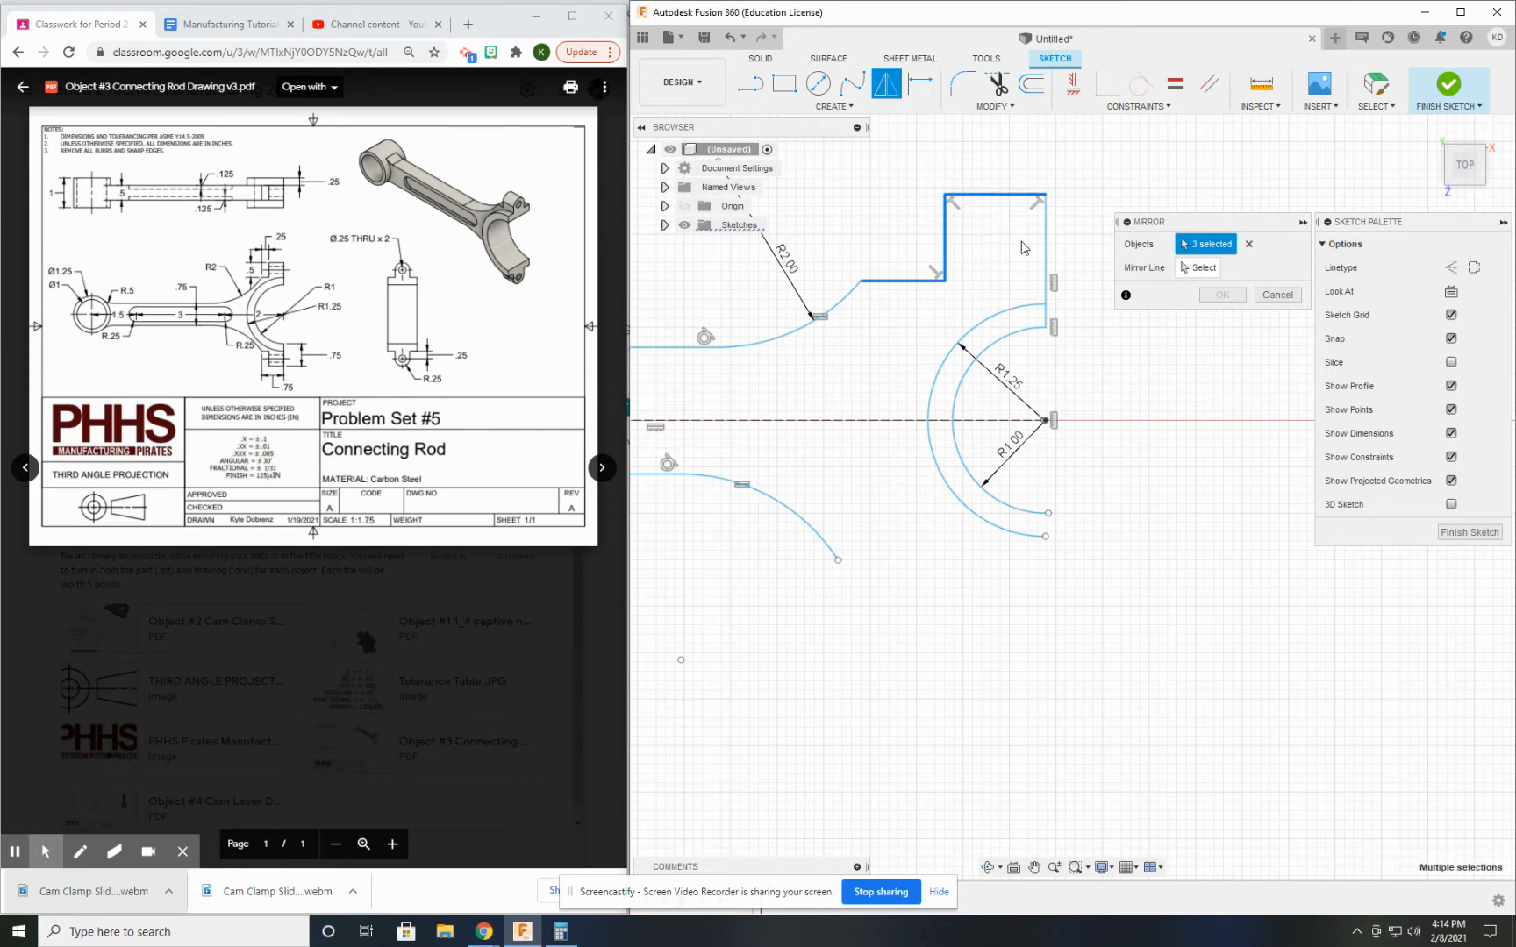
left_click(1052, 252)
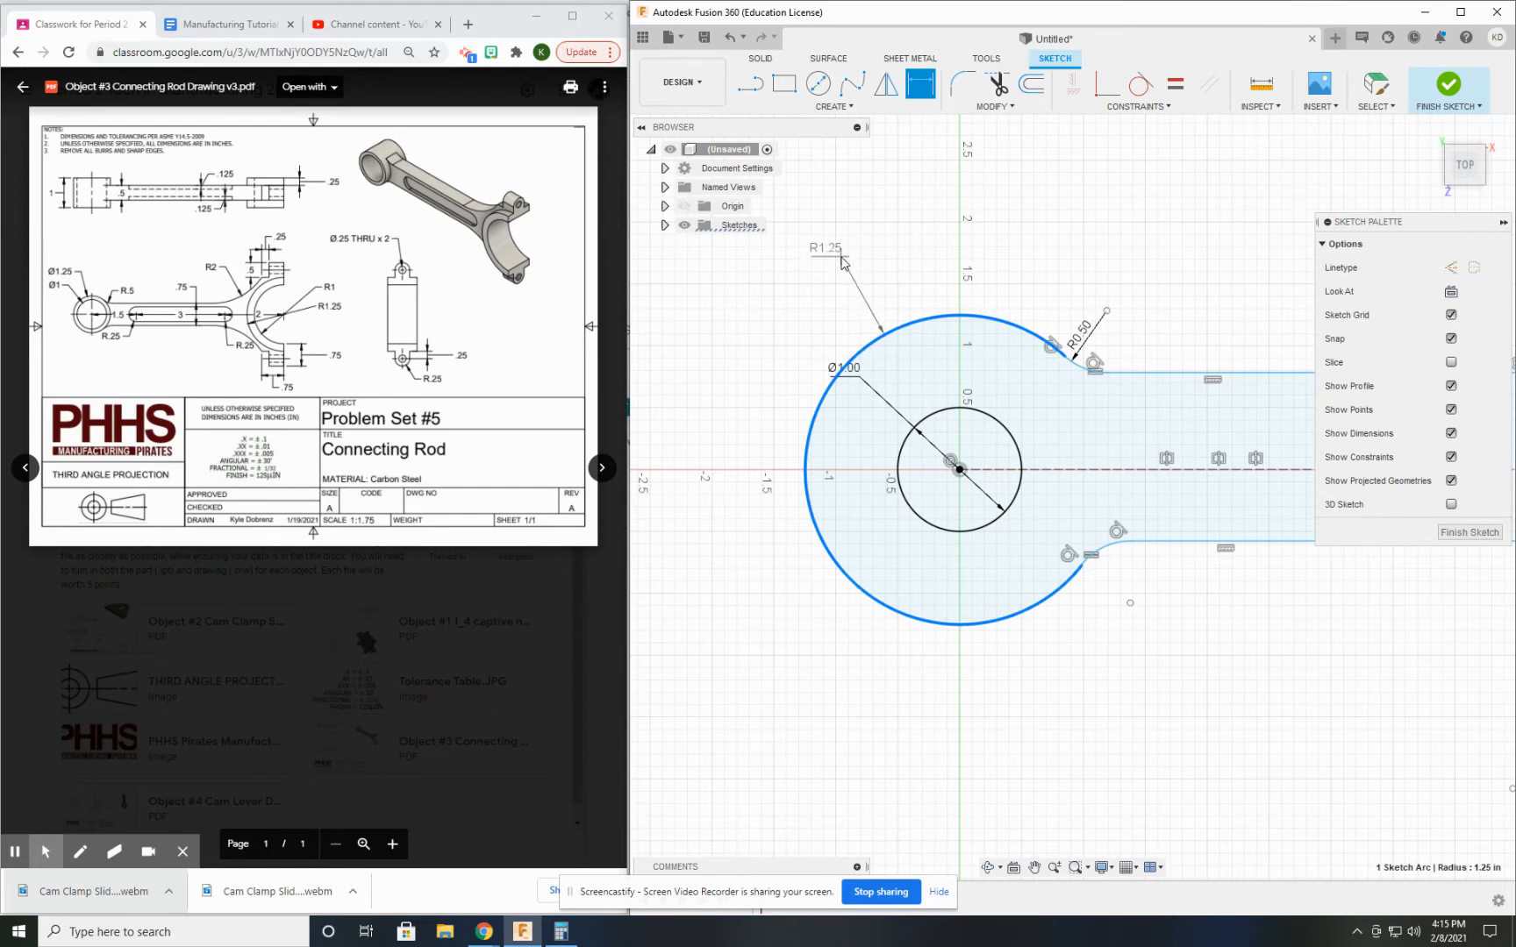
Switch the outer ring arc's dimension to radius and enter 1.25
right_click(841, 280)
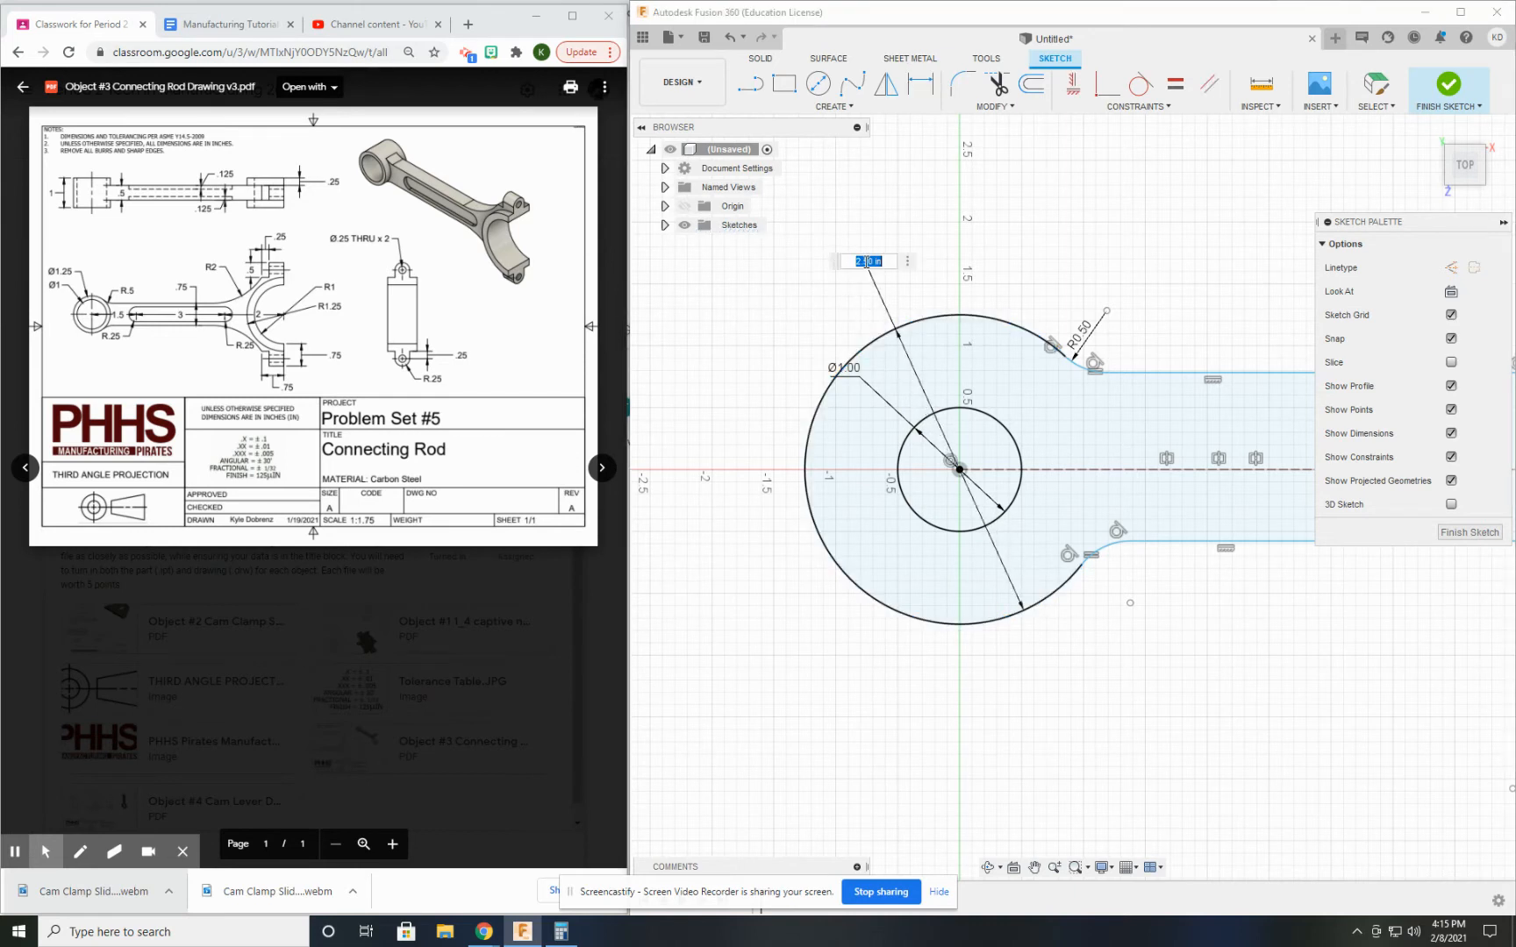
type("1.25")
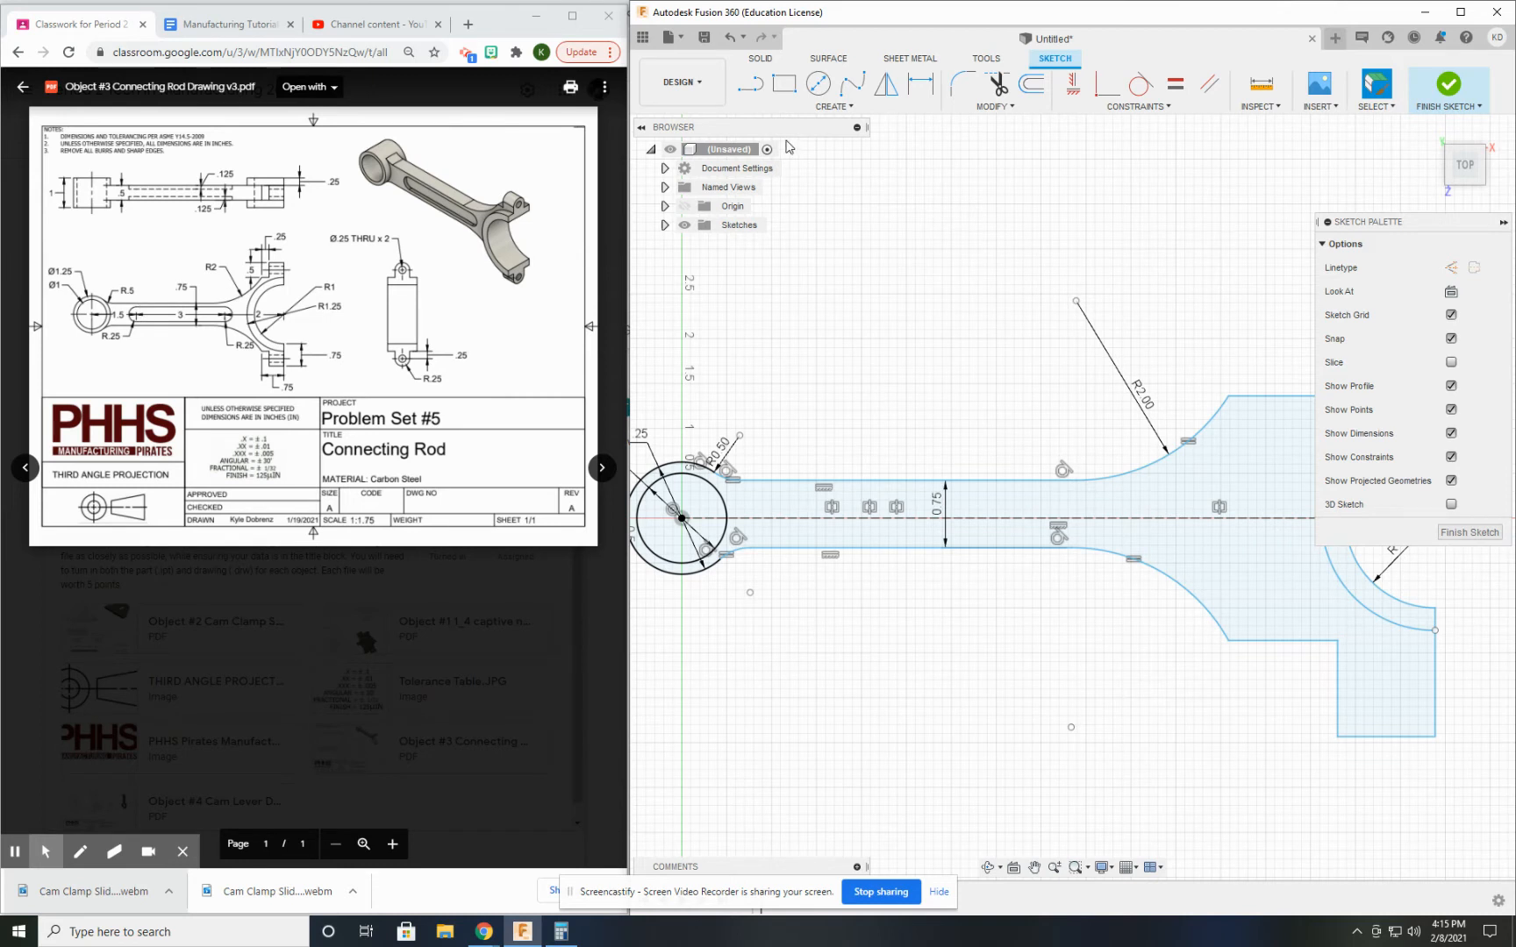
Draw the central beam slot and size it 3.00 long with R0.25 ends
left_click(834, 89)
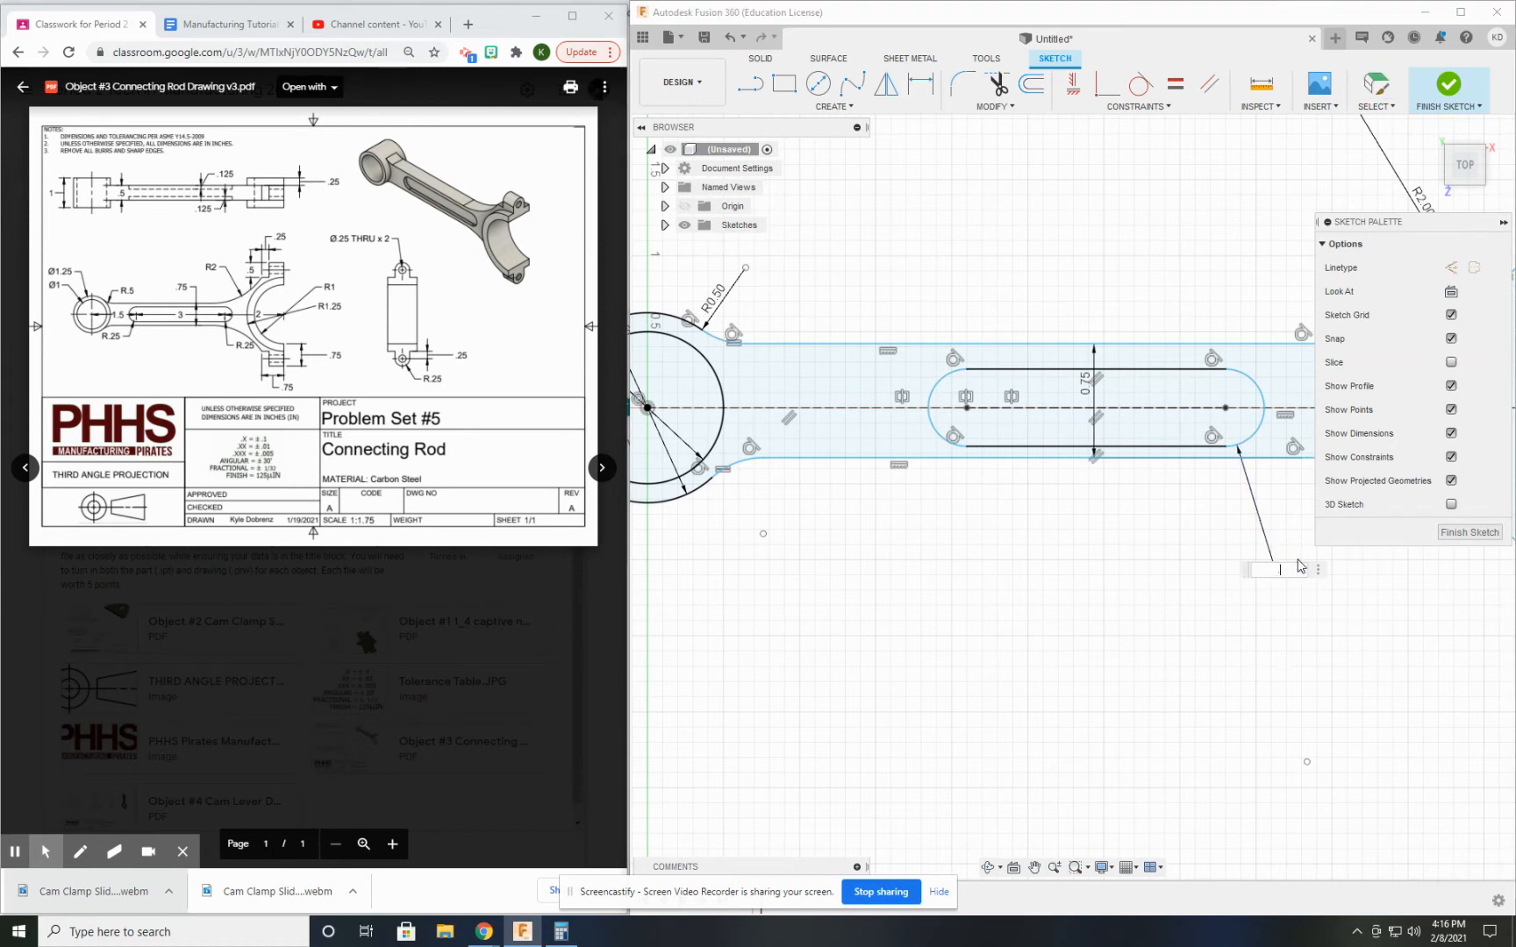
type("R0.25")
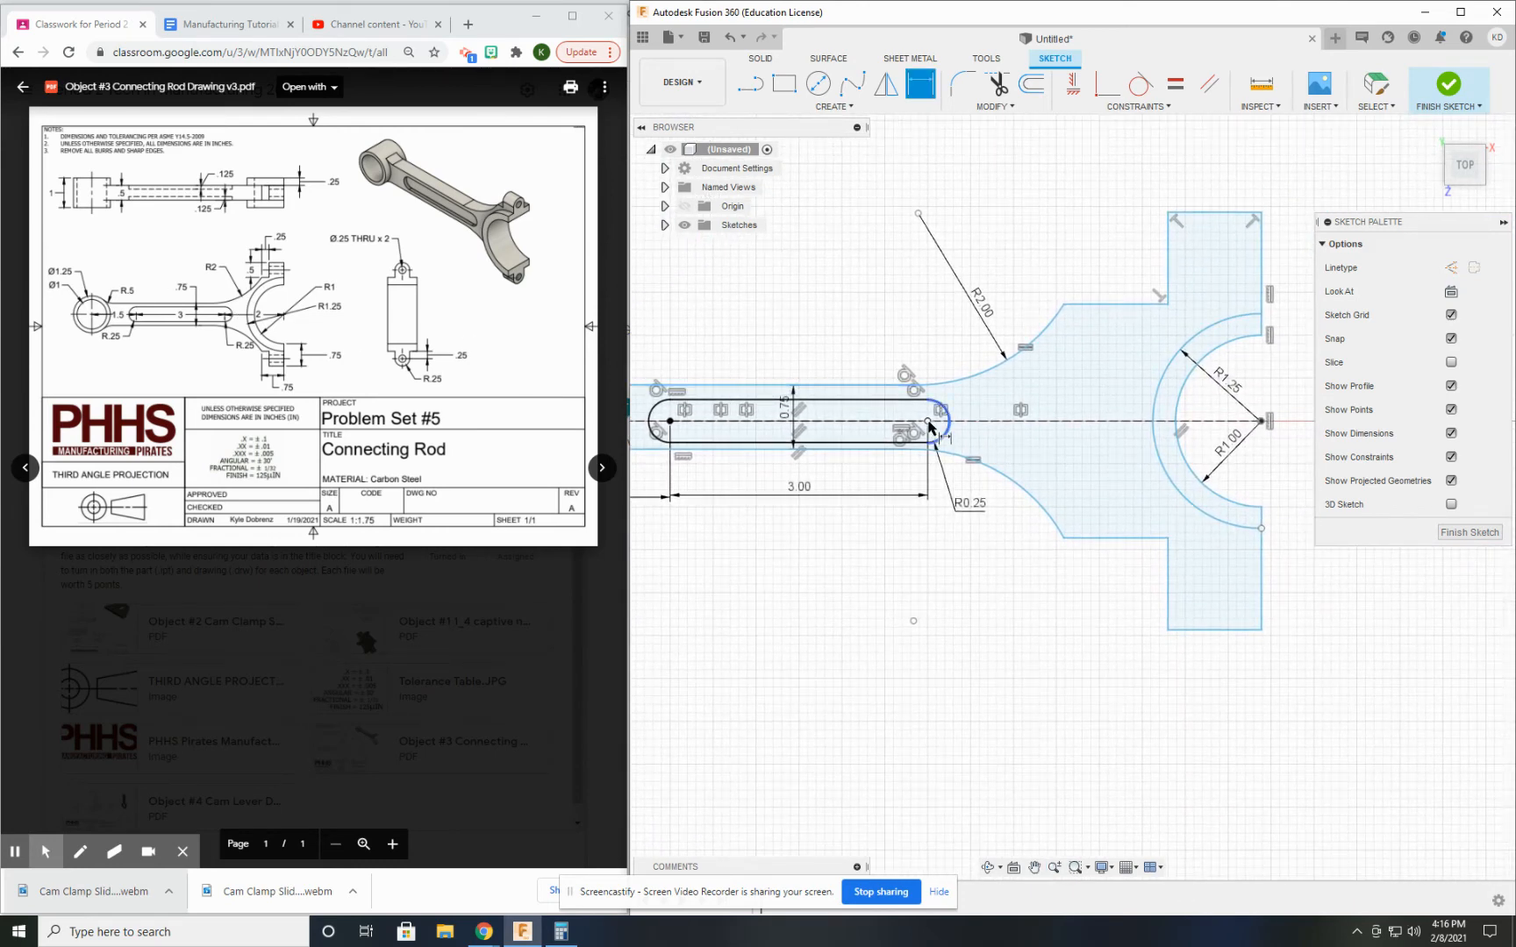
Add 0.25, 0.50 and 0.75 dimensions to the forked end's rectangular tabs
left_click(1262, 419)
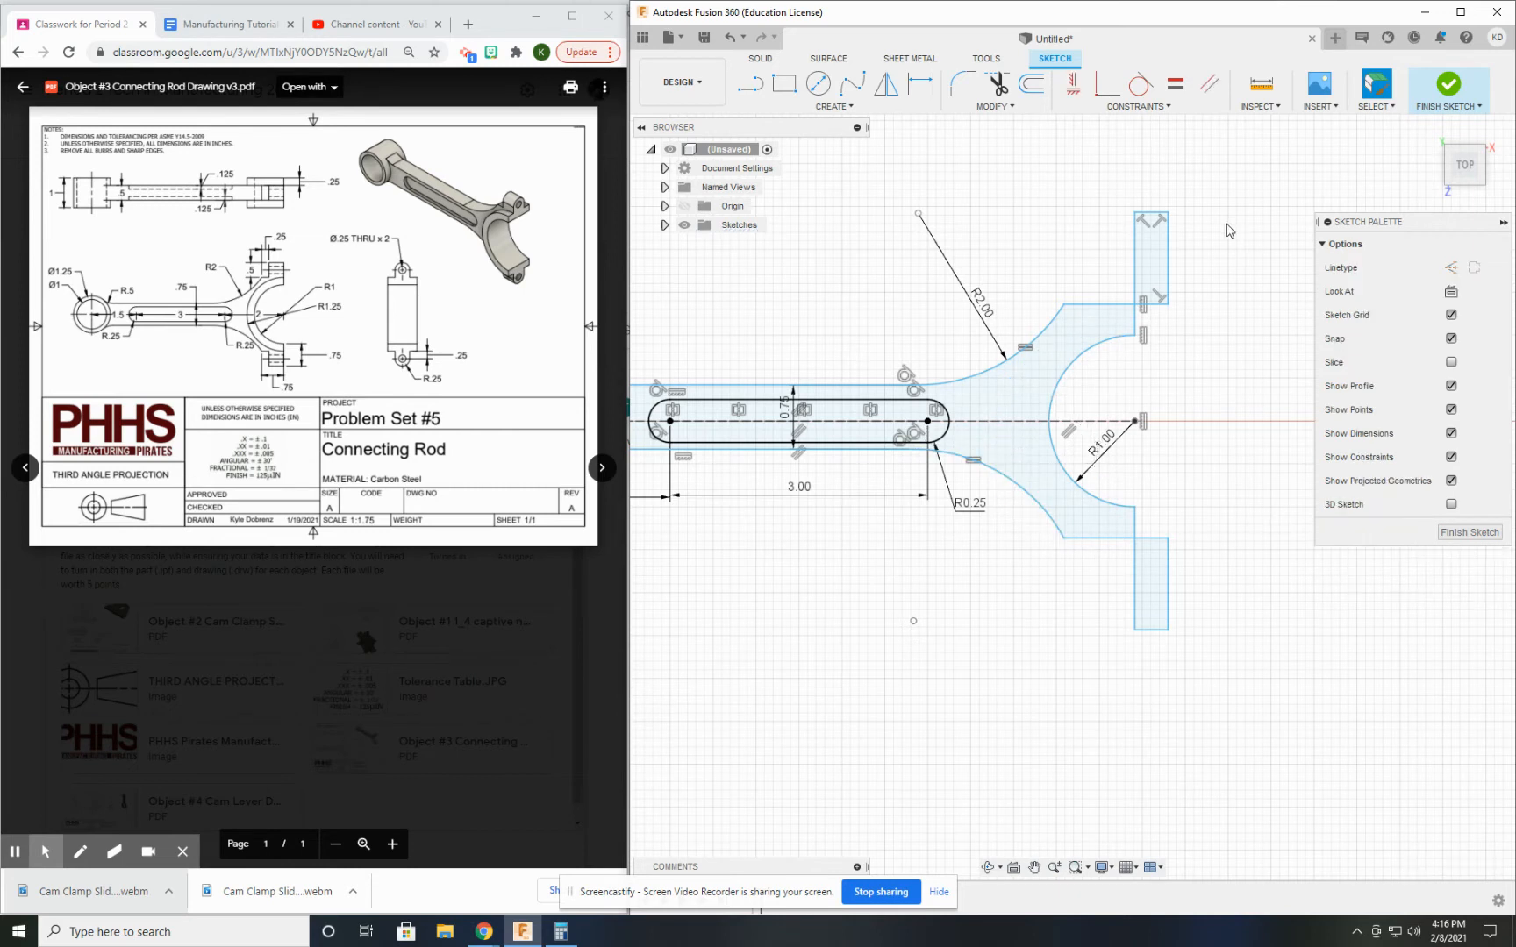
left_click(1117, 261)
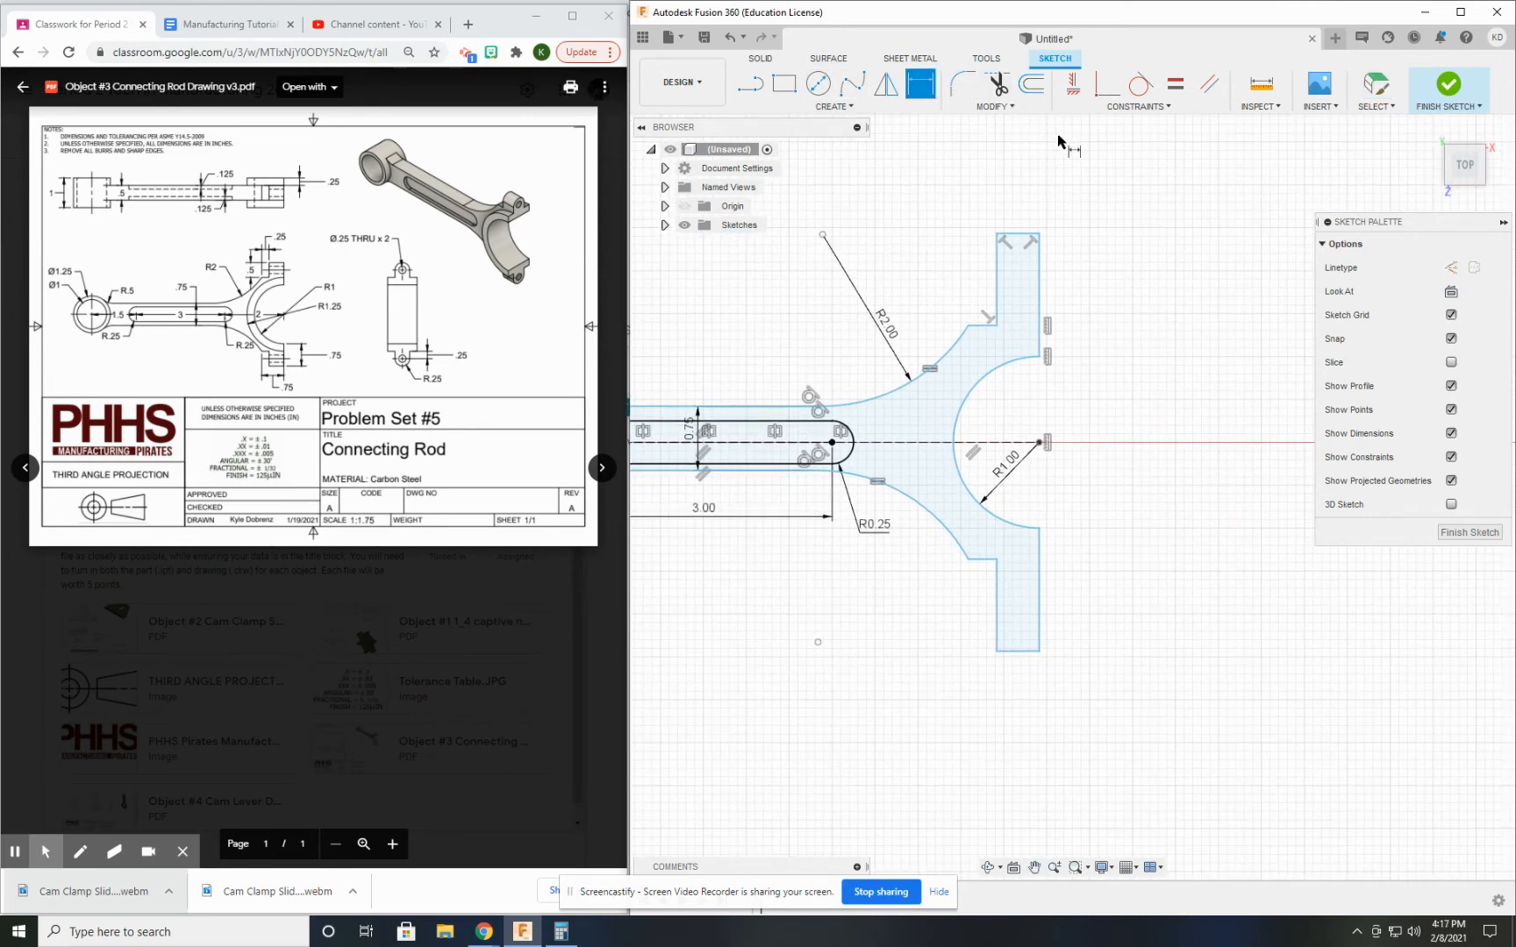
left_click(1020, 280)
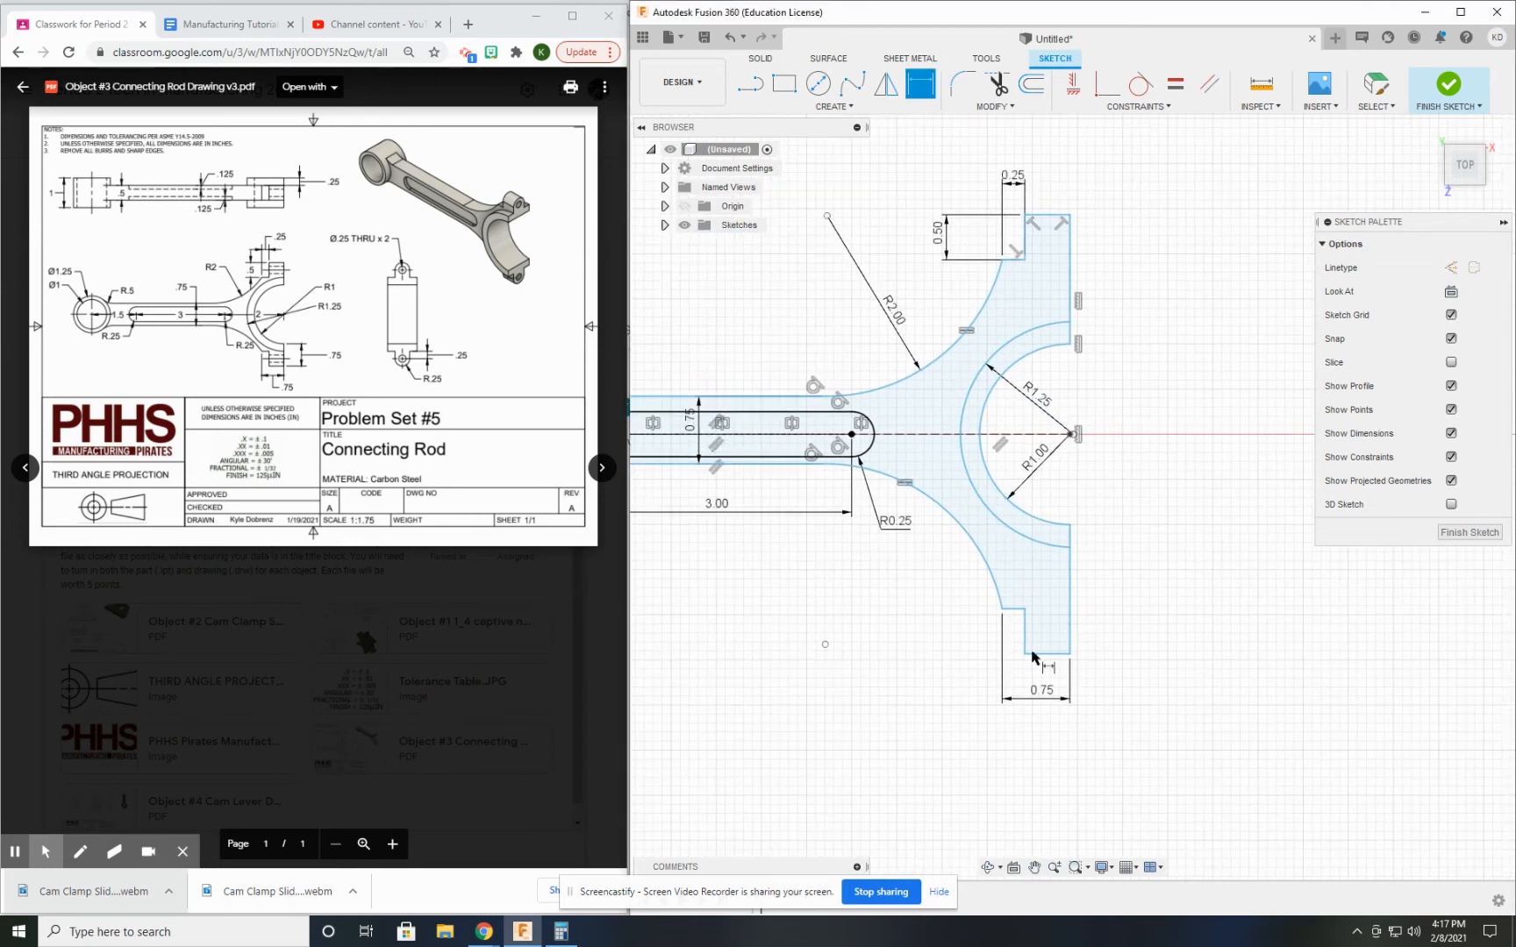
mouse_move(1082, 676)
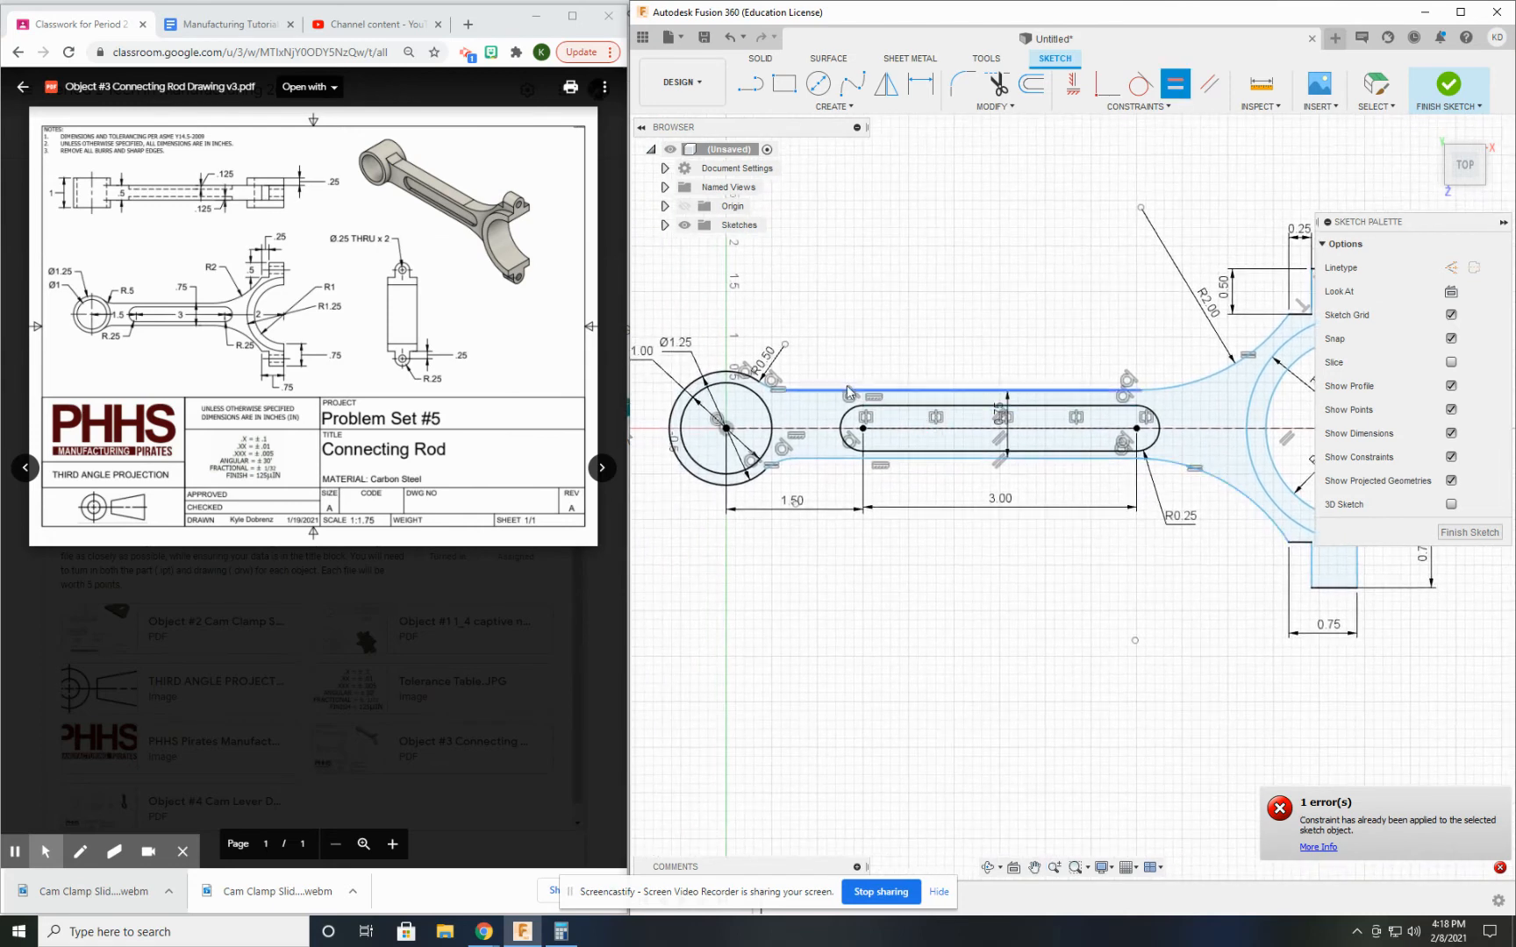
Constrain the rod's top edge and add the 1.50 slot dimension, fully defining the sketch
left_click(825, 462)
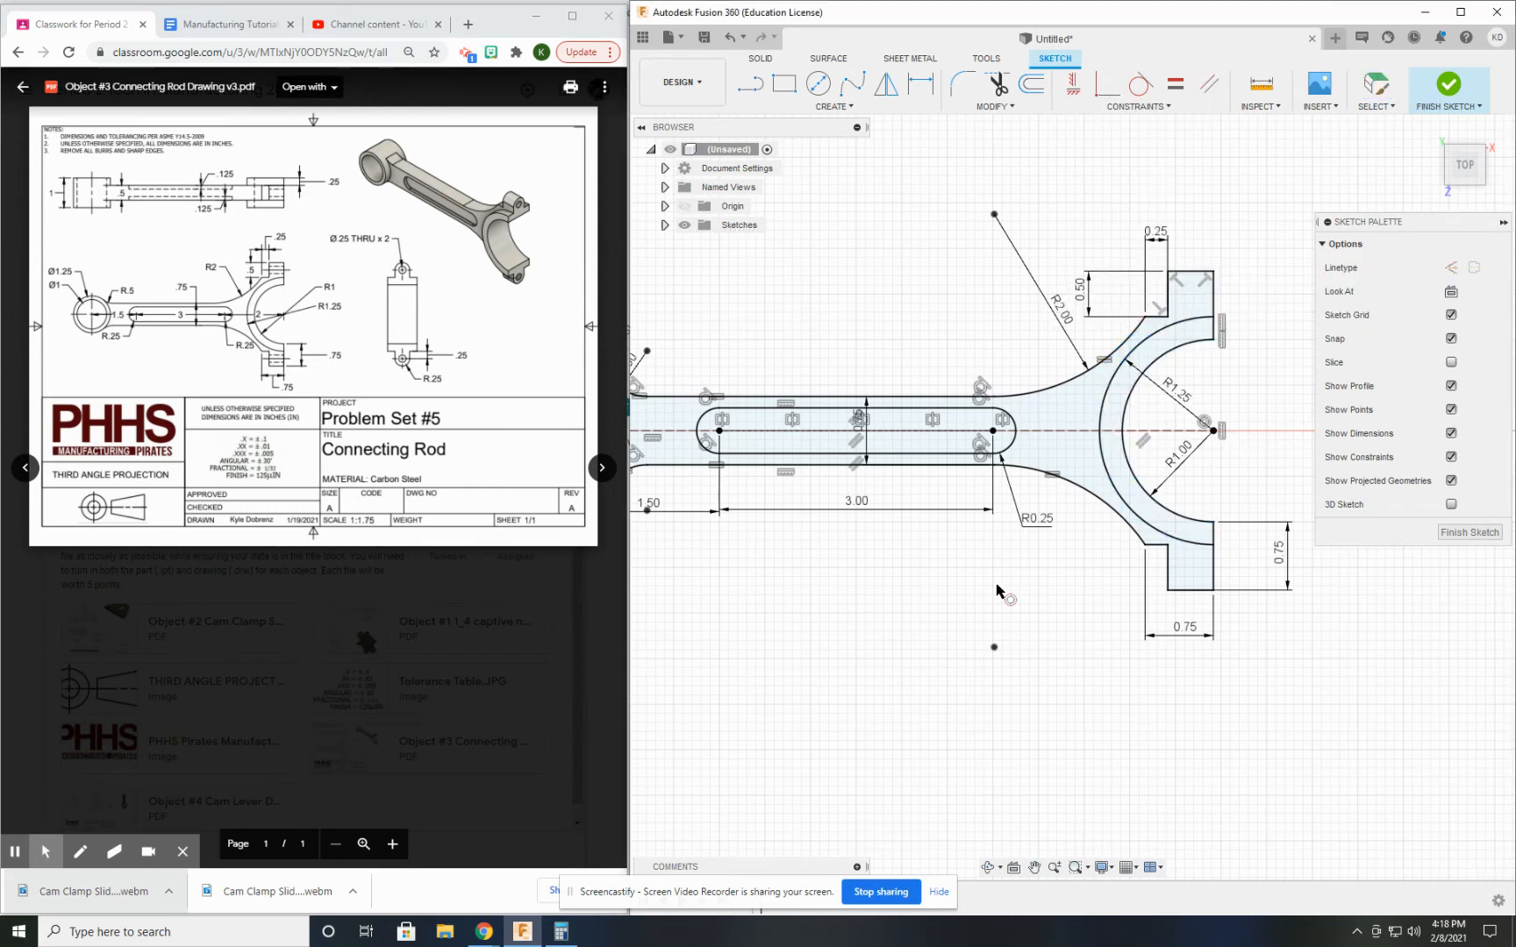
left_click(664, 224)
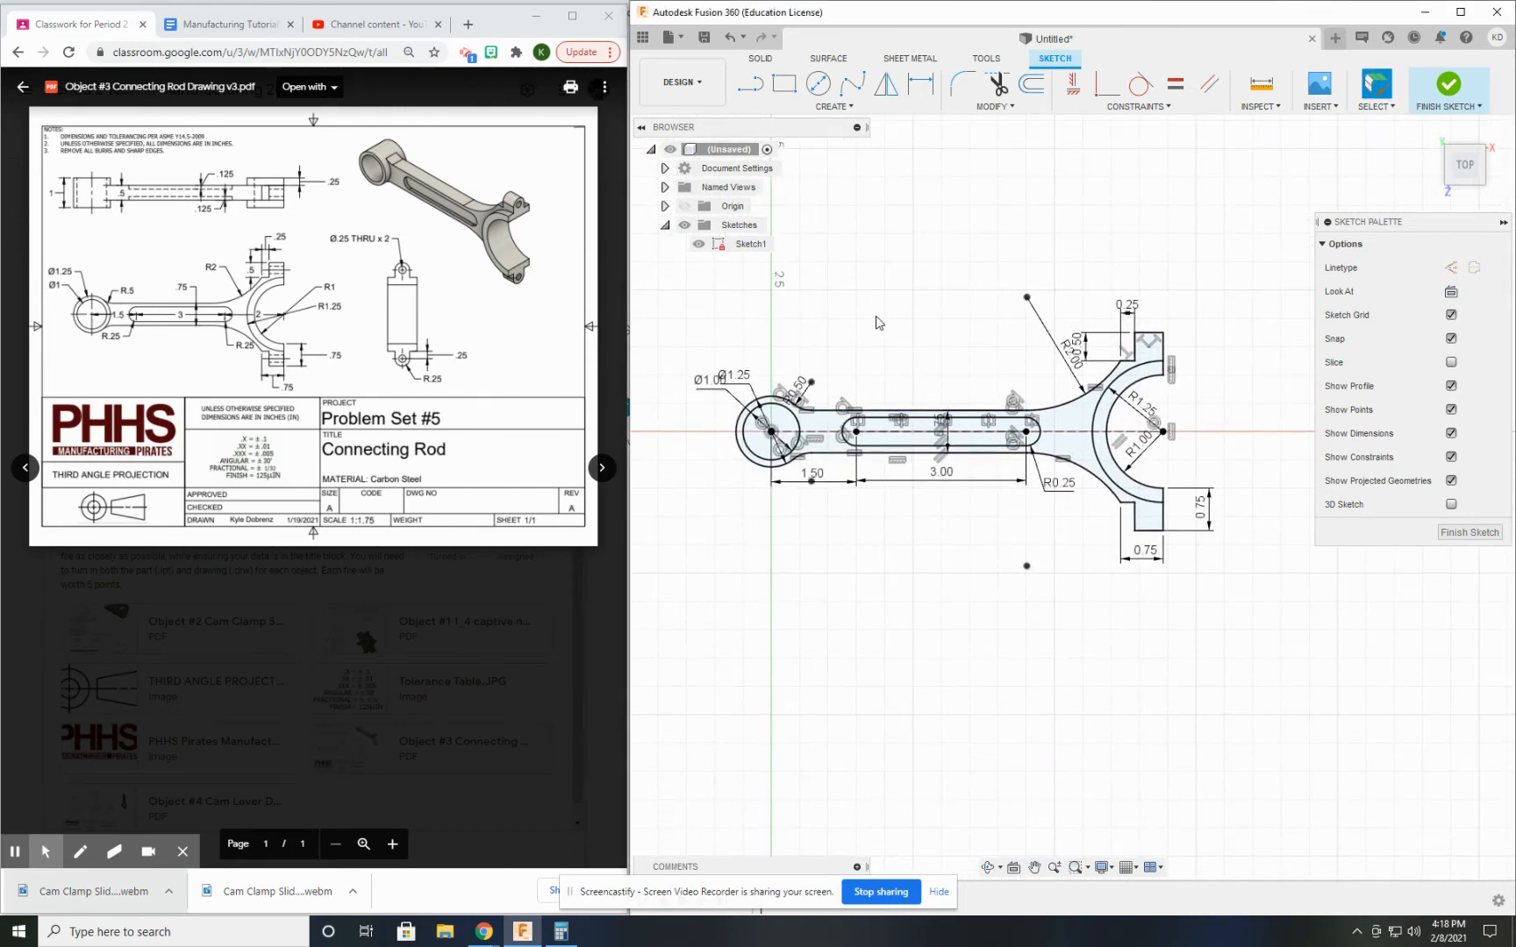
mouse_move(726, 327)
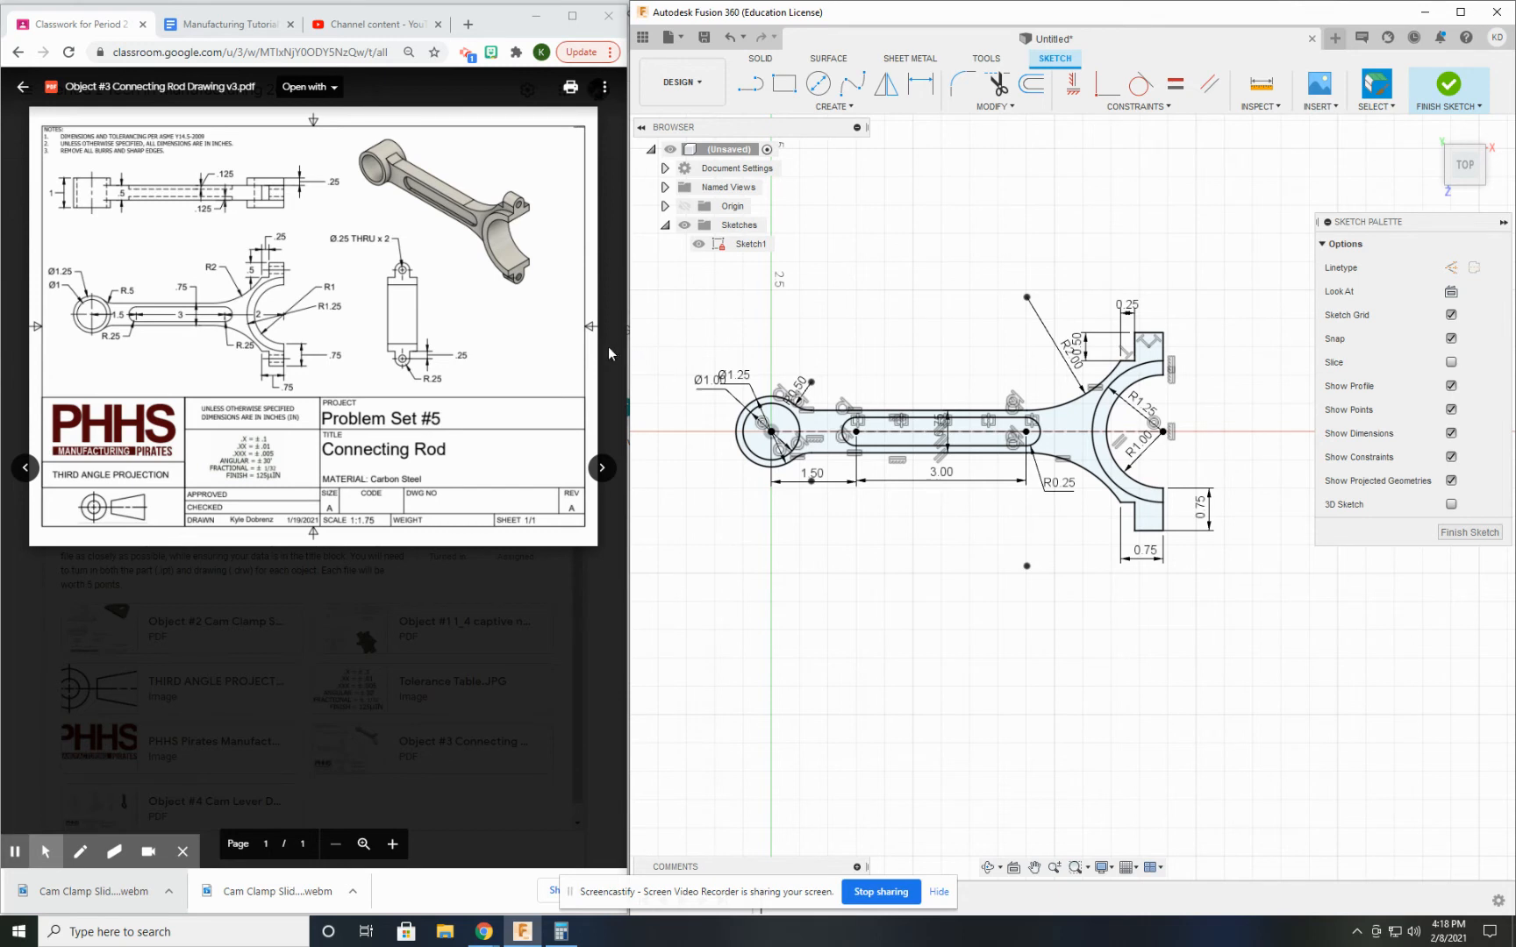
mouse_move(871, 353)
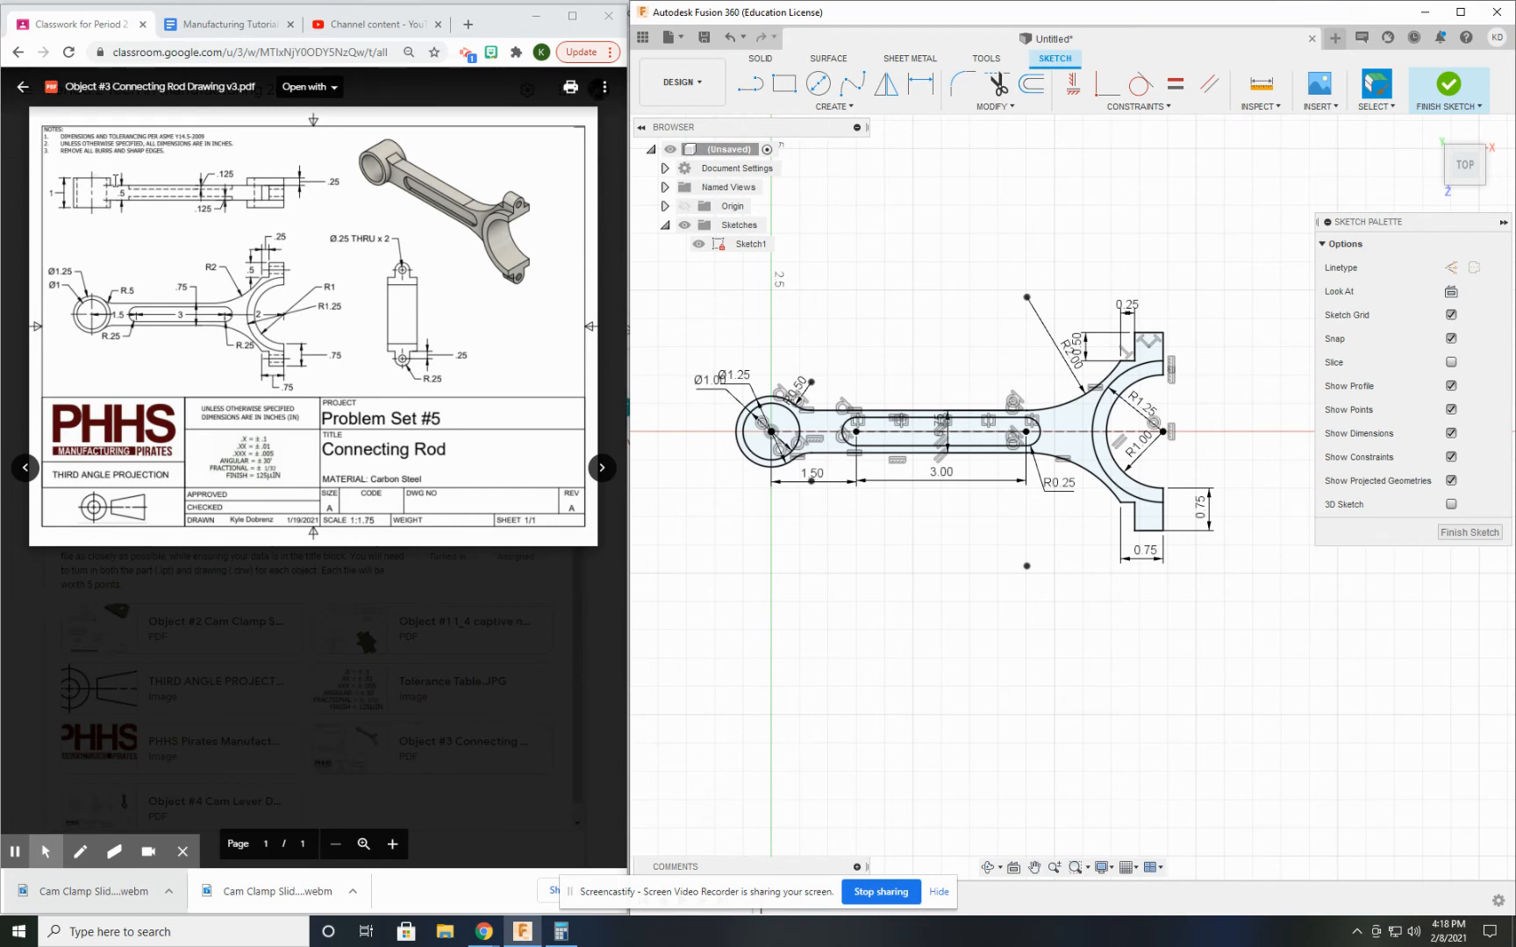
mouse_move(139, 240)
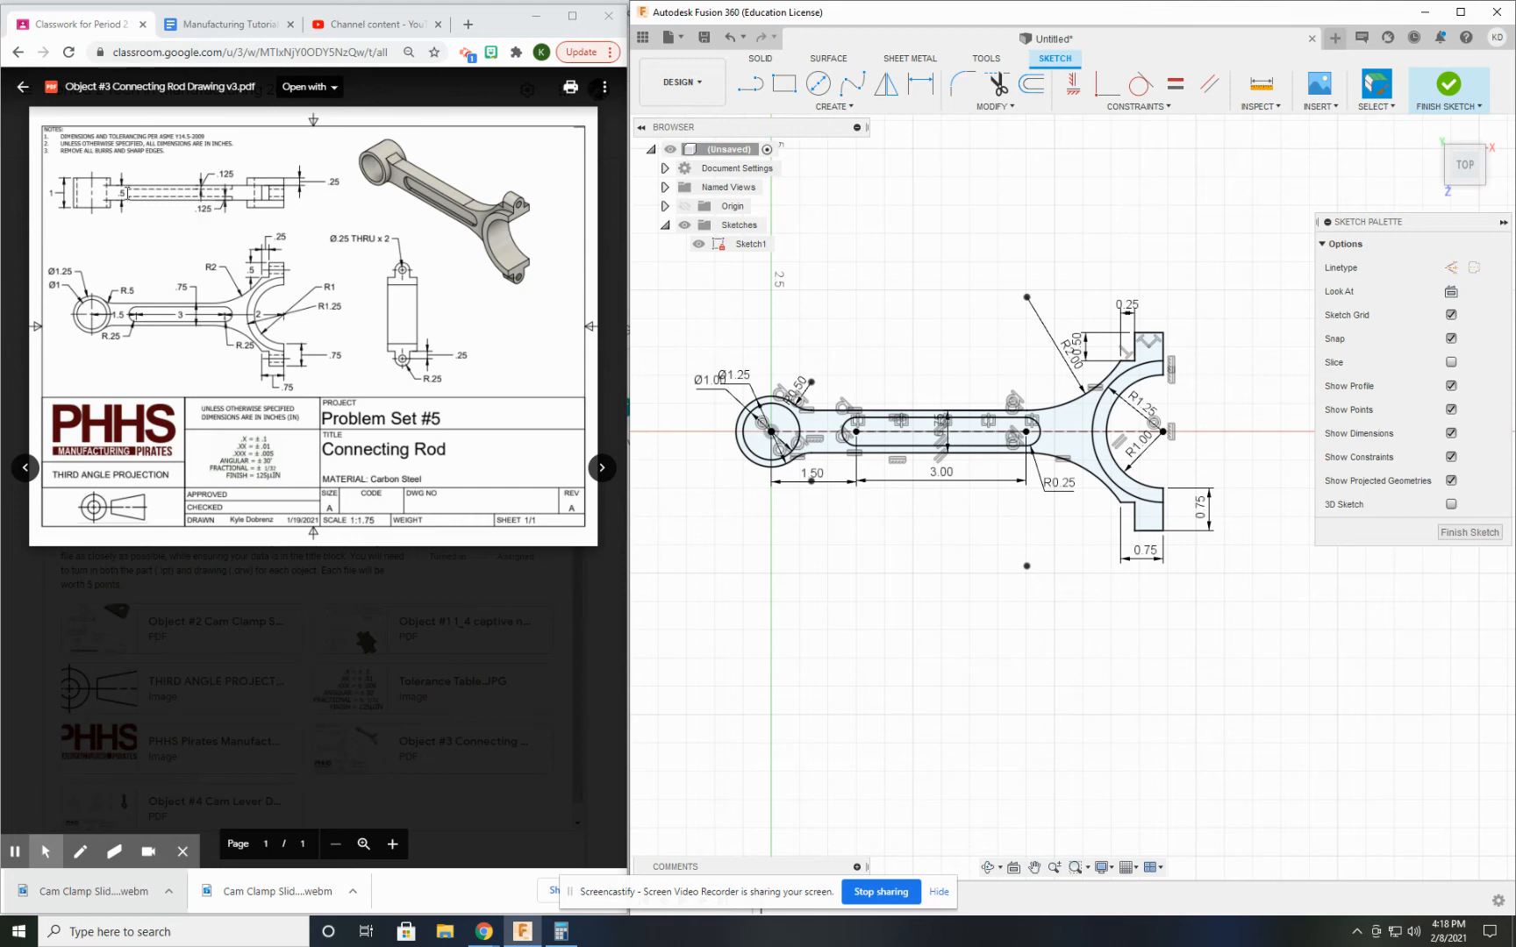
mouse_move(843, 175)
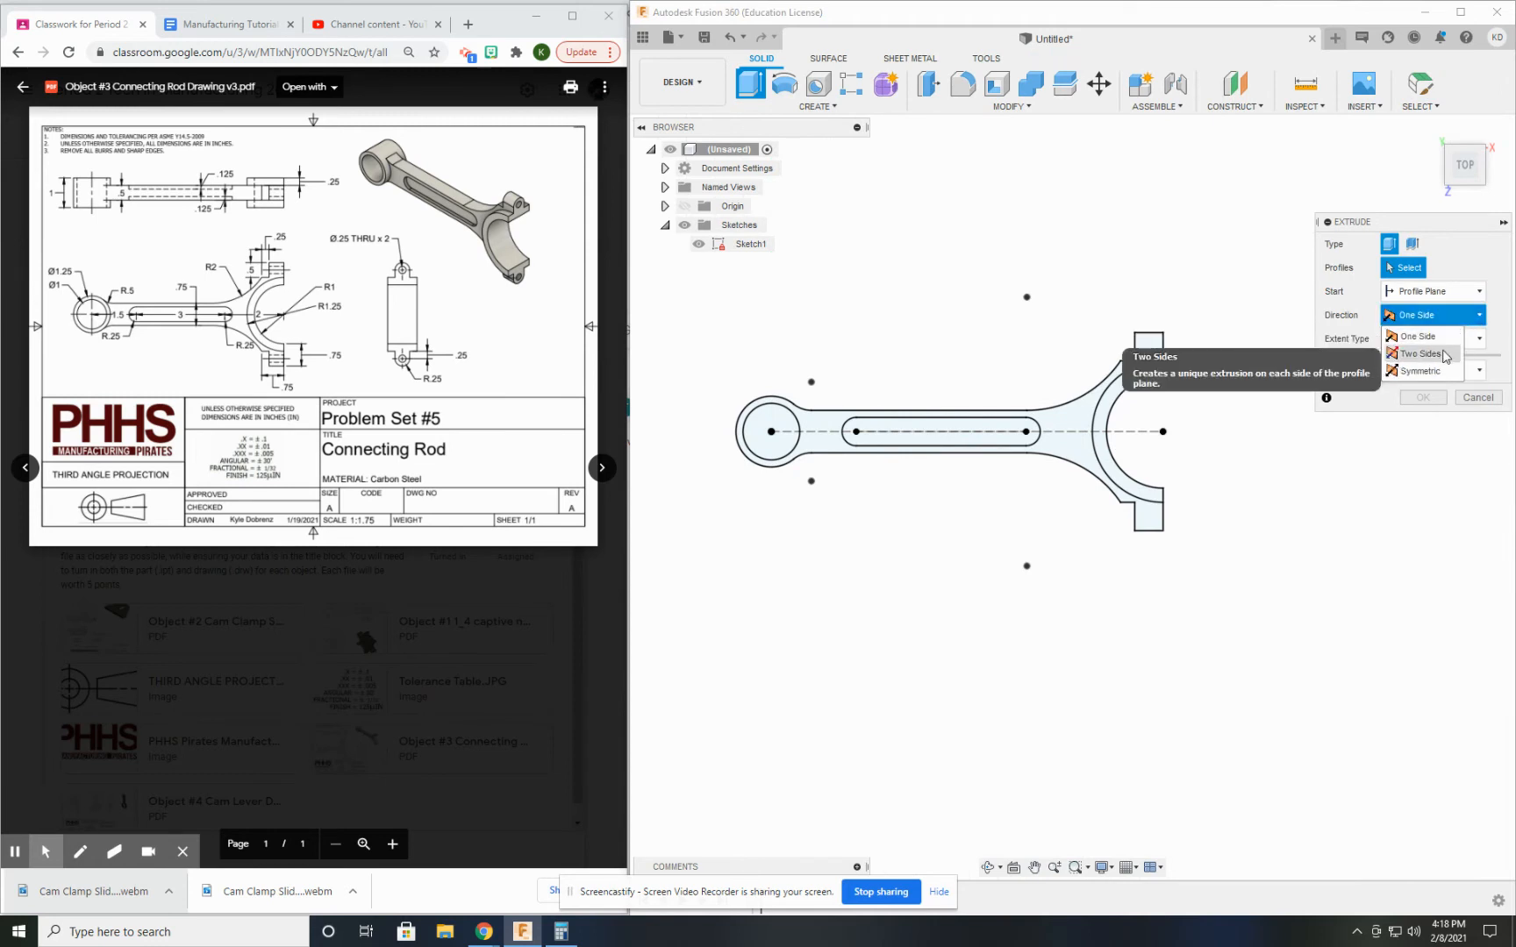
Extrude the rod and small ring-end profiles two-sided into a 0.5 in solid
left_click(1421, 354)
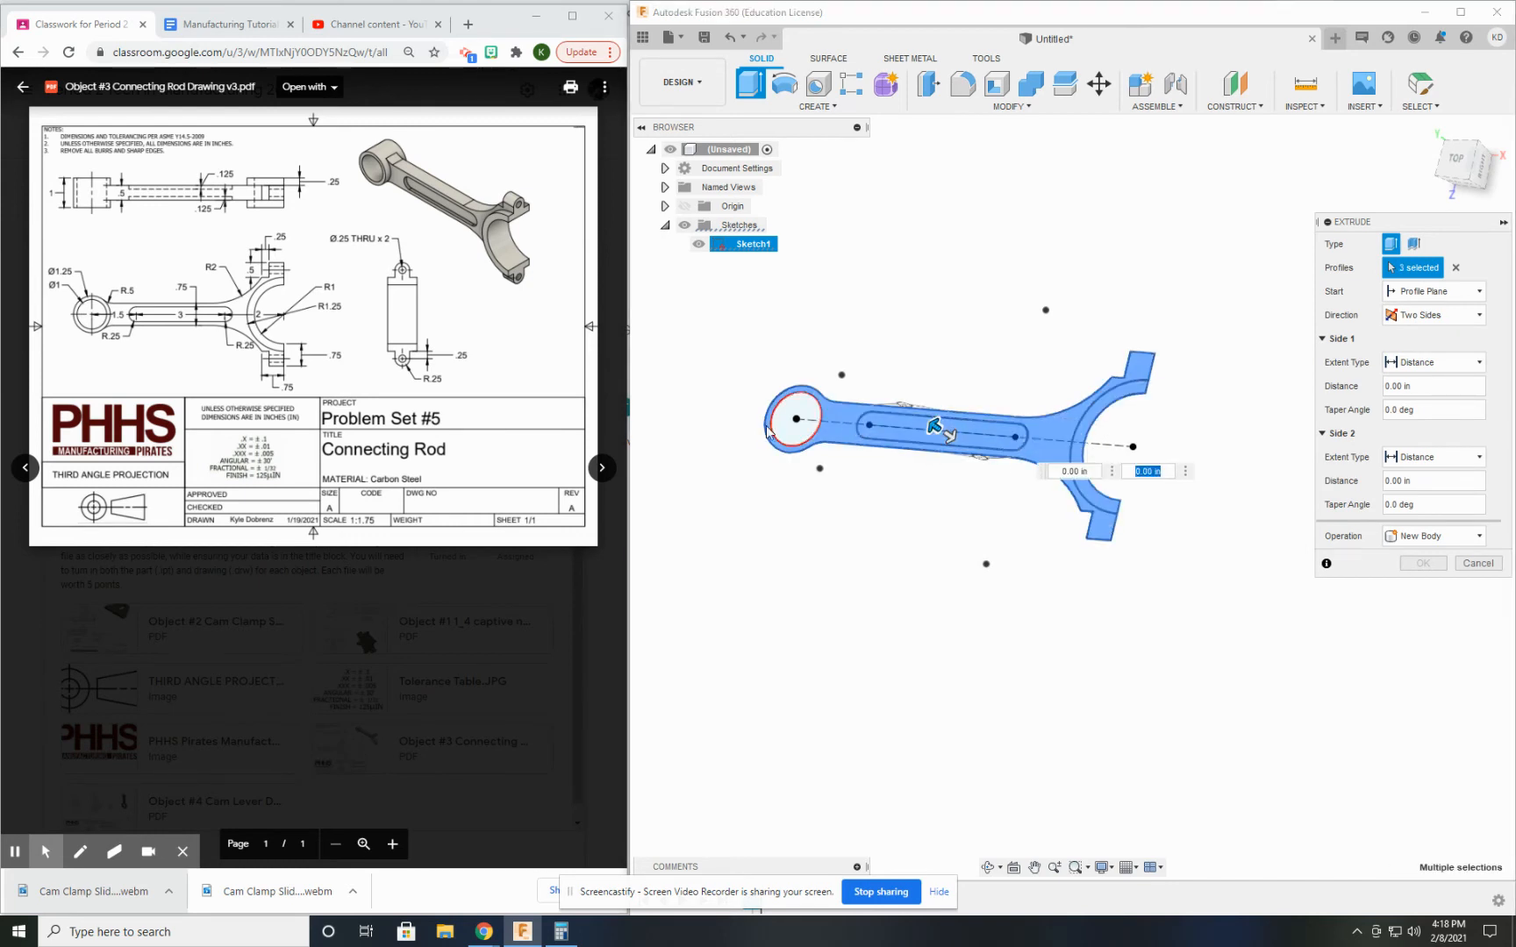
left_click(795, 417)
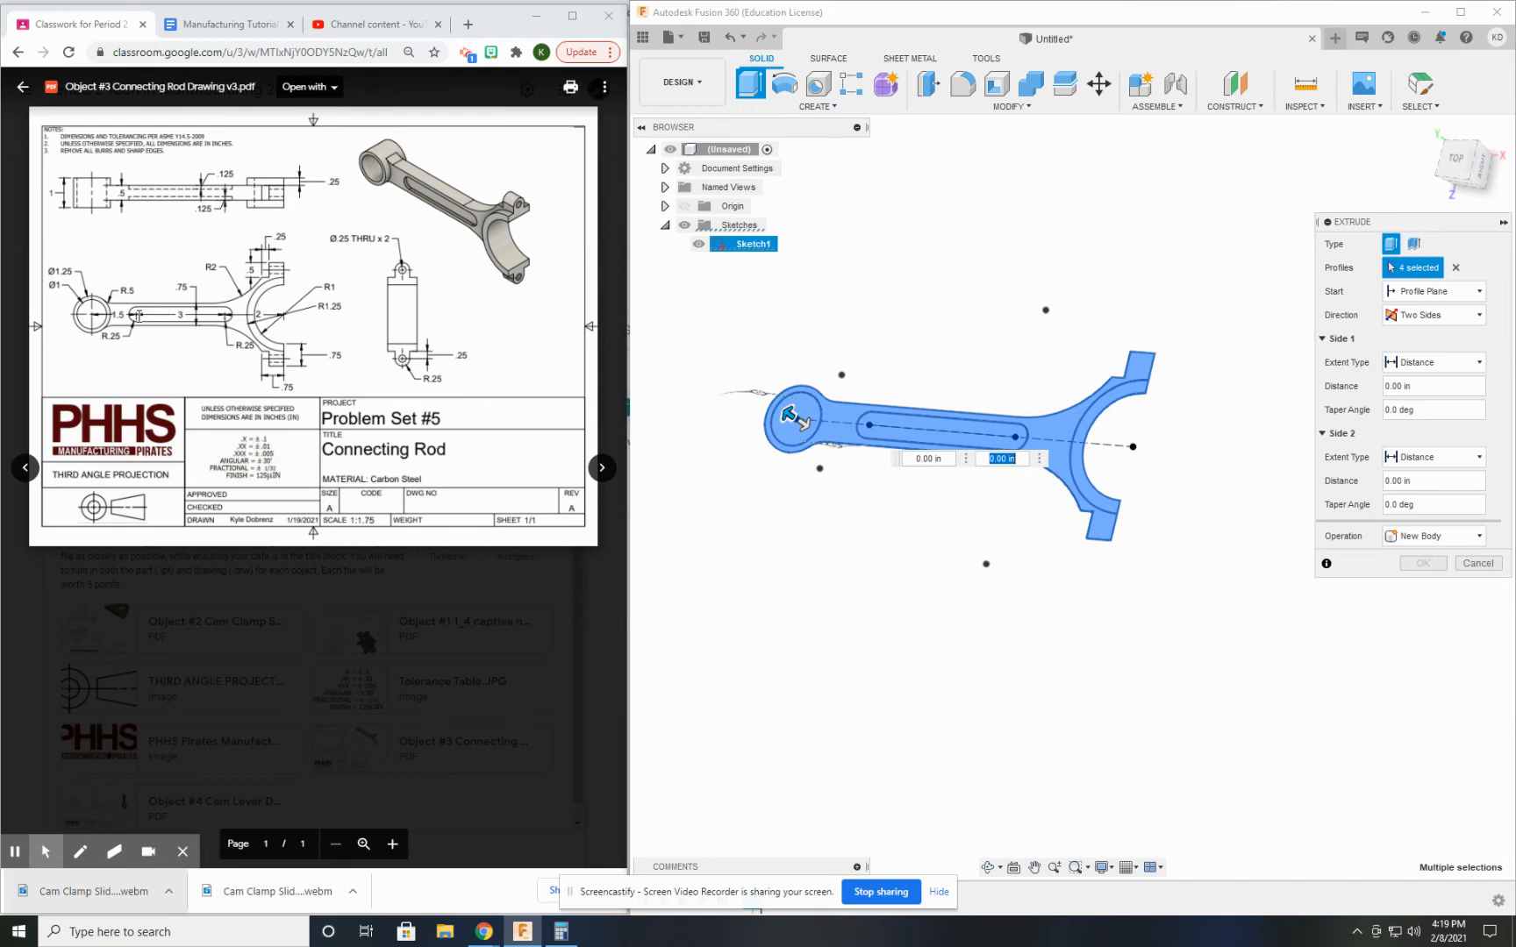
mouse_move(1444, 569)
type(".5")
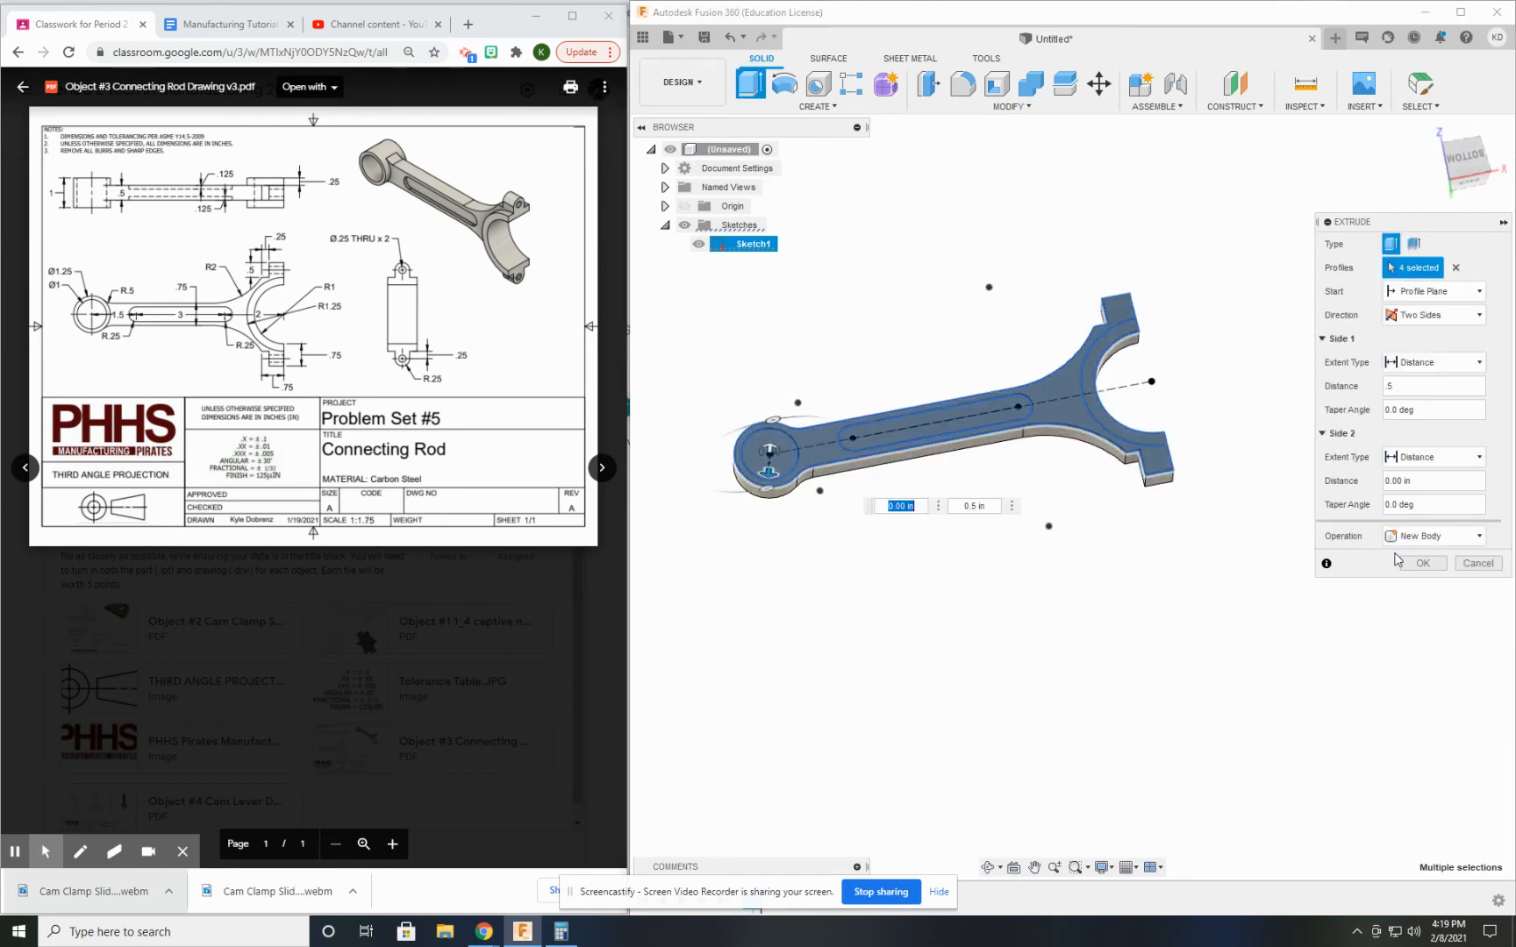
left_click(1422, 562)
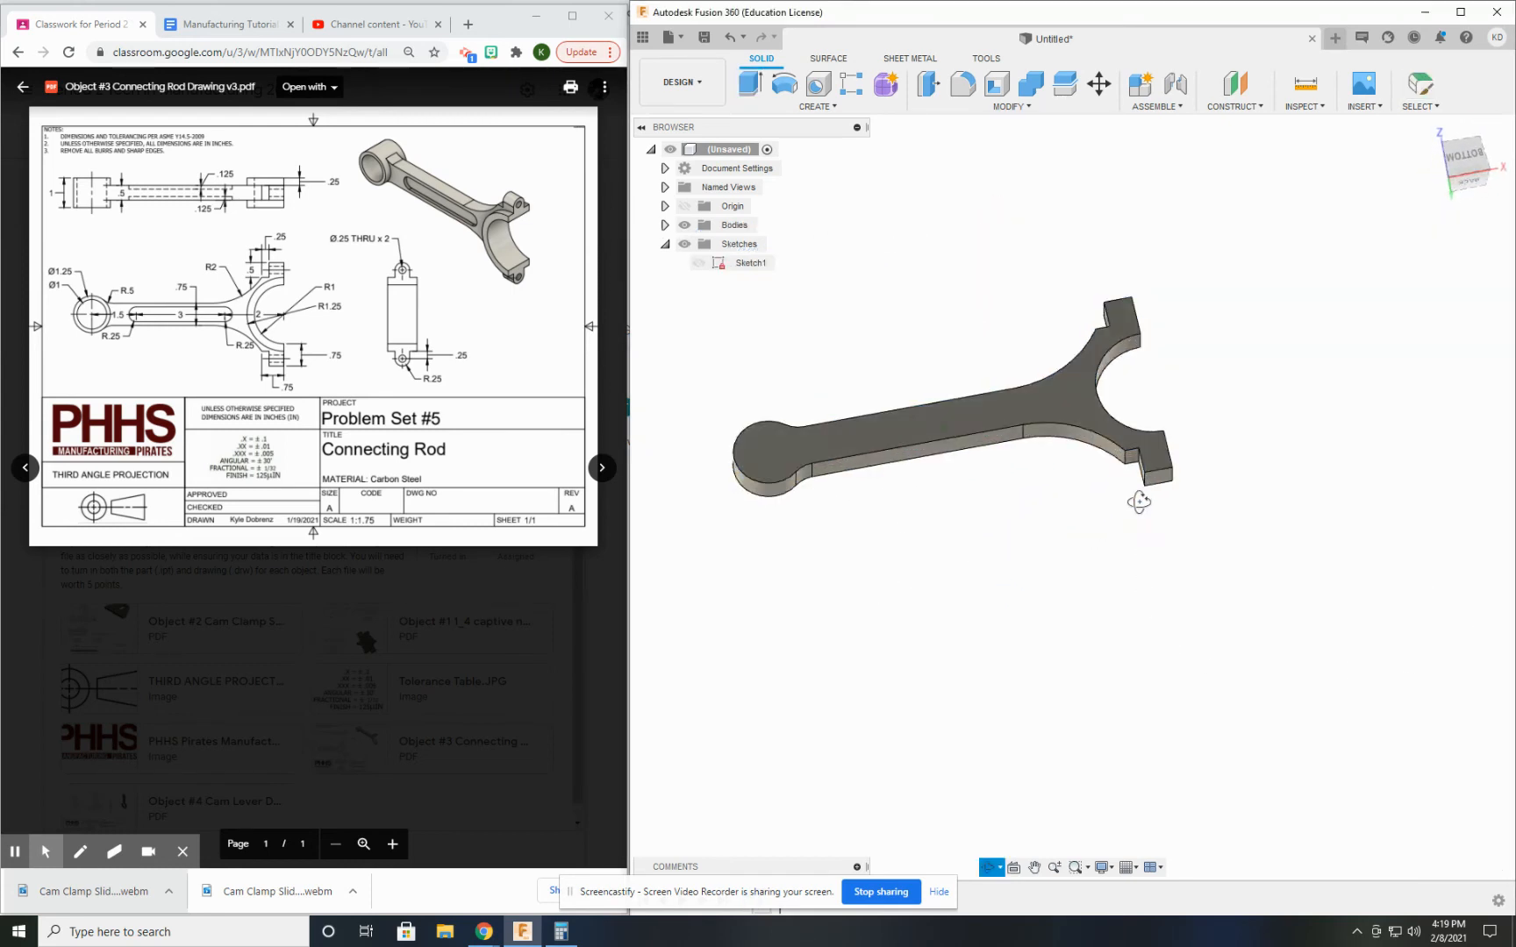
Edit the extrusion so the small end's bore stays open, then show Sketch1
left_click_drag(1138, 501, 1121, 515)
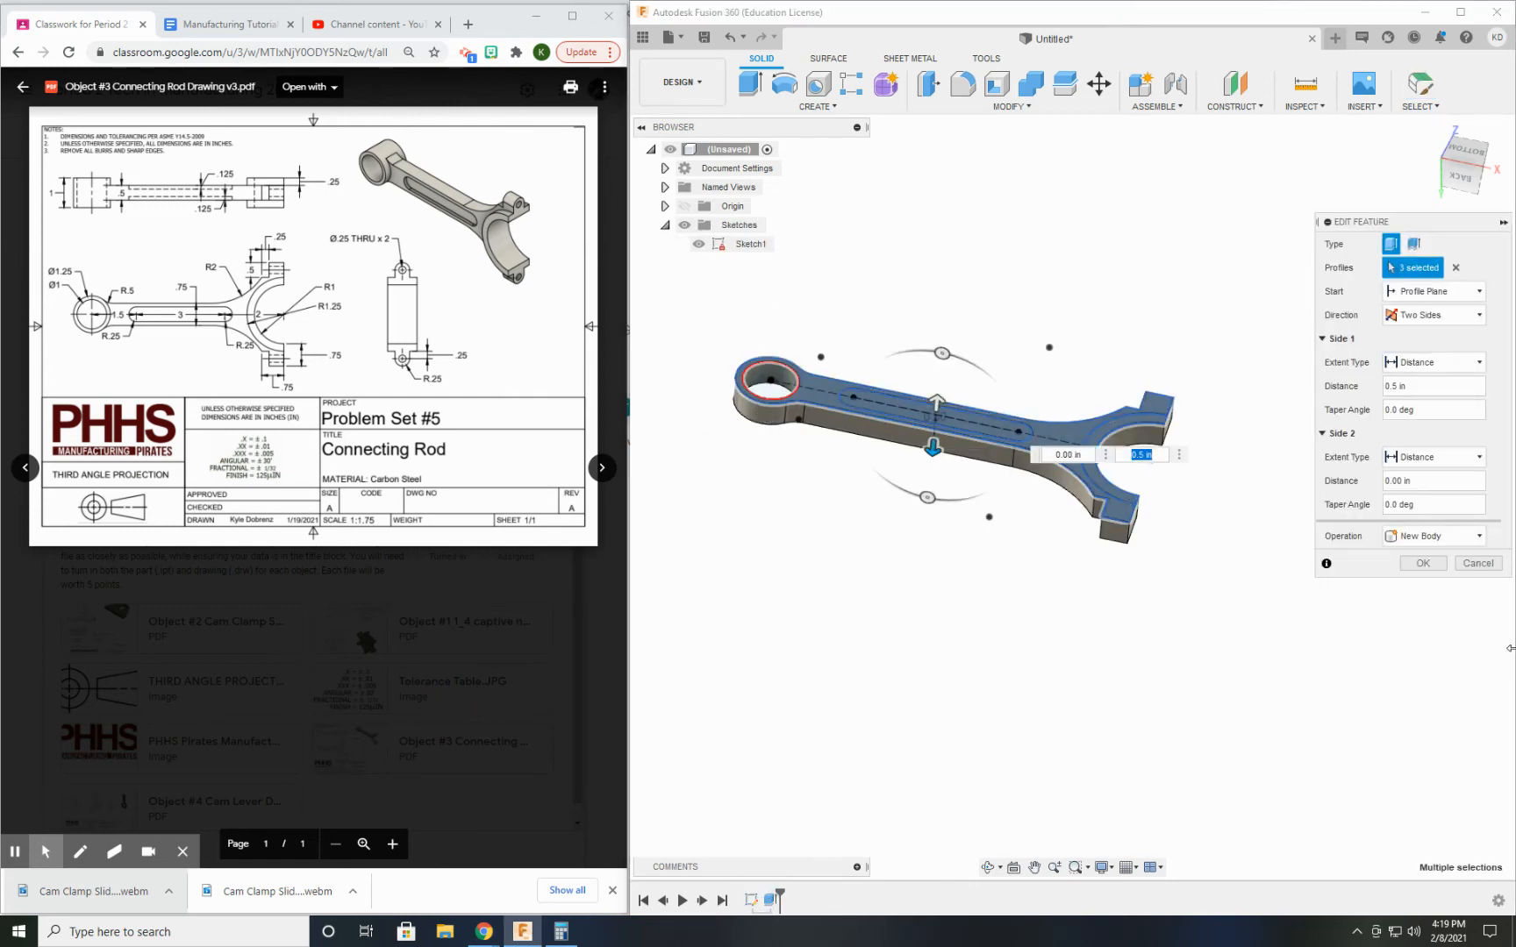
left_click(1421, 562)
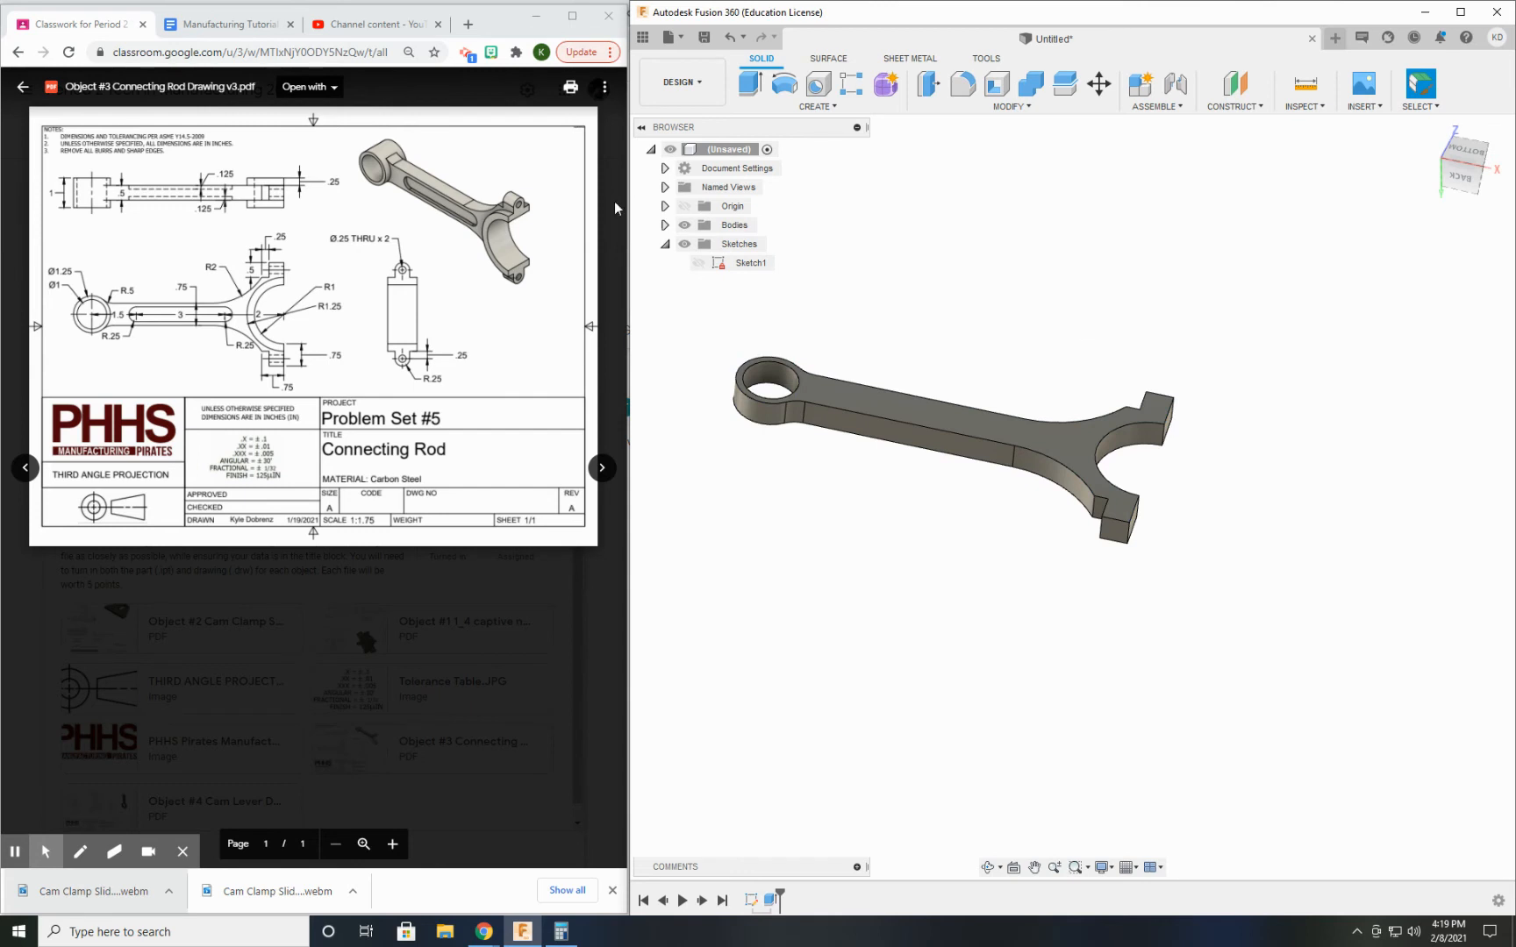
left_click(698, 263)
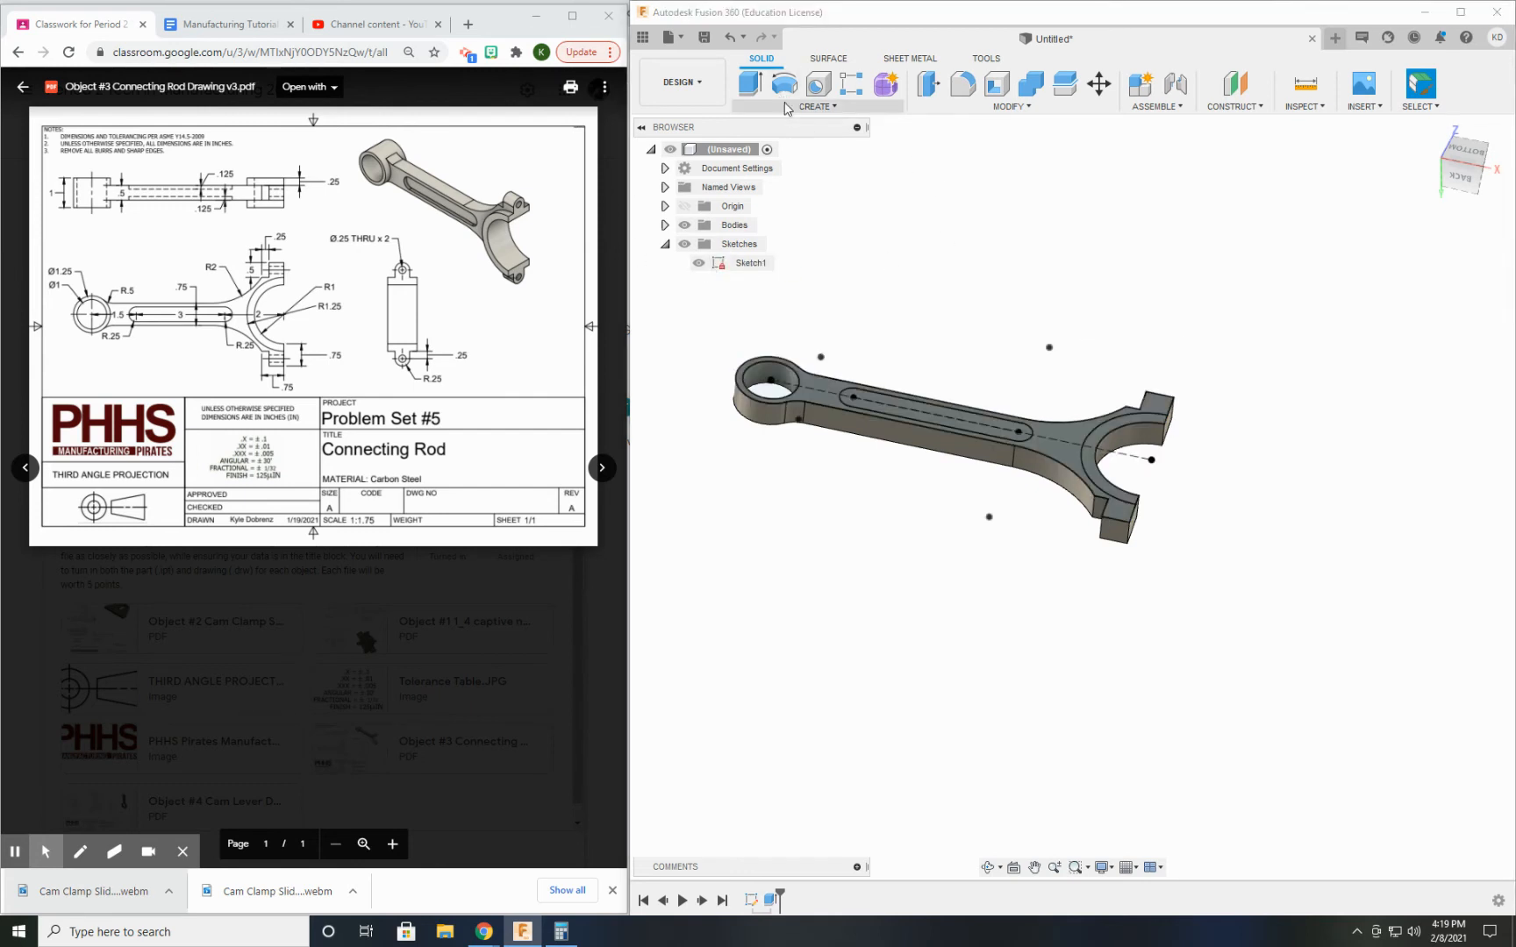
Extrude-cut the slot profile to a negative depth to recess the top face
left_click(750, 84)
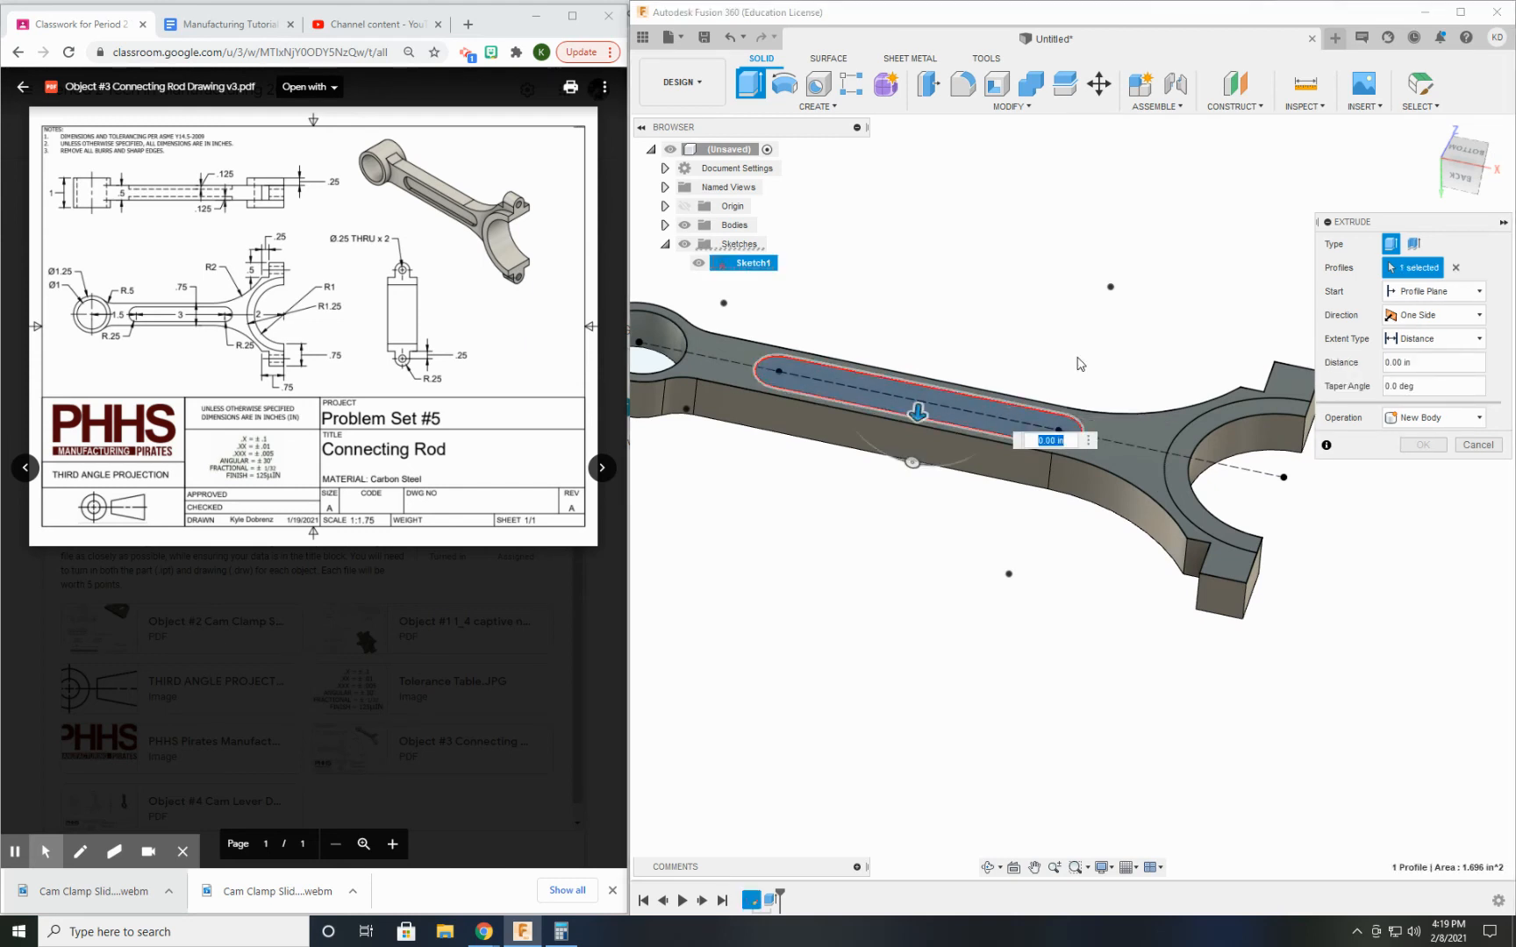
mouse_move(1049, 361)
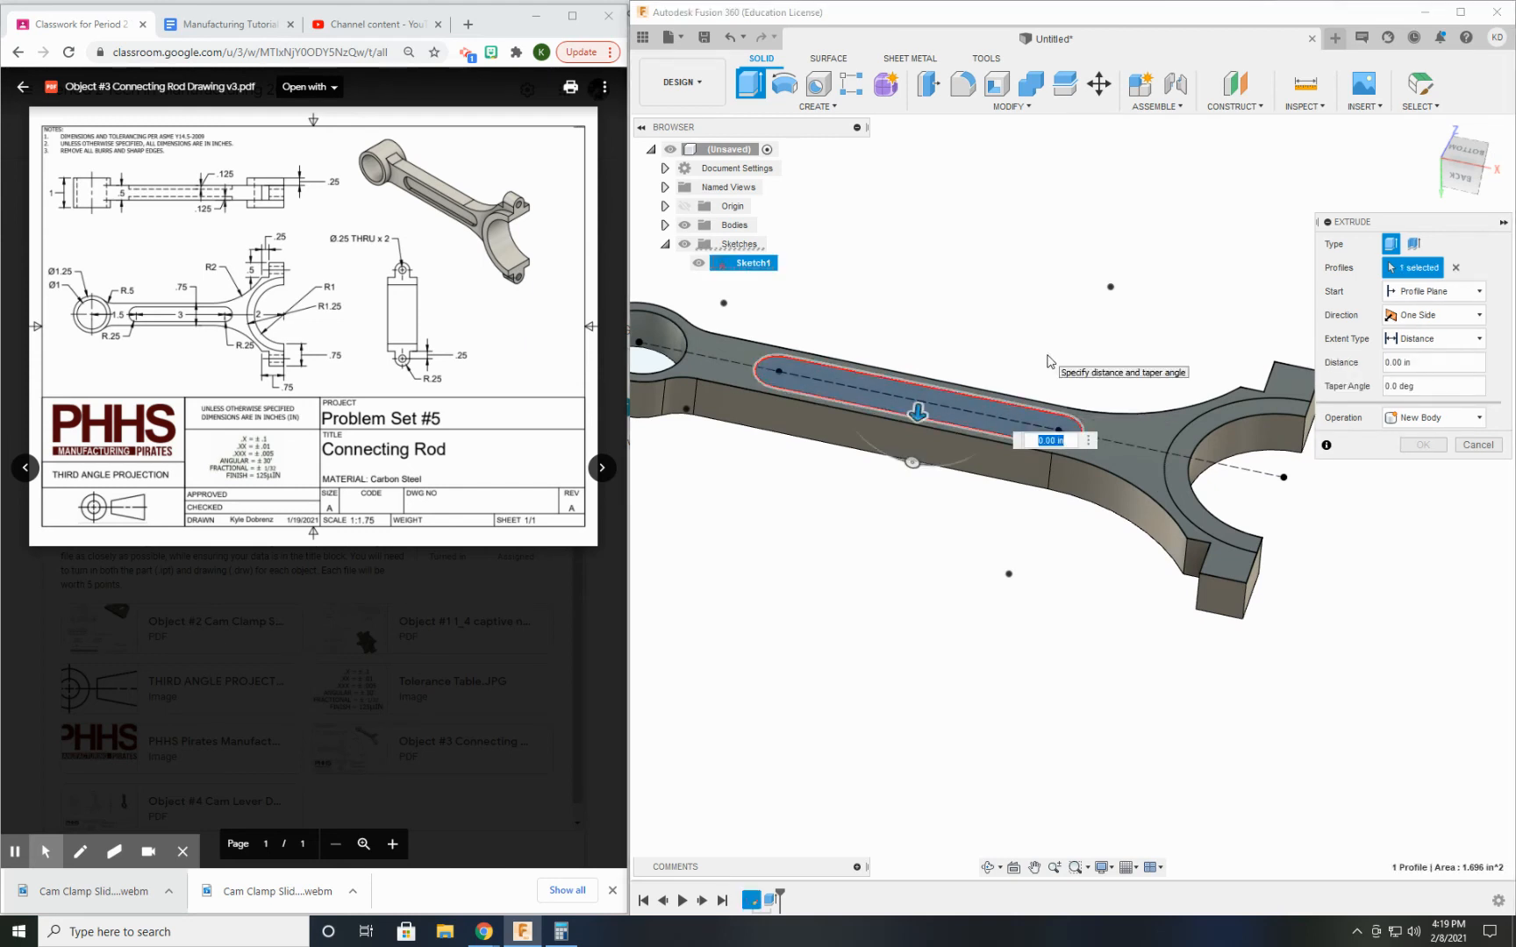
left_click(1477, 444)
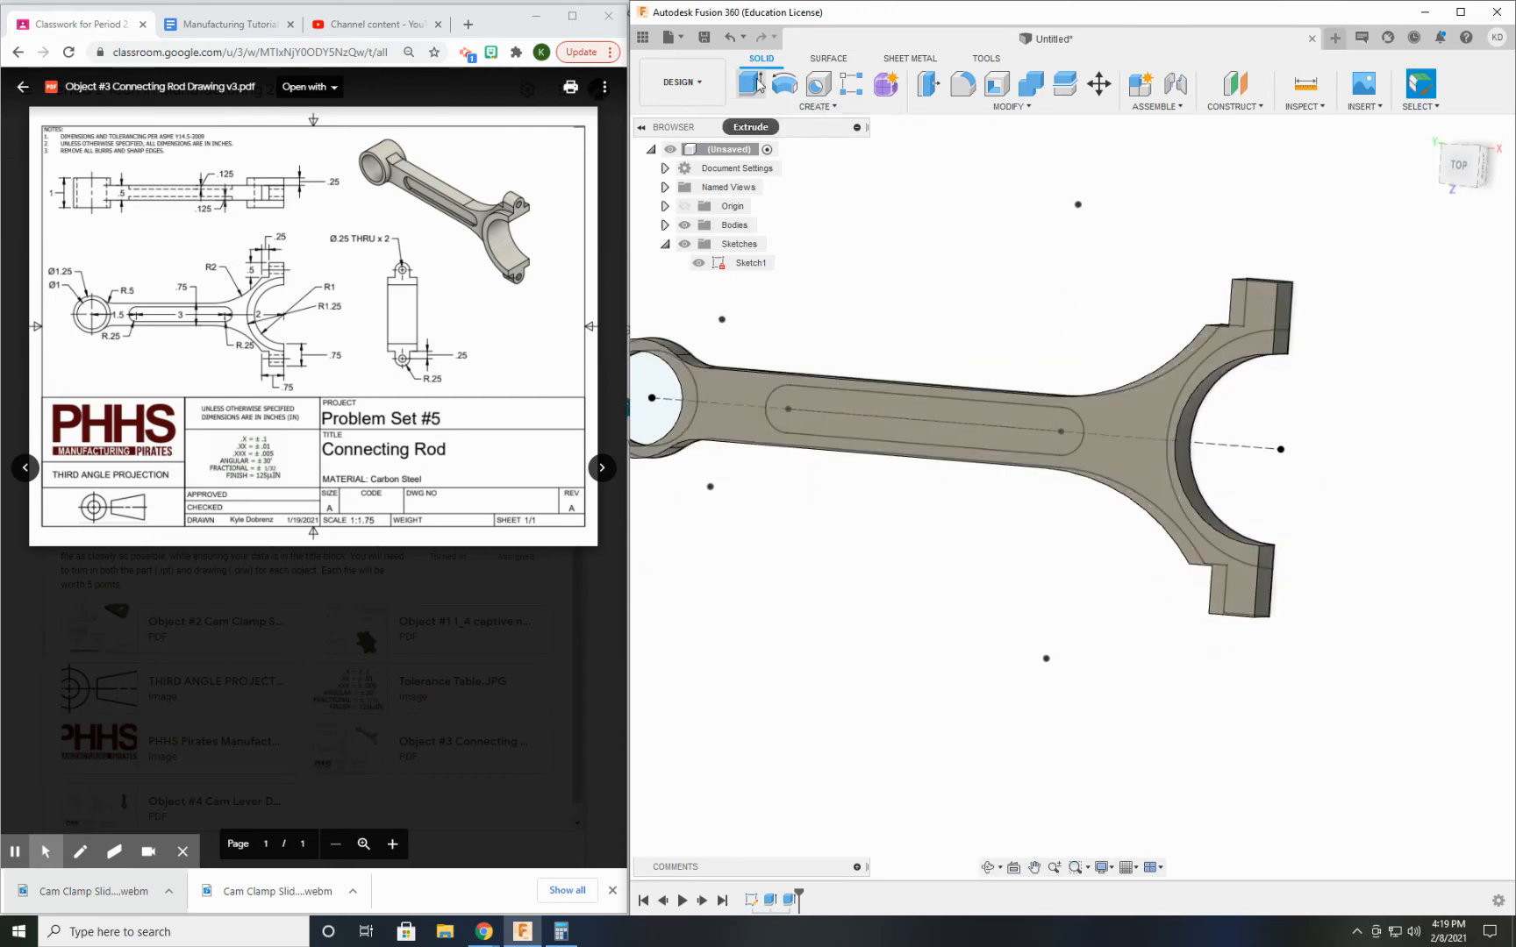
left_click(749, 84)
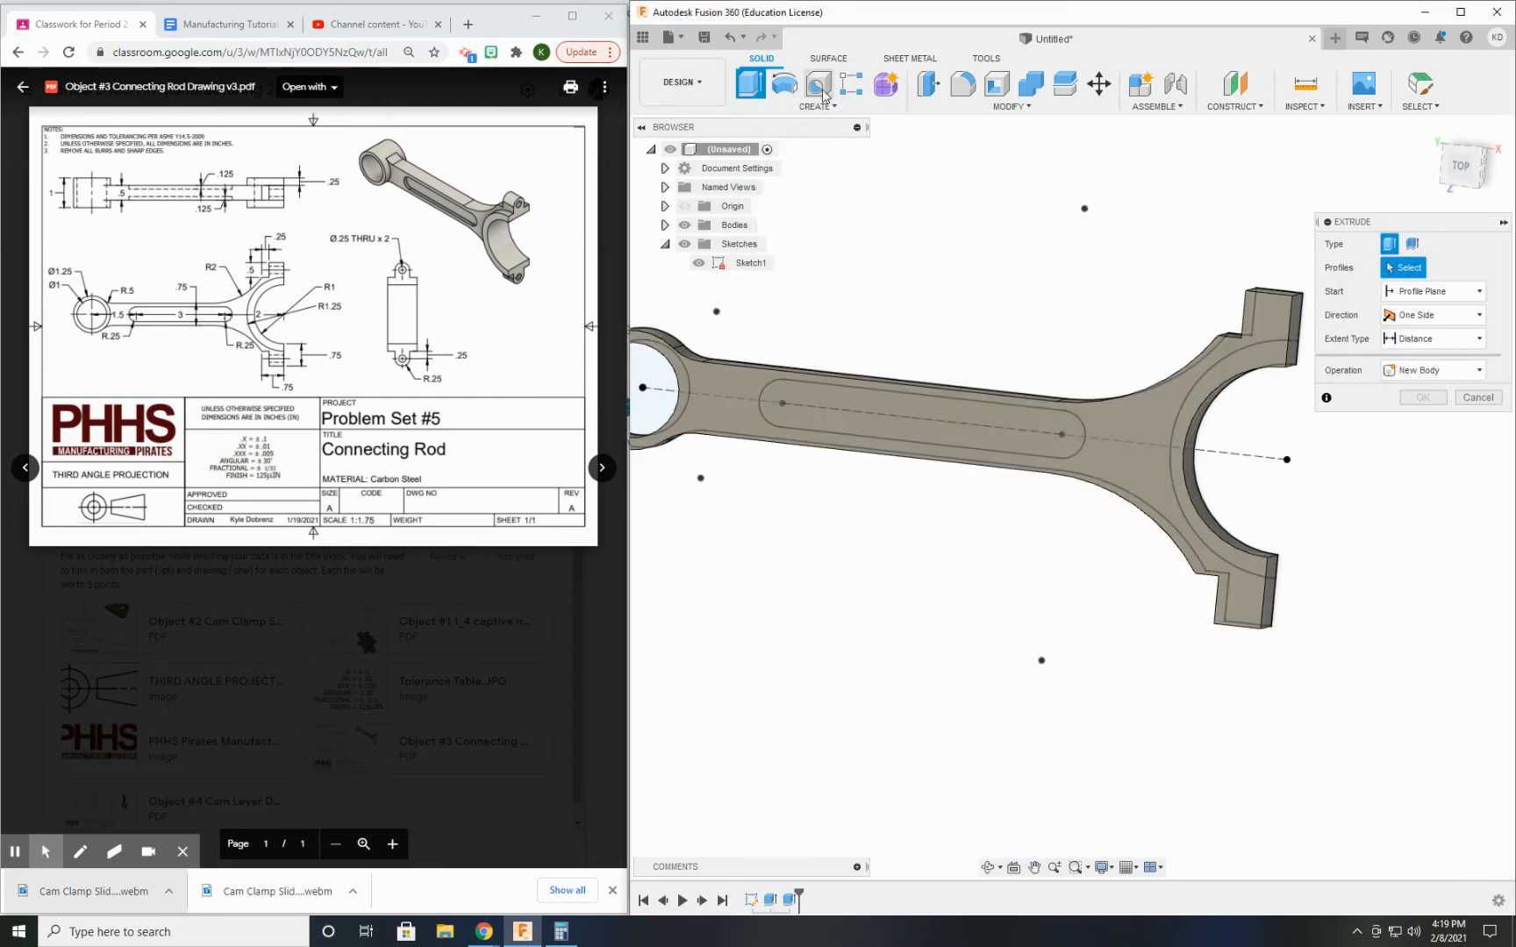
Start a top-face sketch and project the rod's outer edges into it
left_click(676, 425)
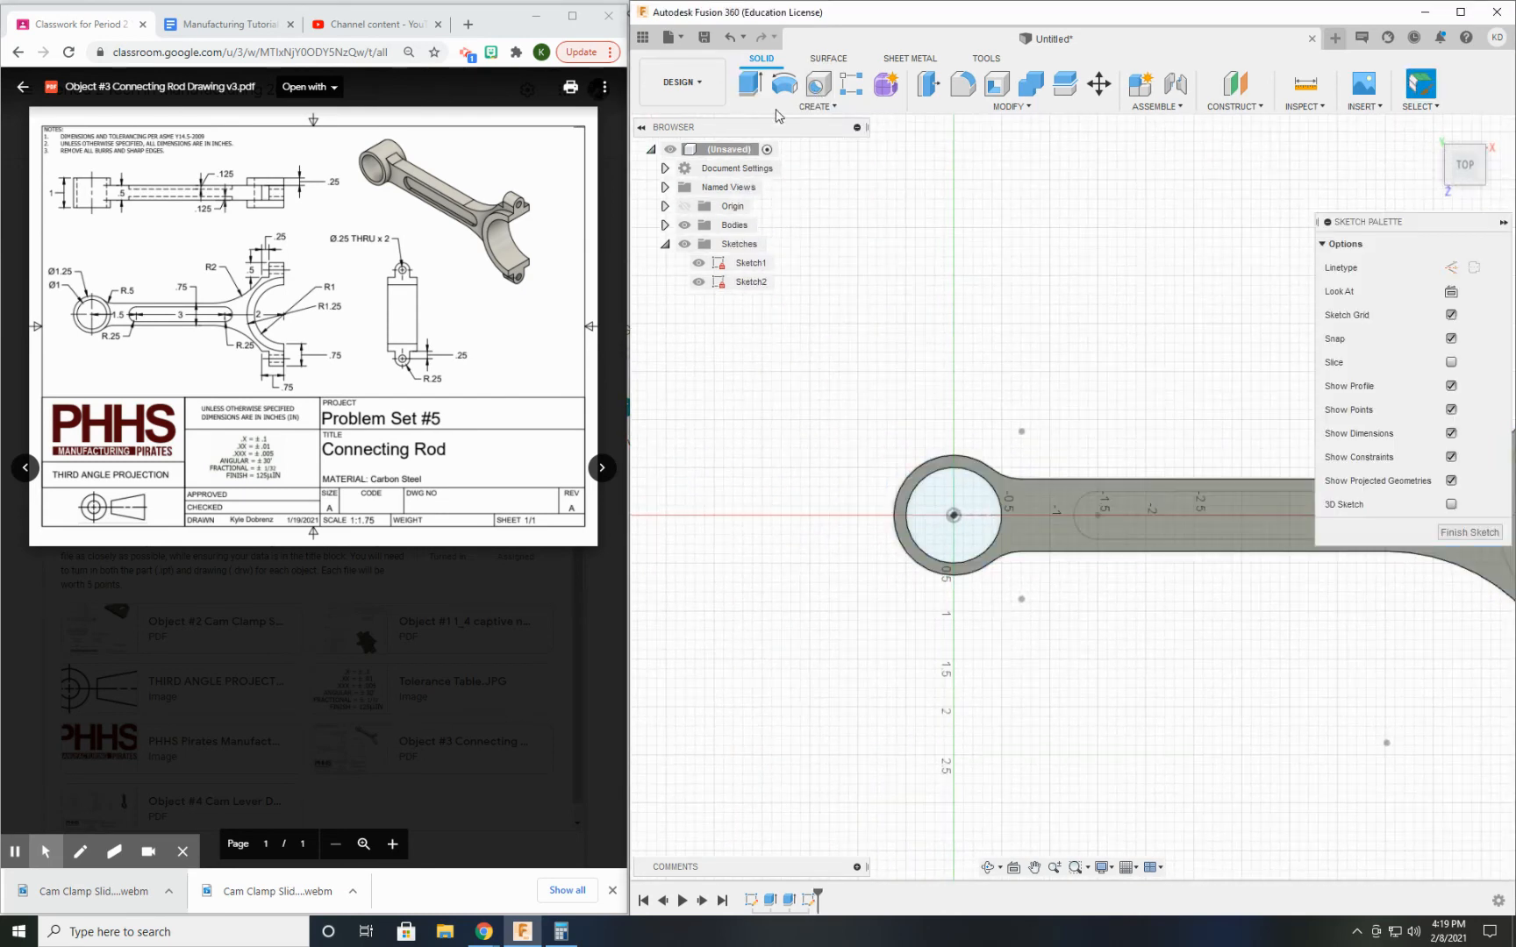
left_click(831, 106)
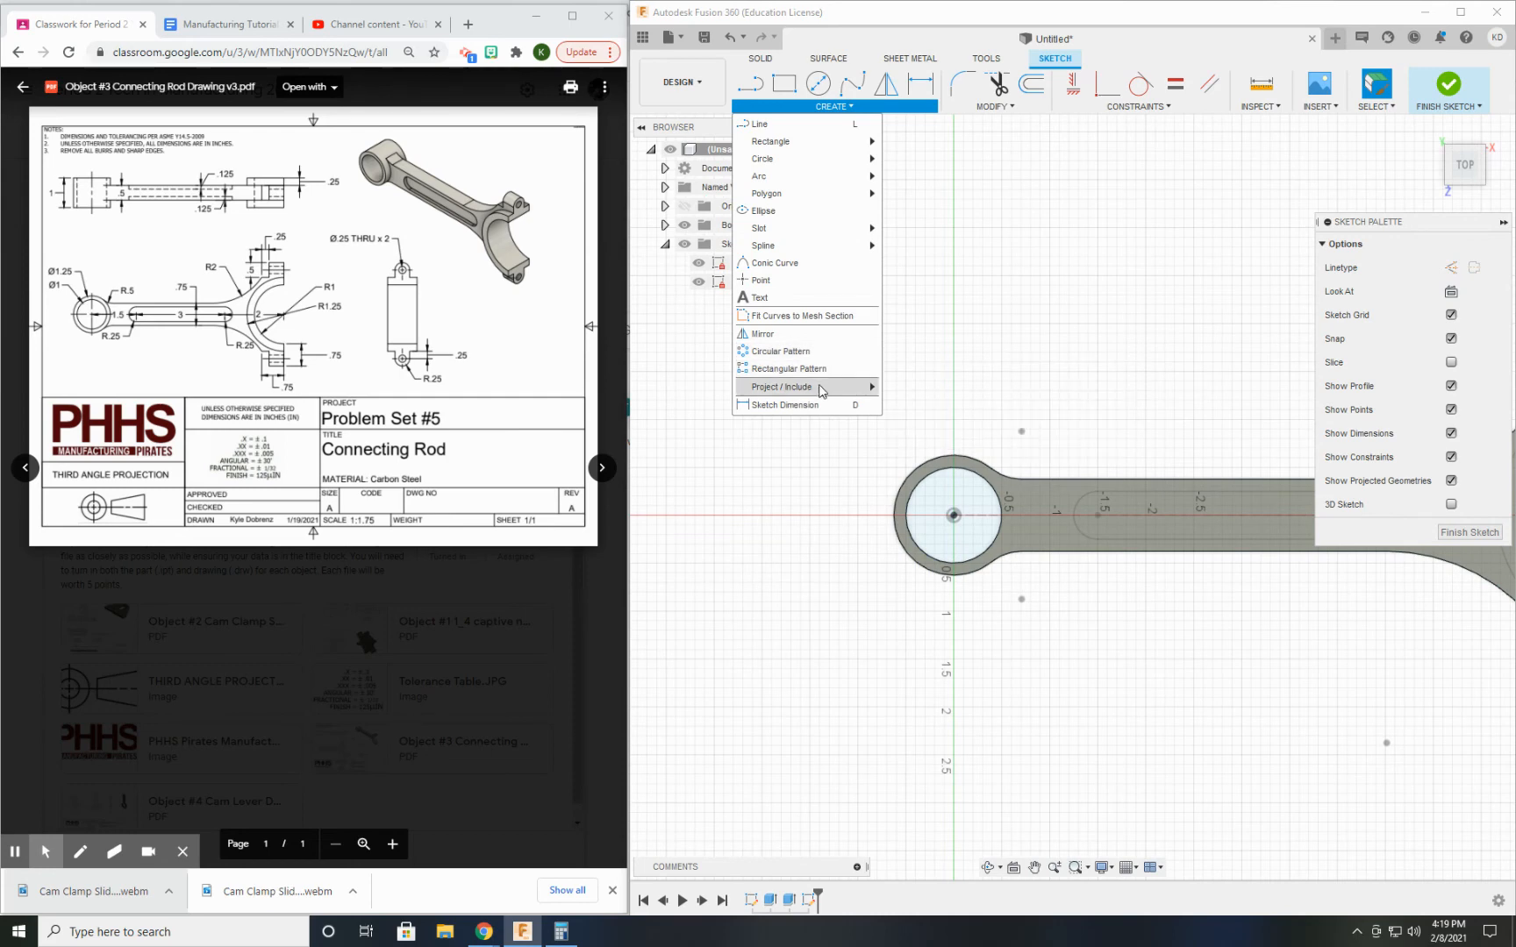
left_click(779, 387)
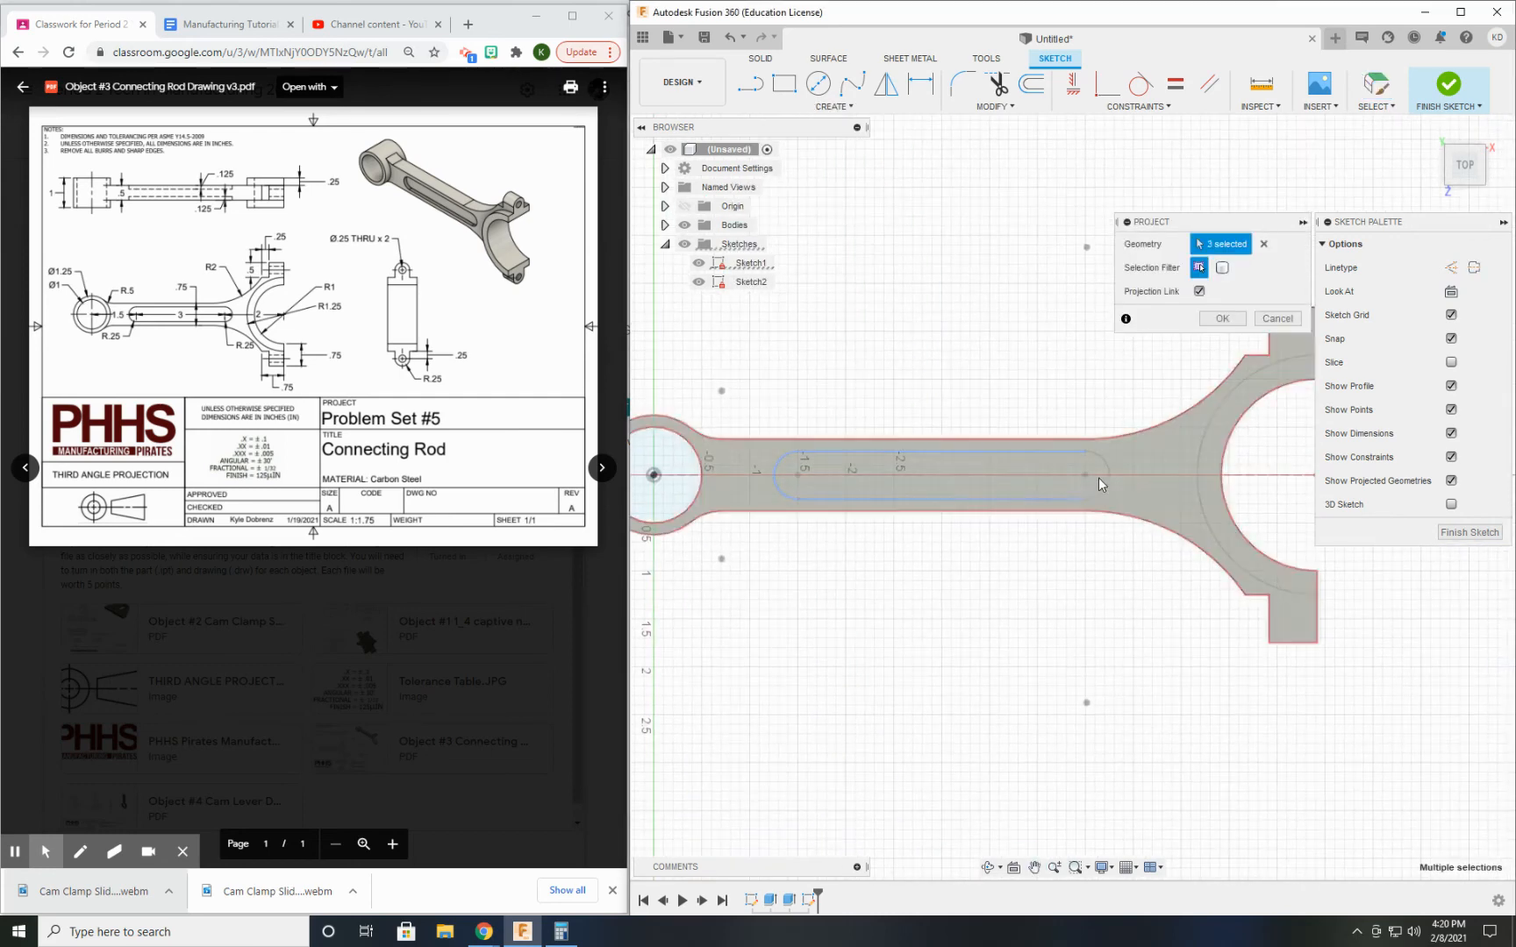
left_click(1091, 474)
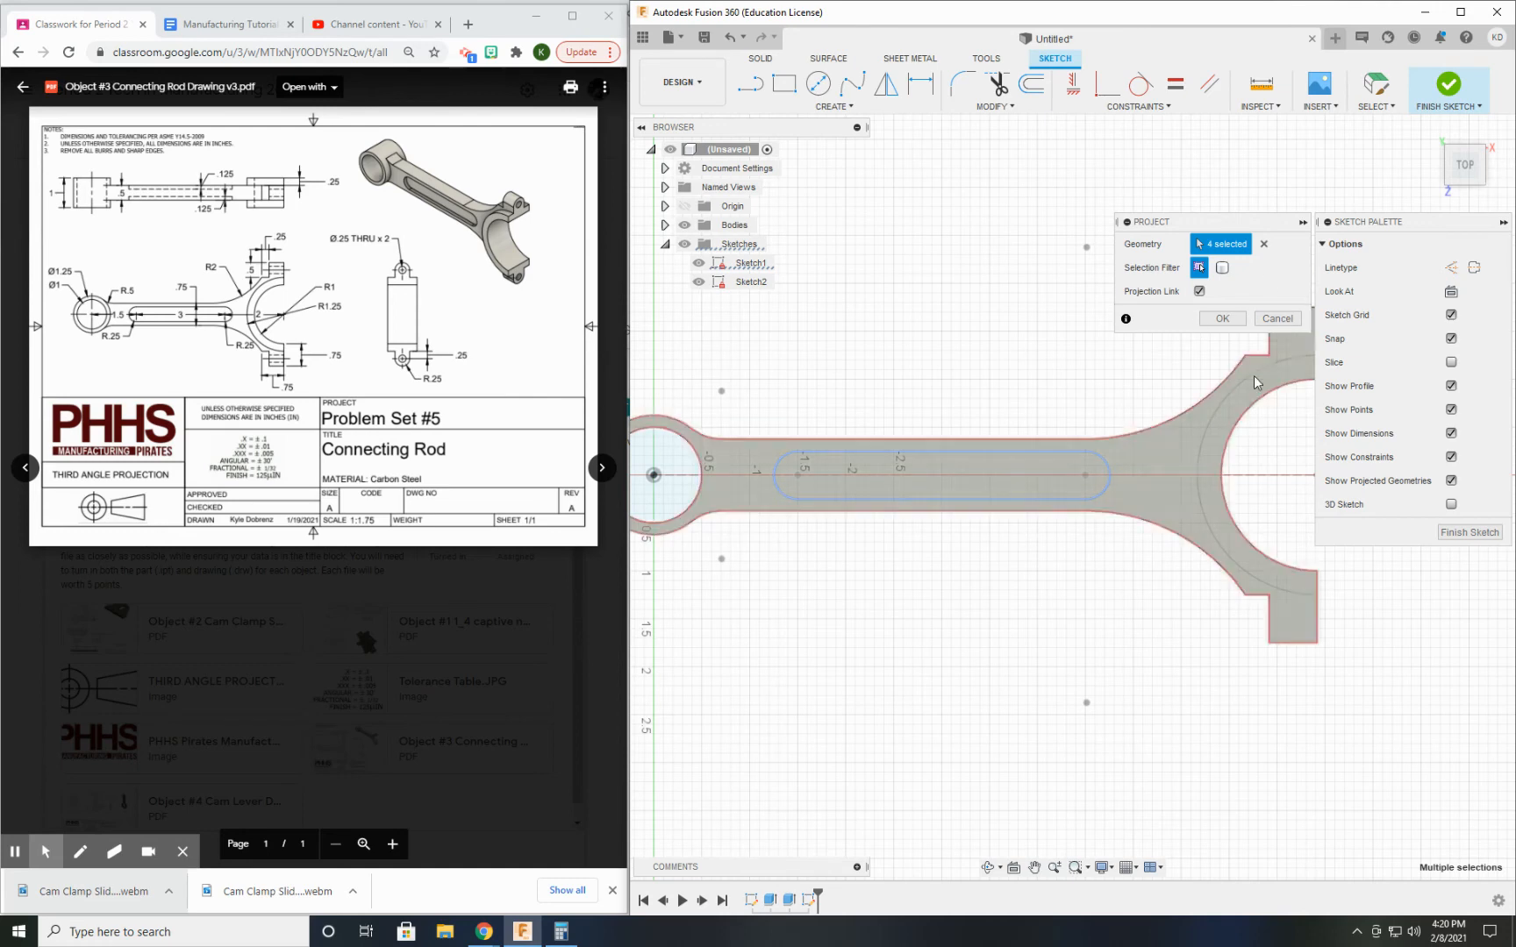
left_click(1220, 318)
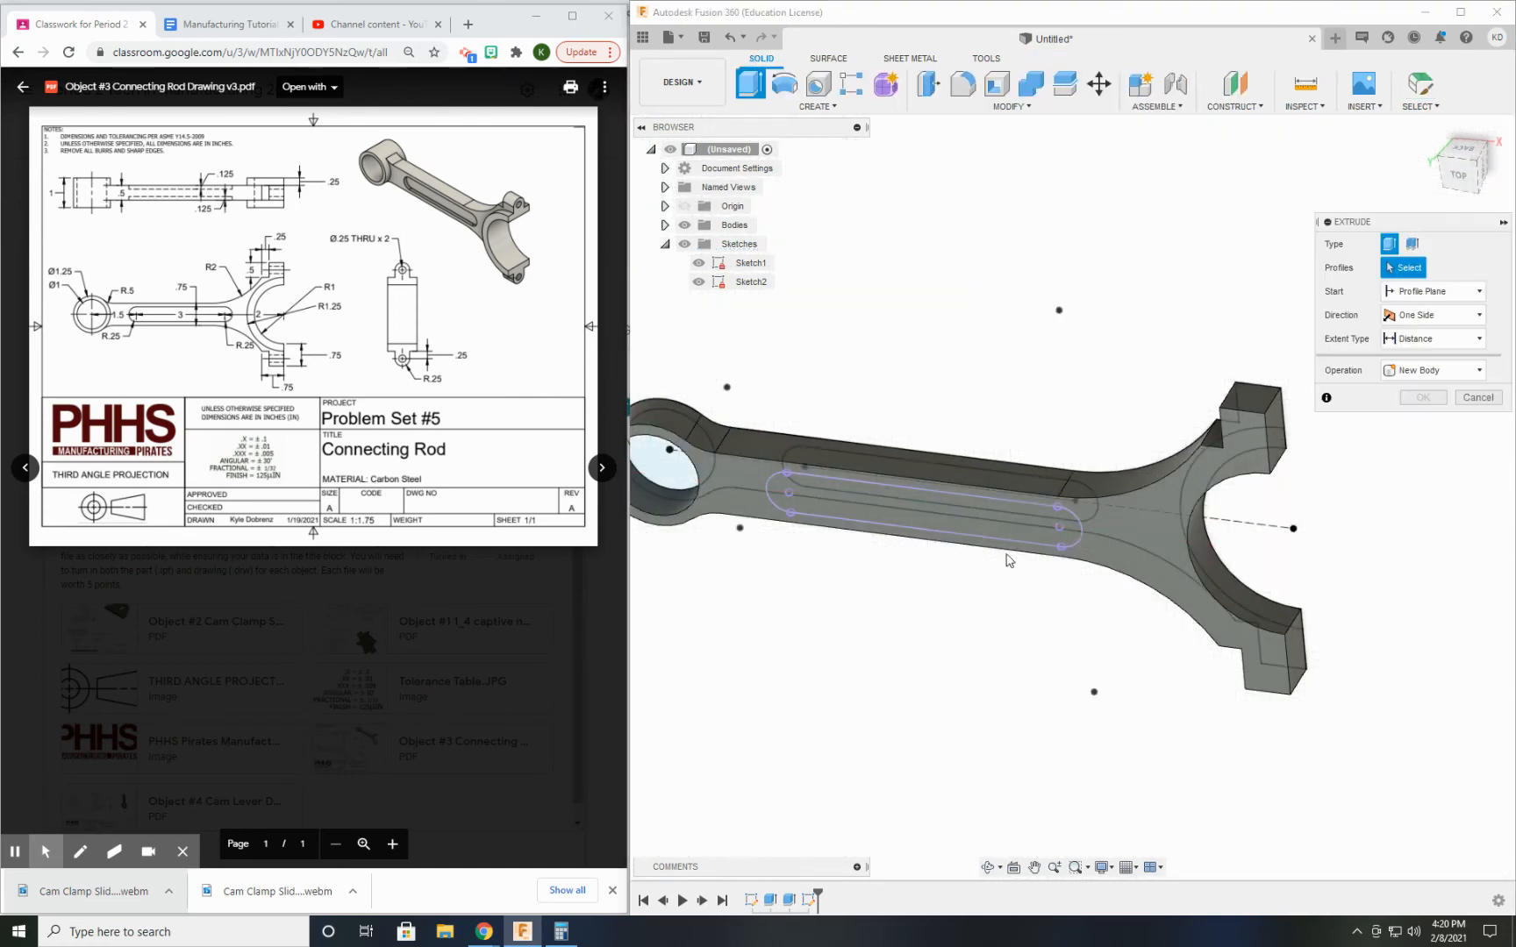
Extrude the slot profile as a Cut with distance -0.125 in
left_click(919, 503)
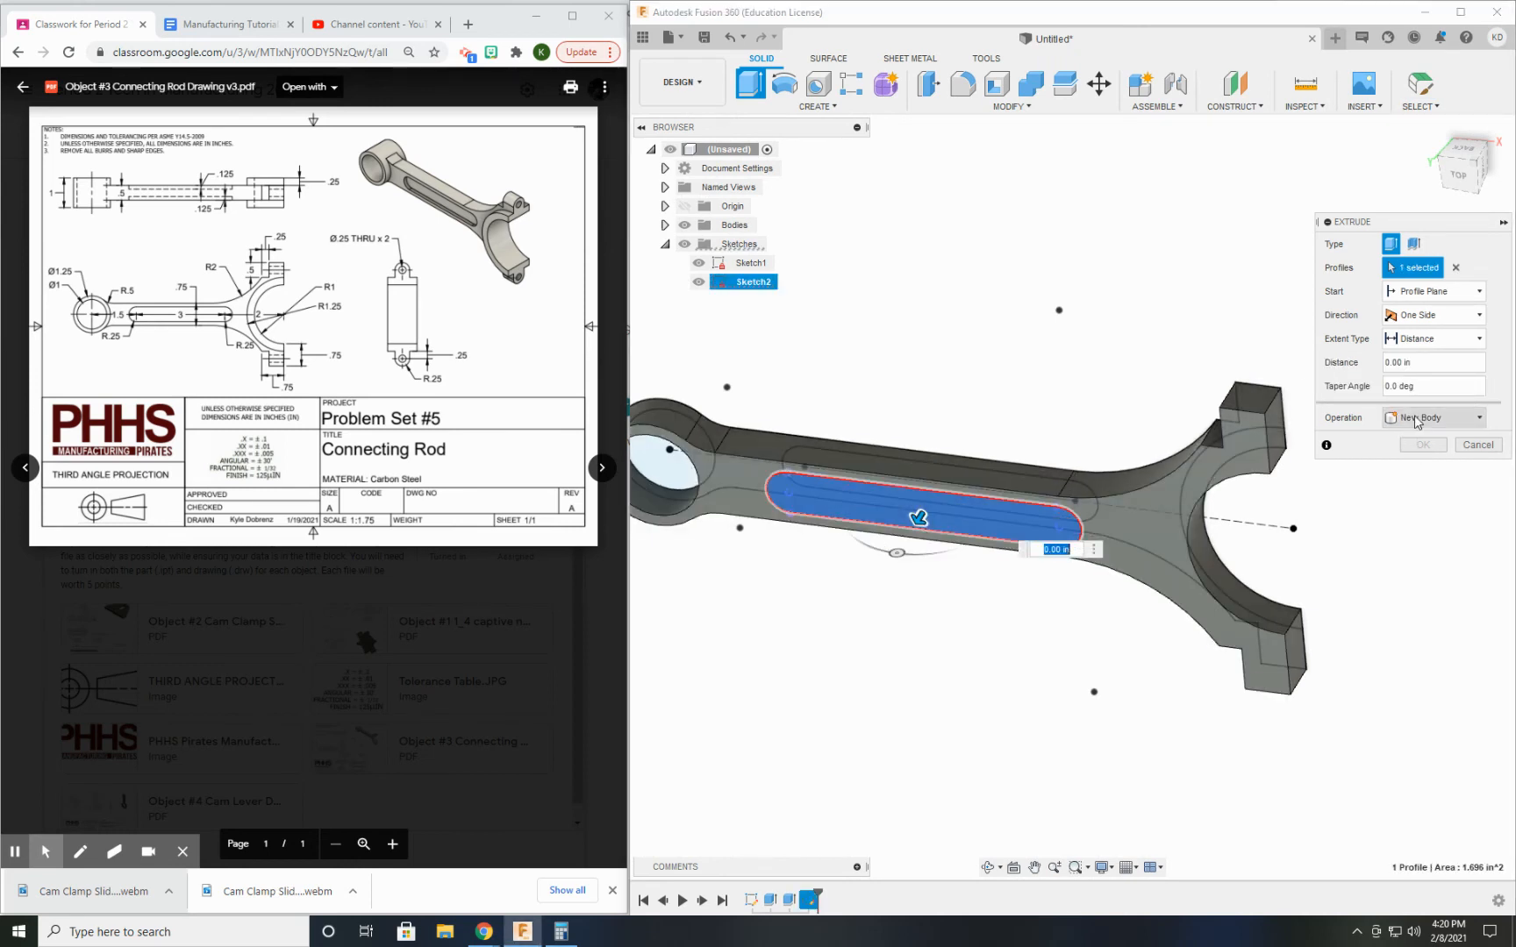
left_click(1431, 417)
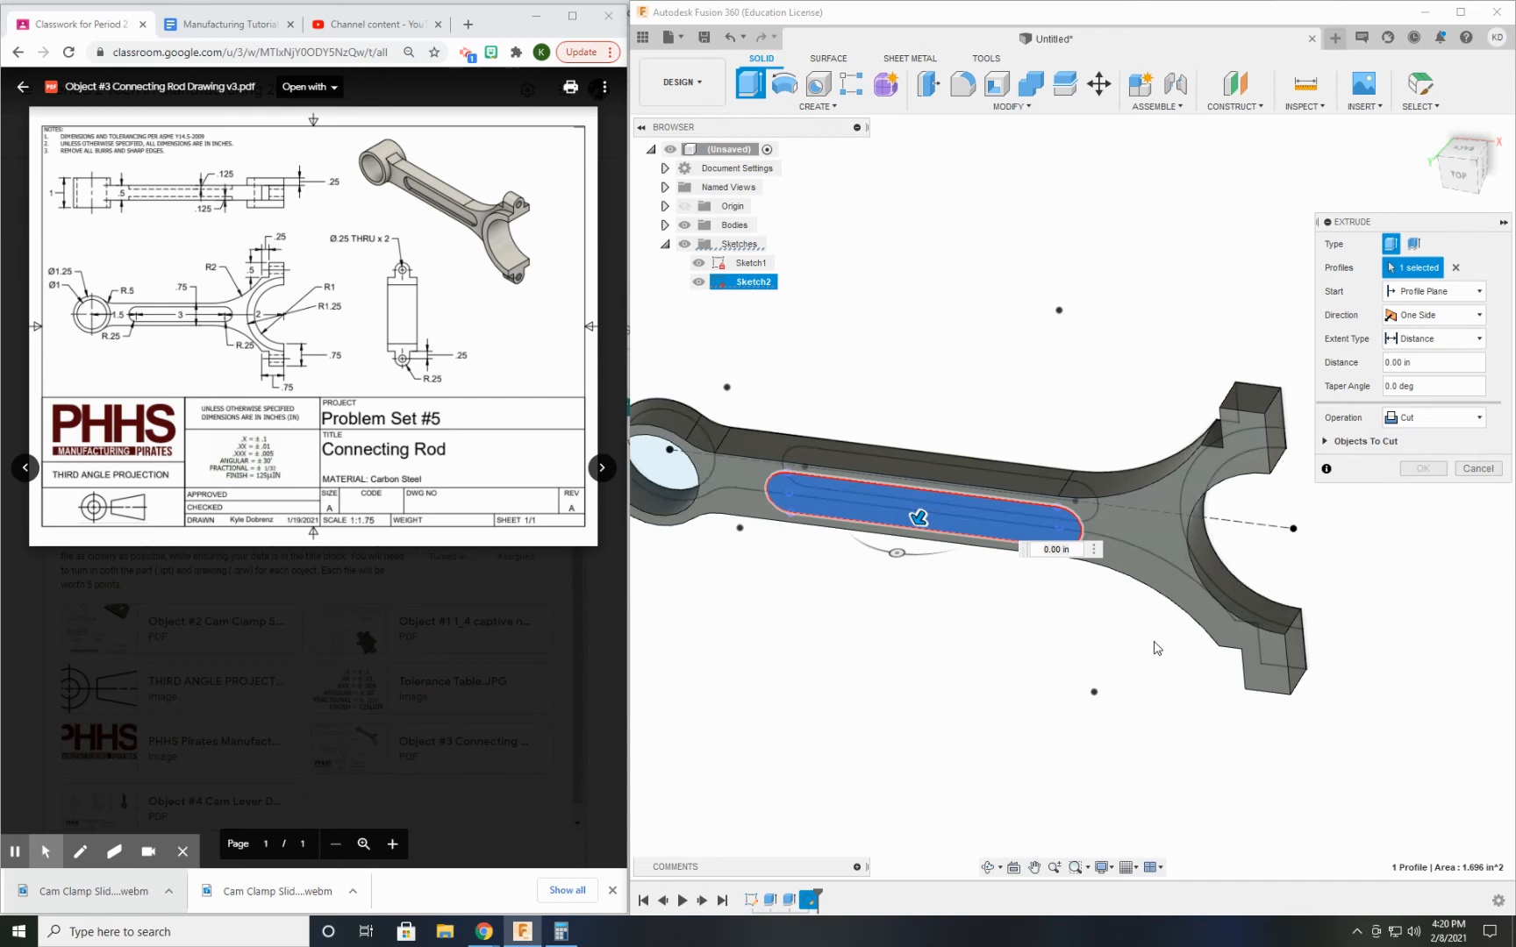
mouse_move(1076, 556)
type("-.125")
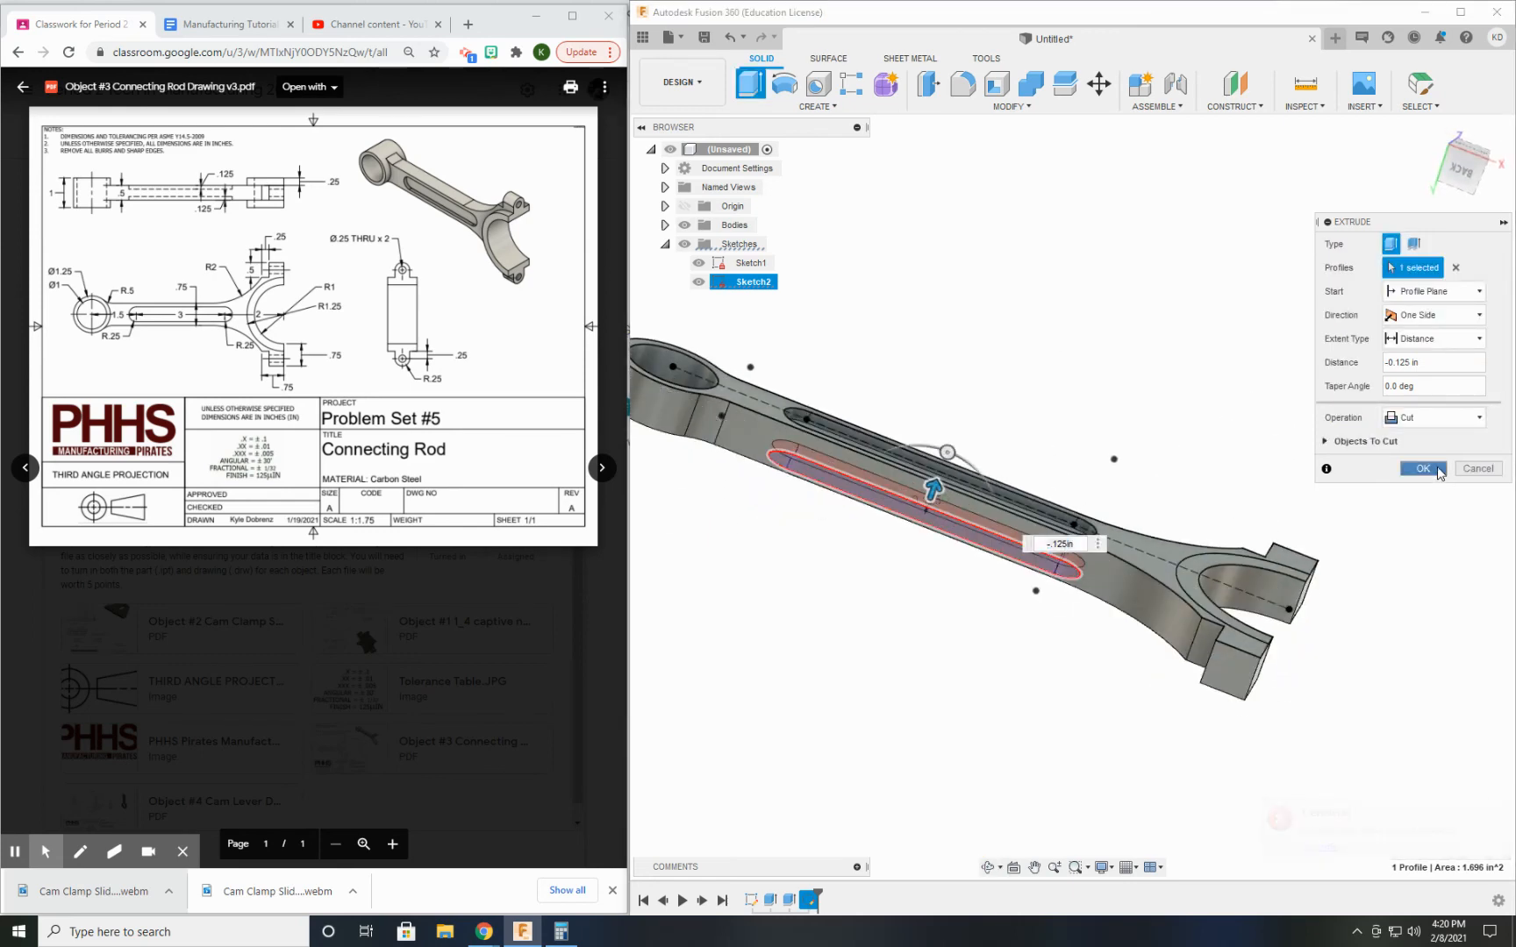
left_click(1419, 468)
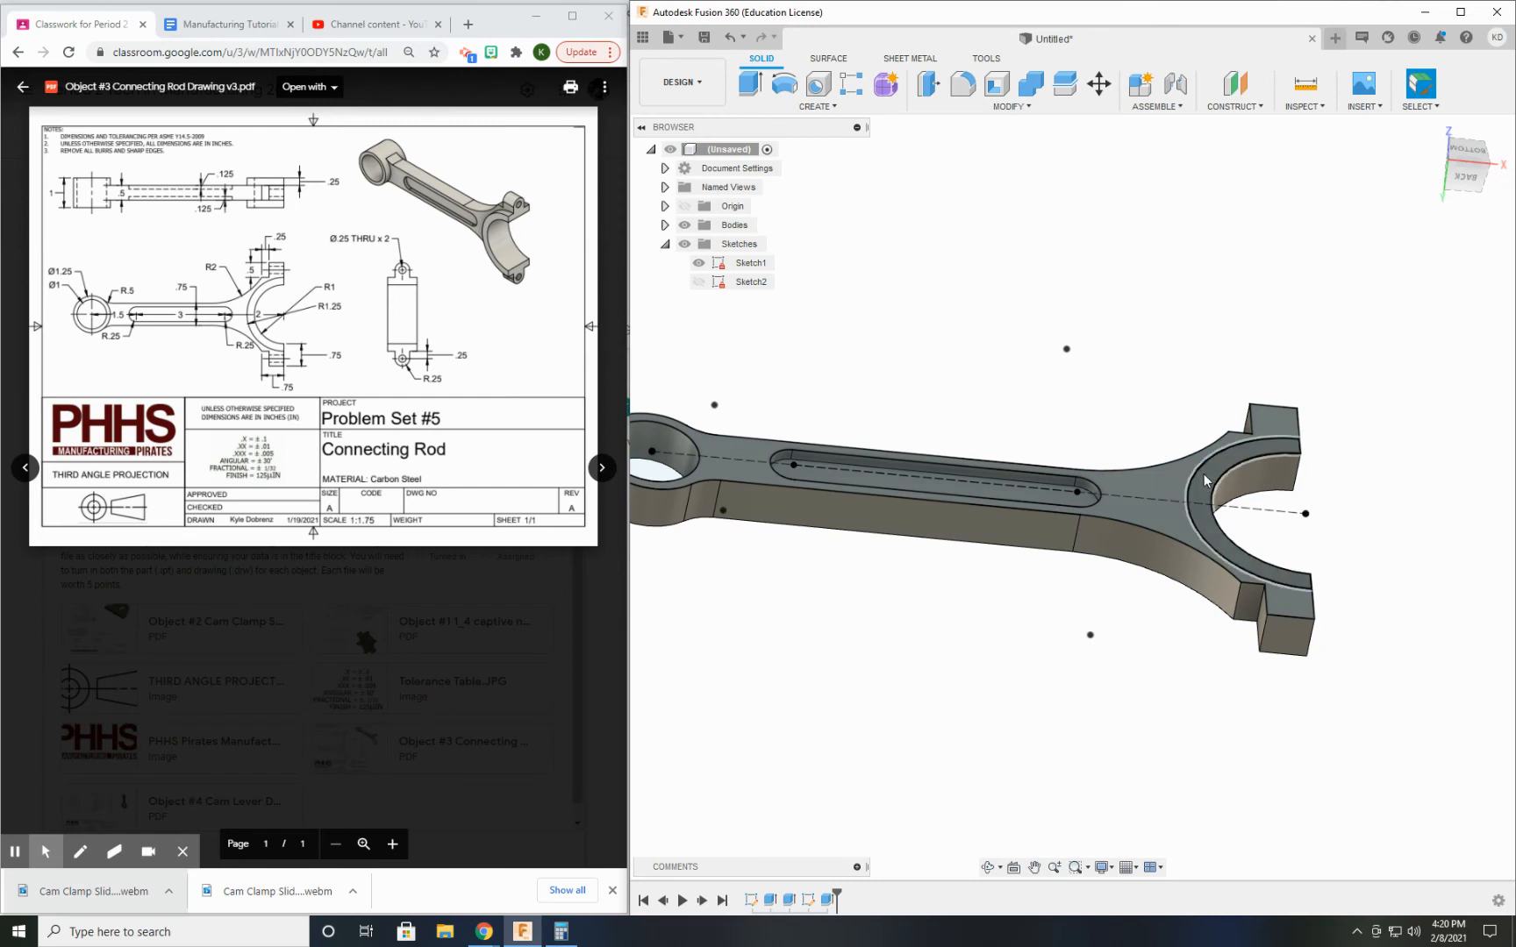
mouse_move(1211, 485)
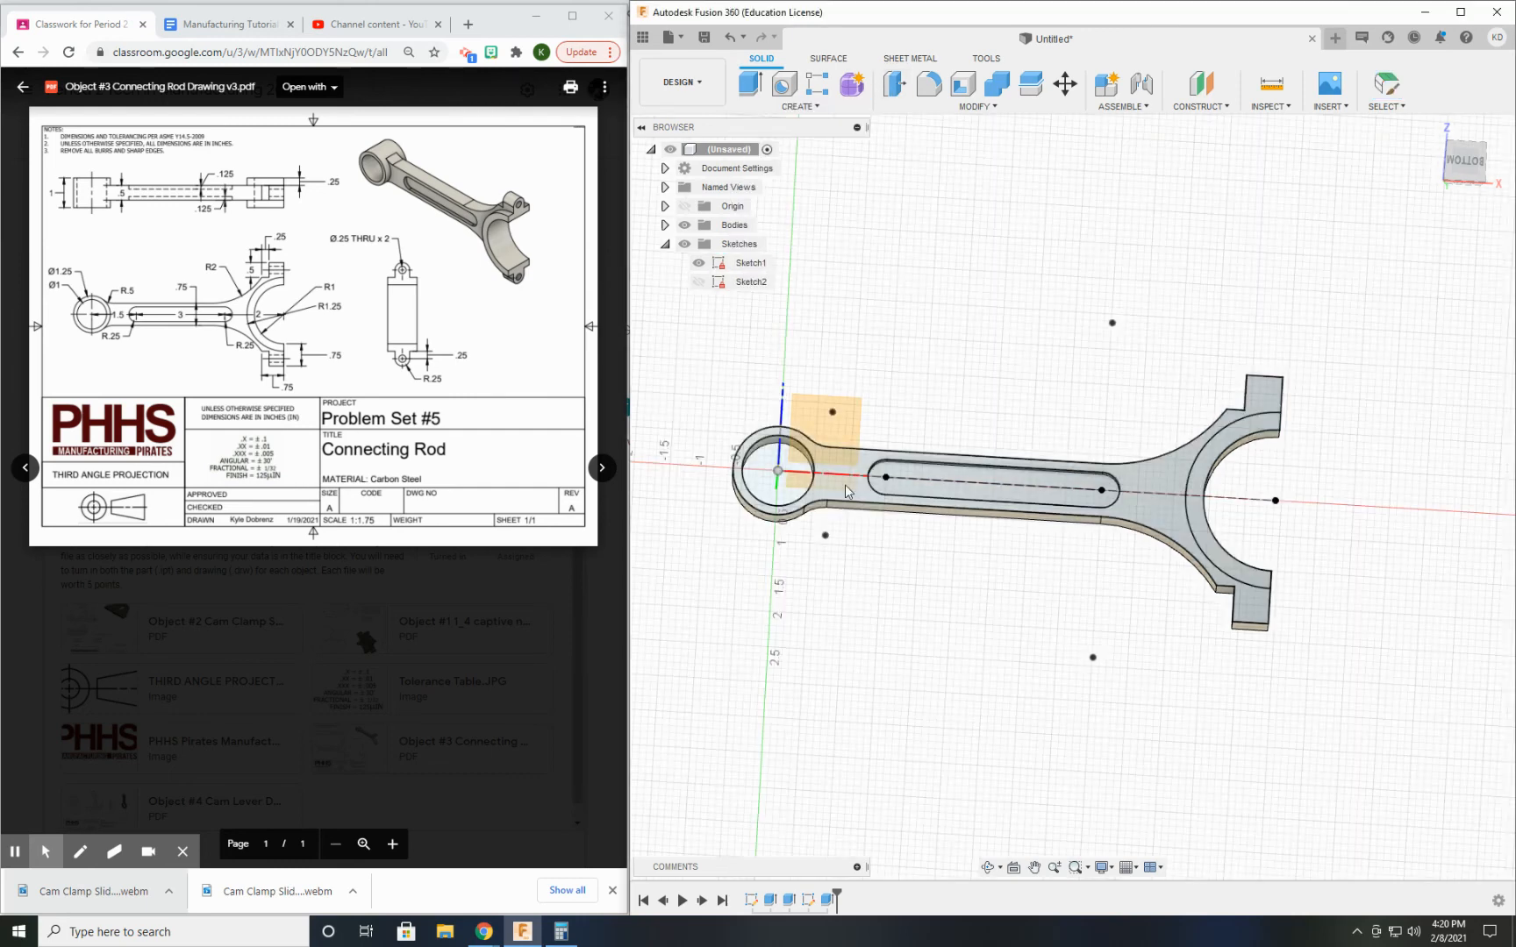
Sketch on the bottom face and project the rod face's outline and slot
left_click(747, 84)
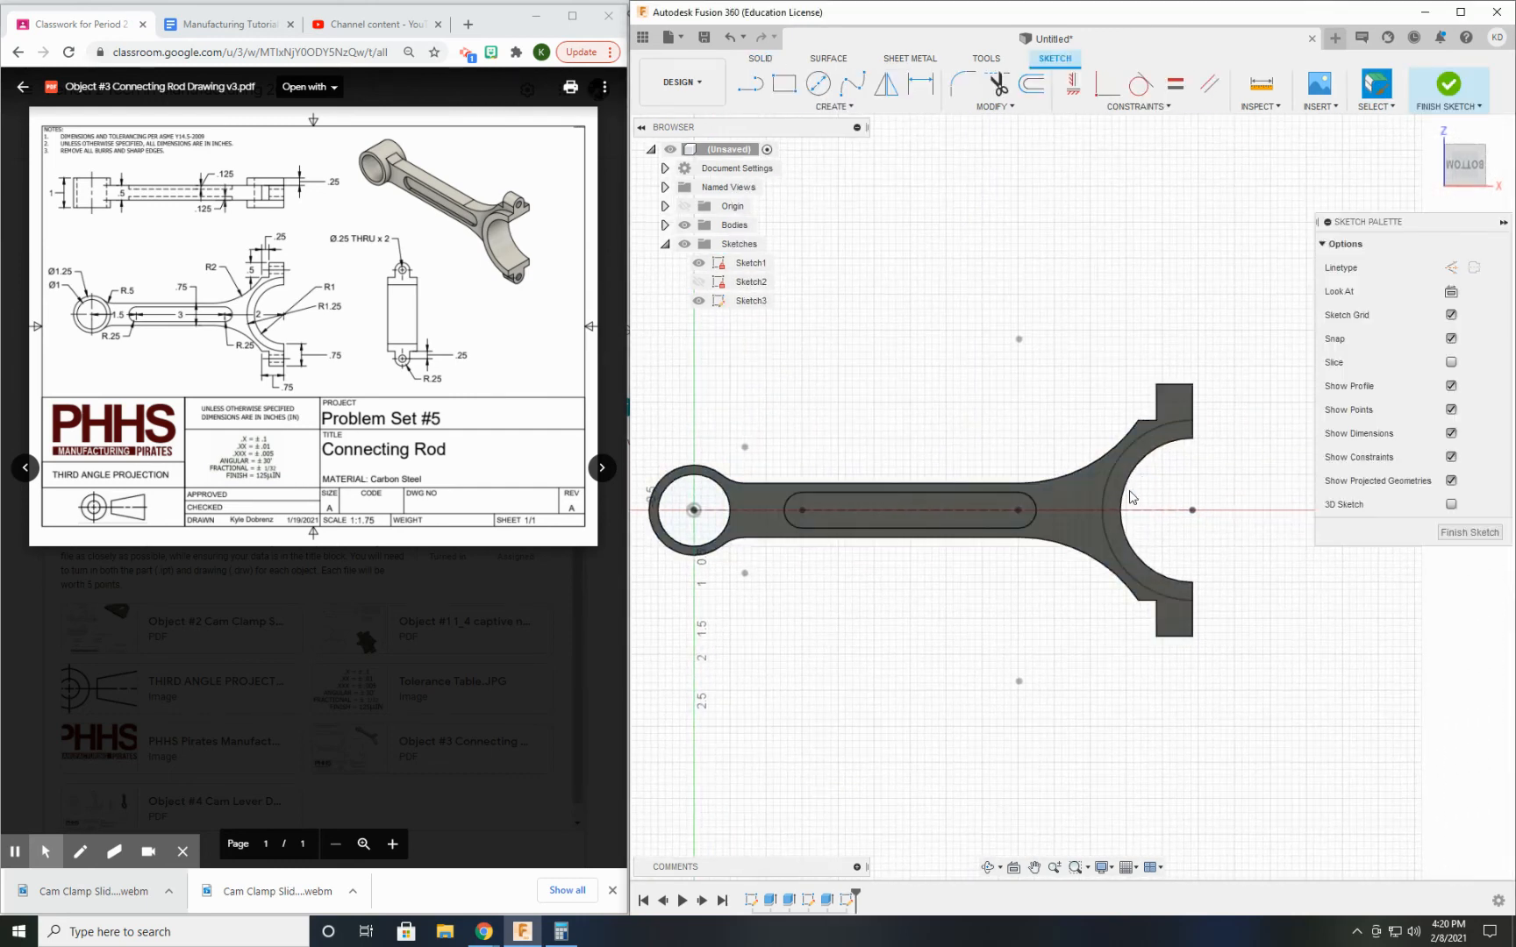
left_click(834, 106)
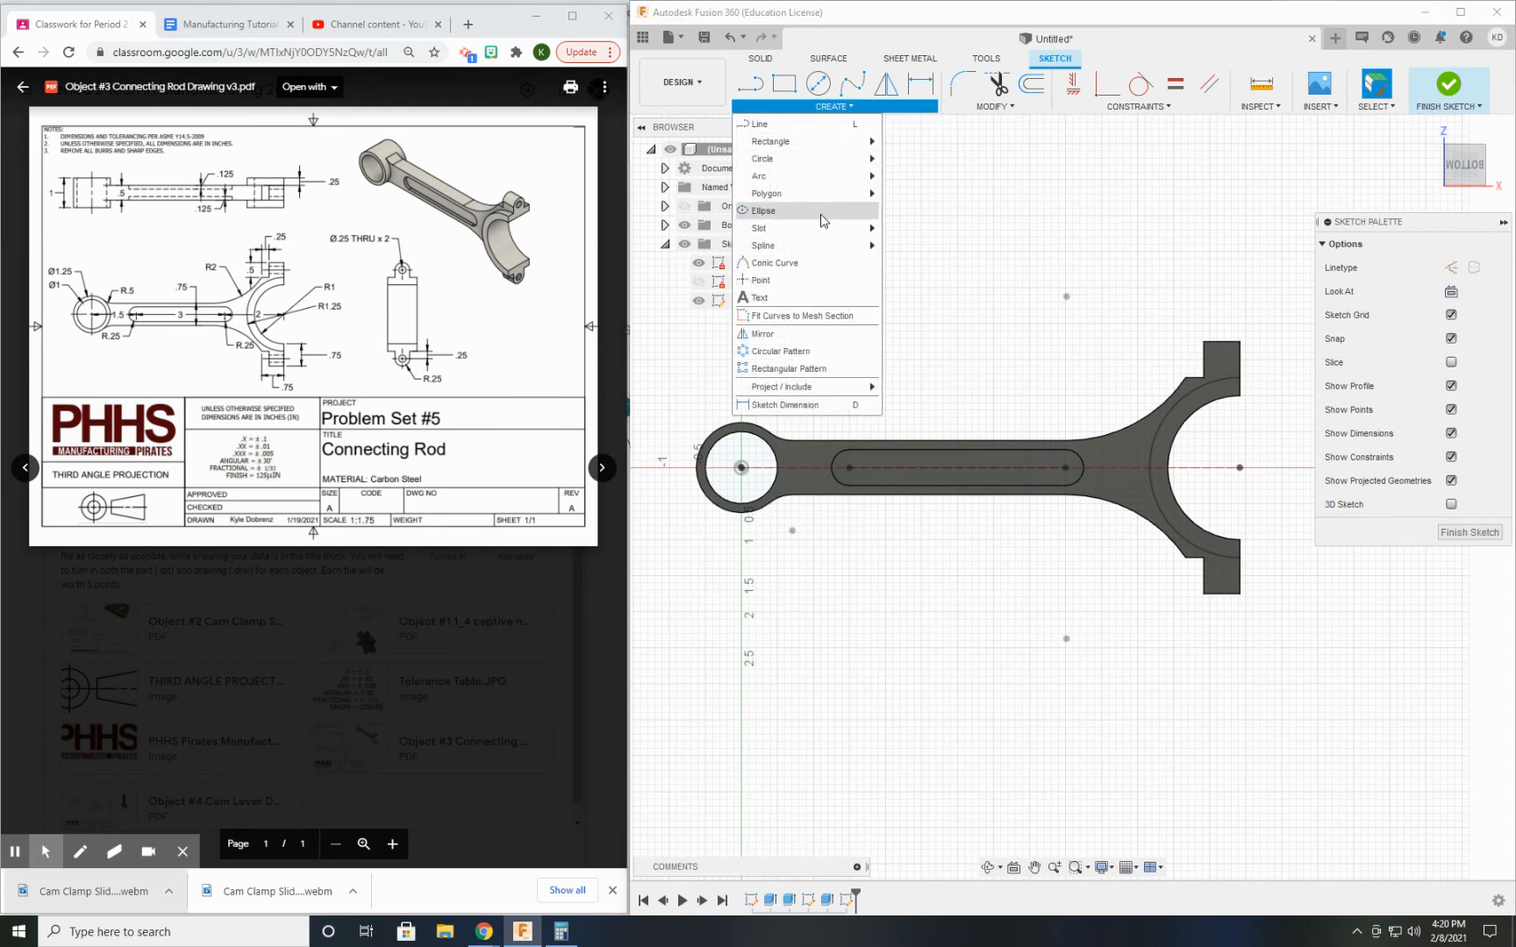
mouse_move(807, 387)
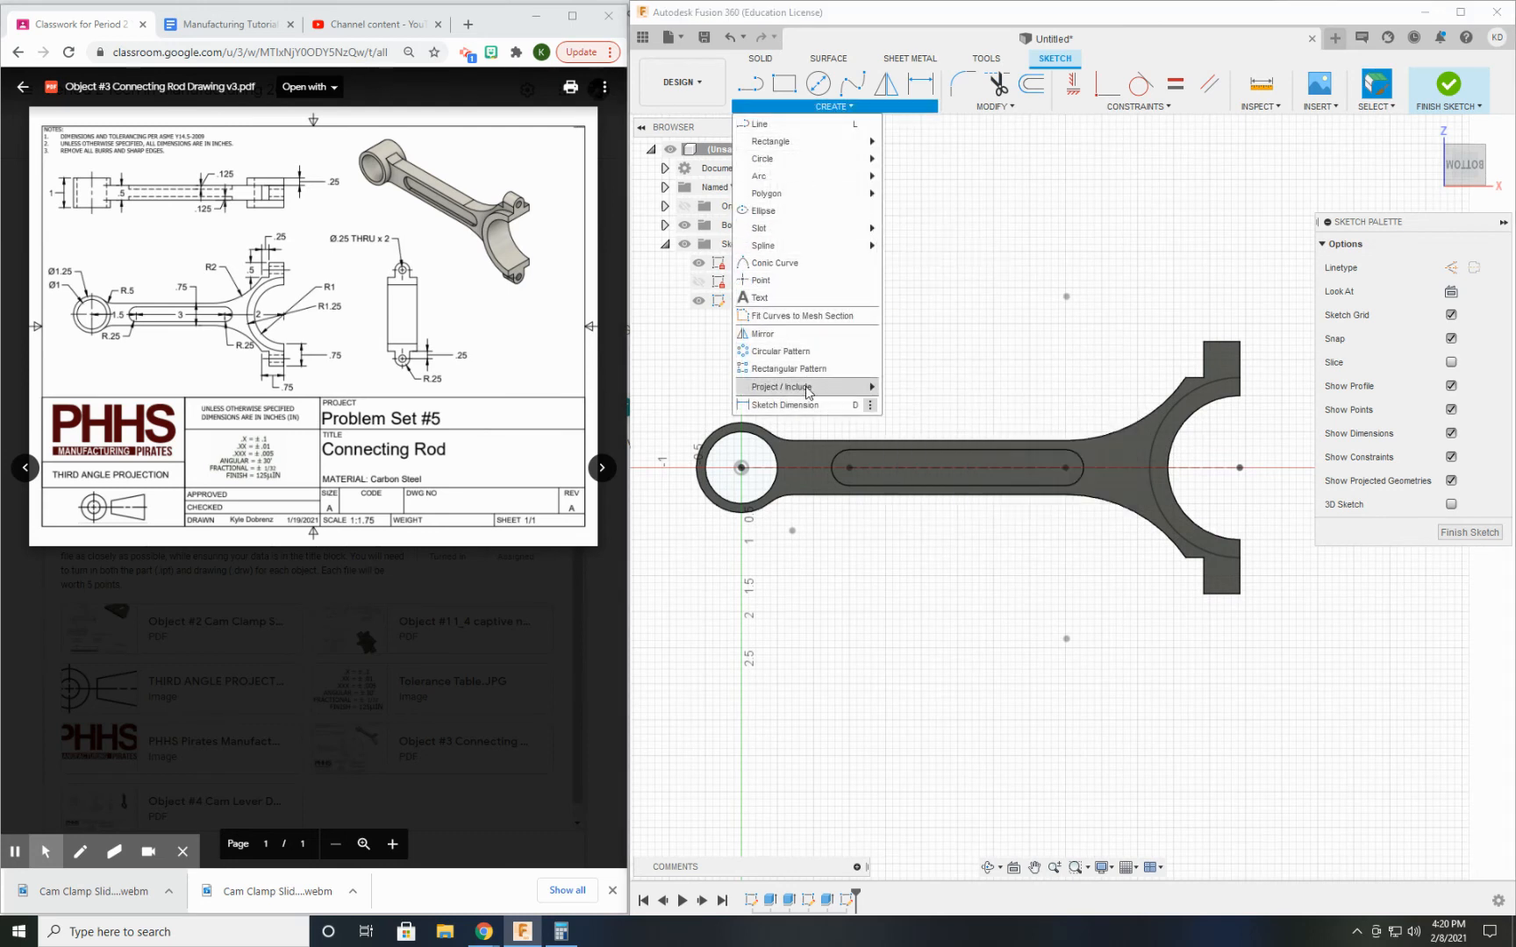
left_click(778, 386)
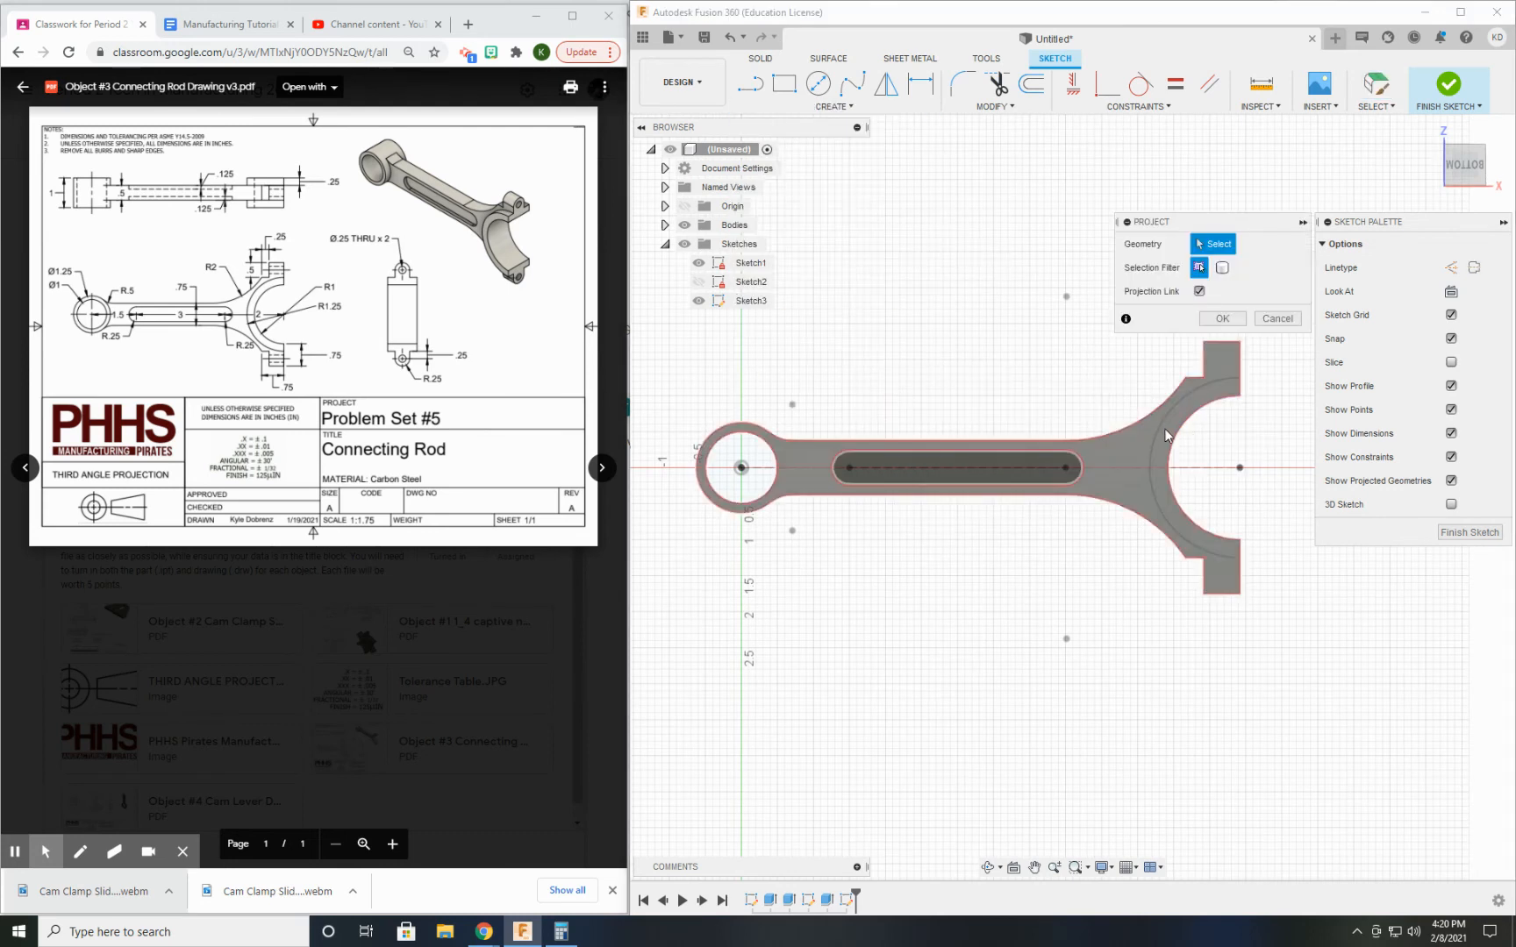
left_click(1159, 439)
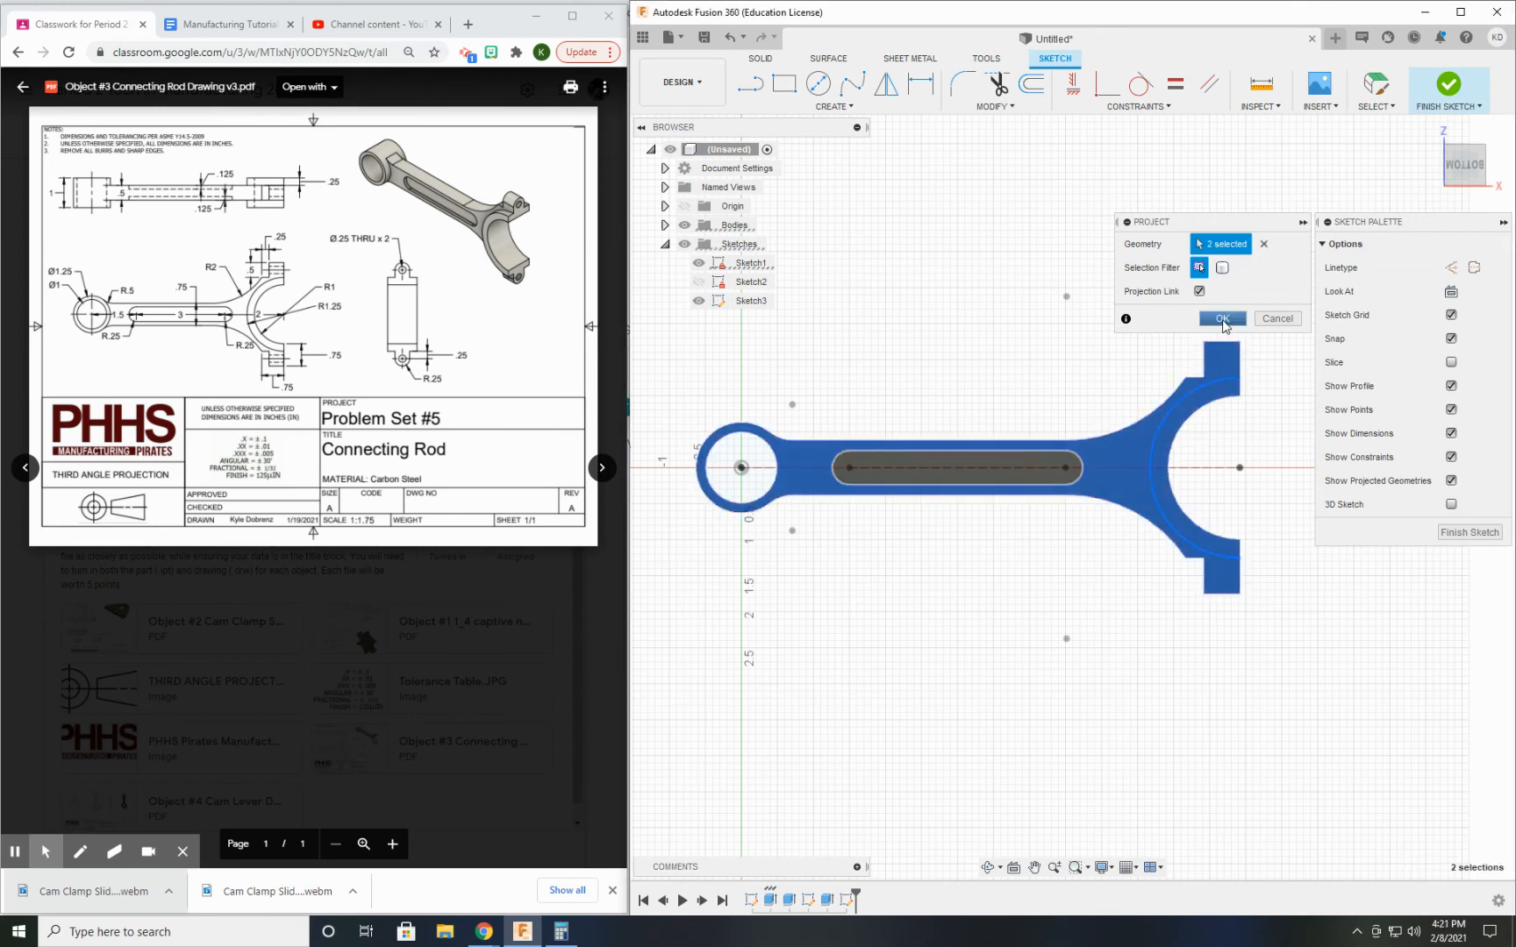
left_click(1220, 319)
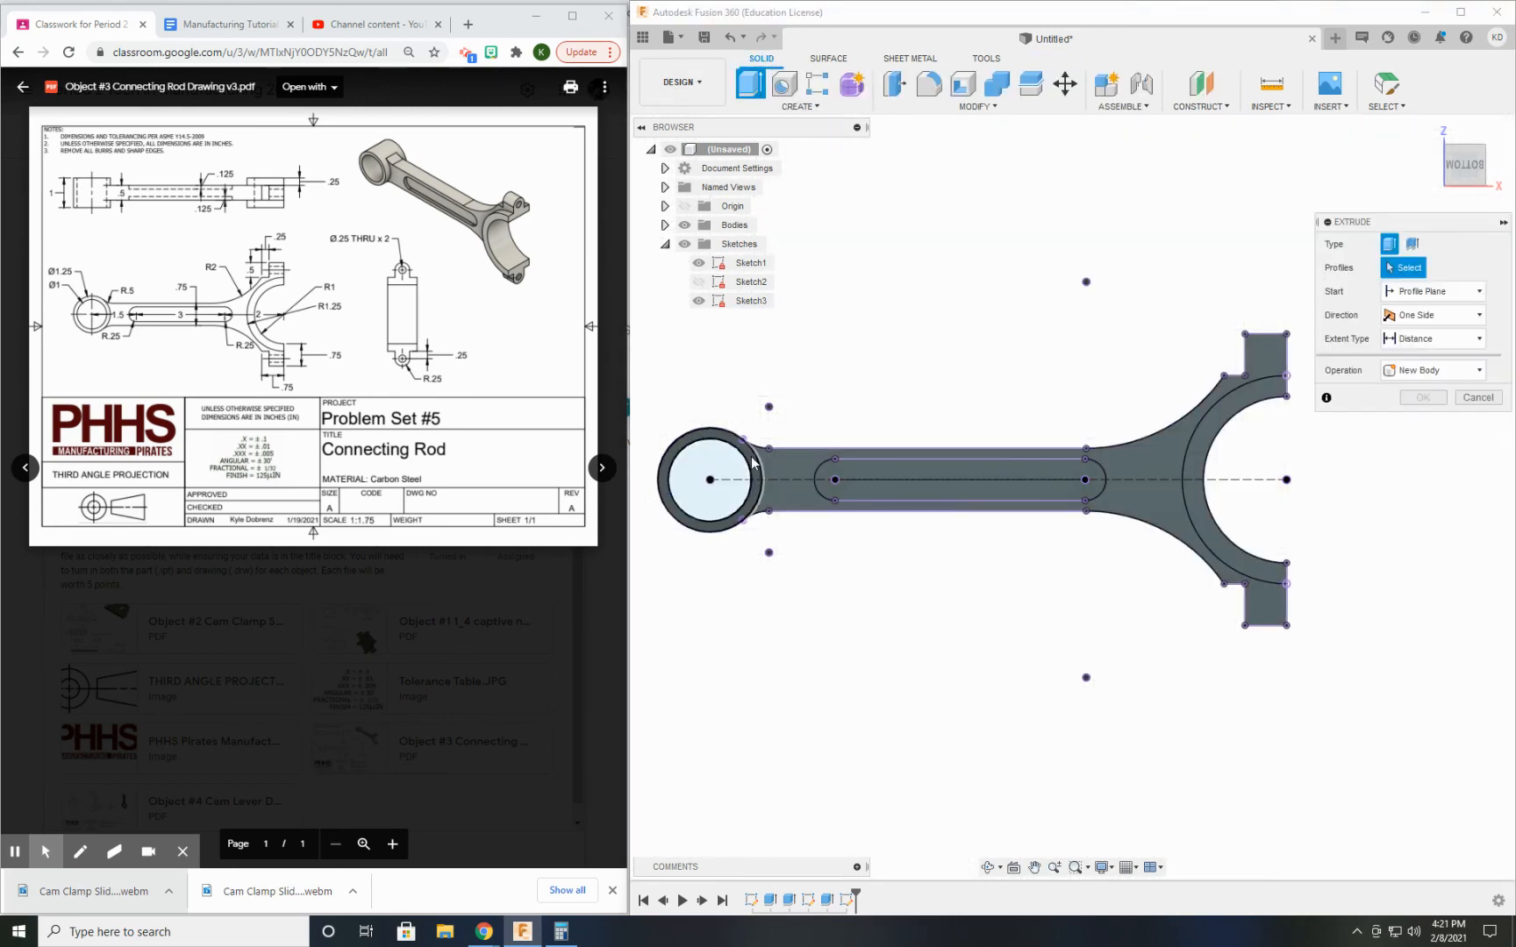
Extrude both ring-end profiles two-sided at .25 and -.25, joined to the body
left_click(1208, 464)
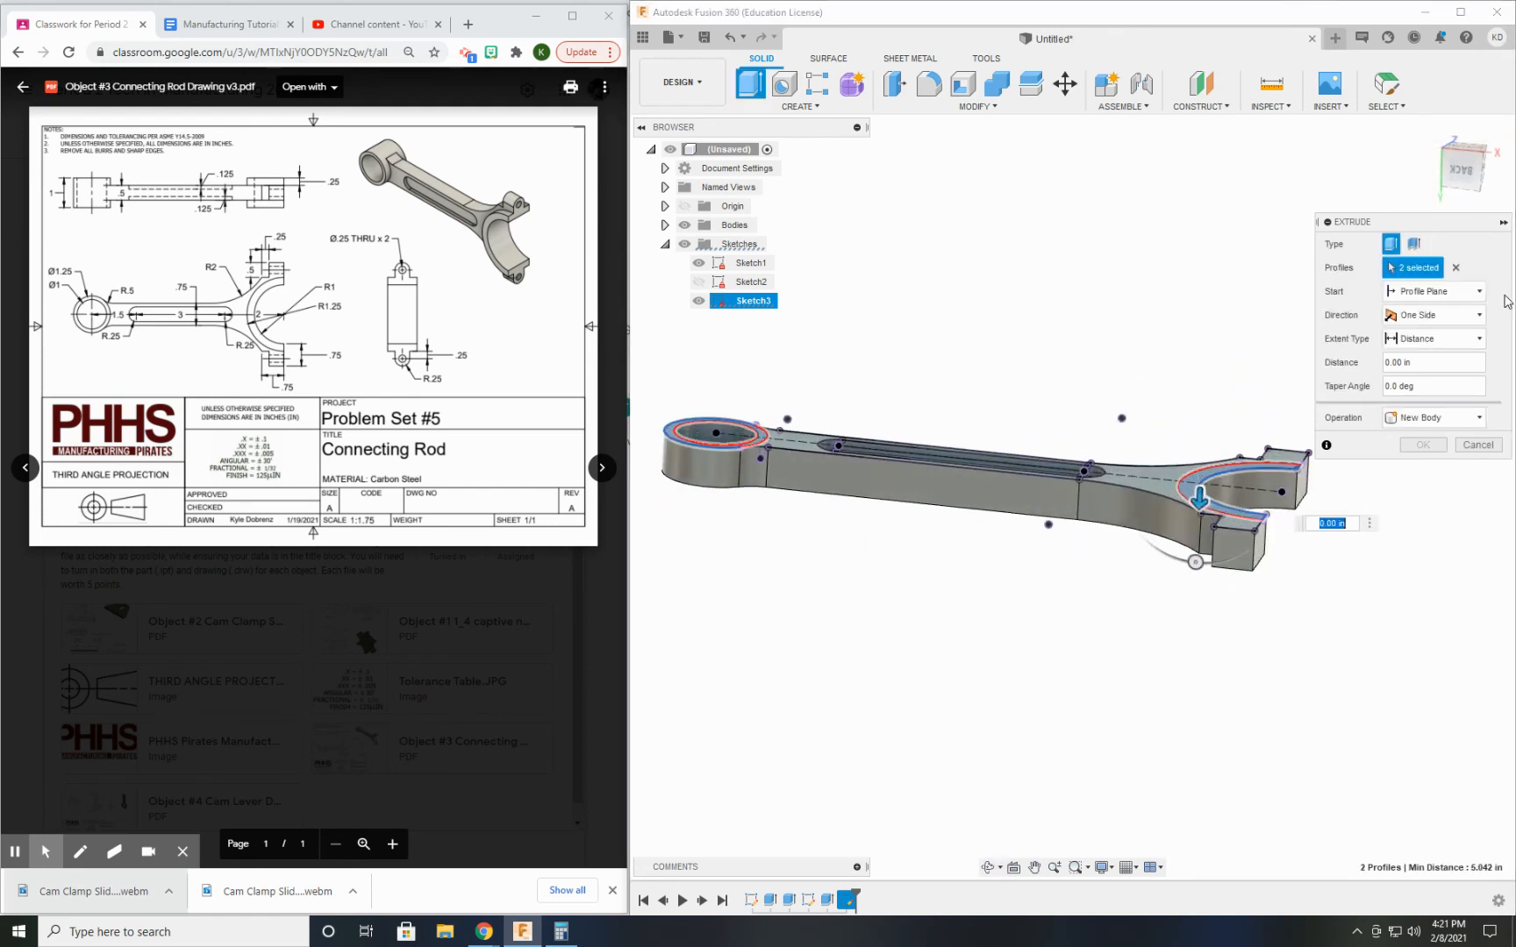
left_click(1476, 314)
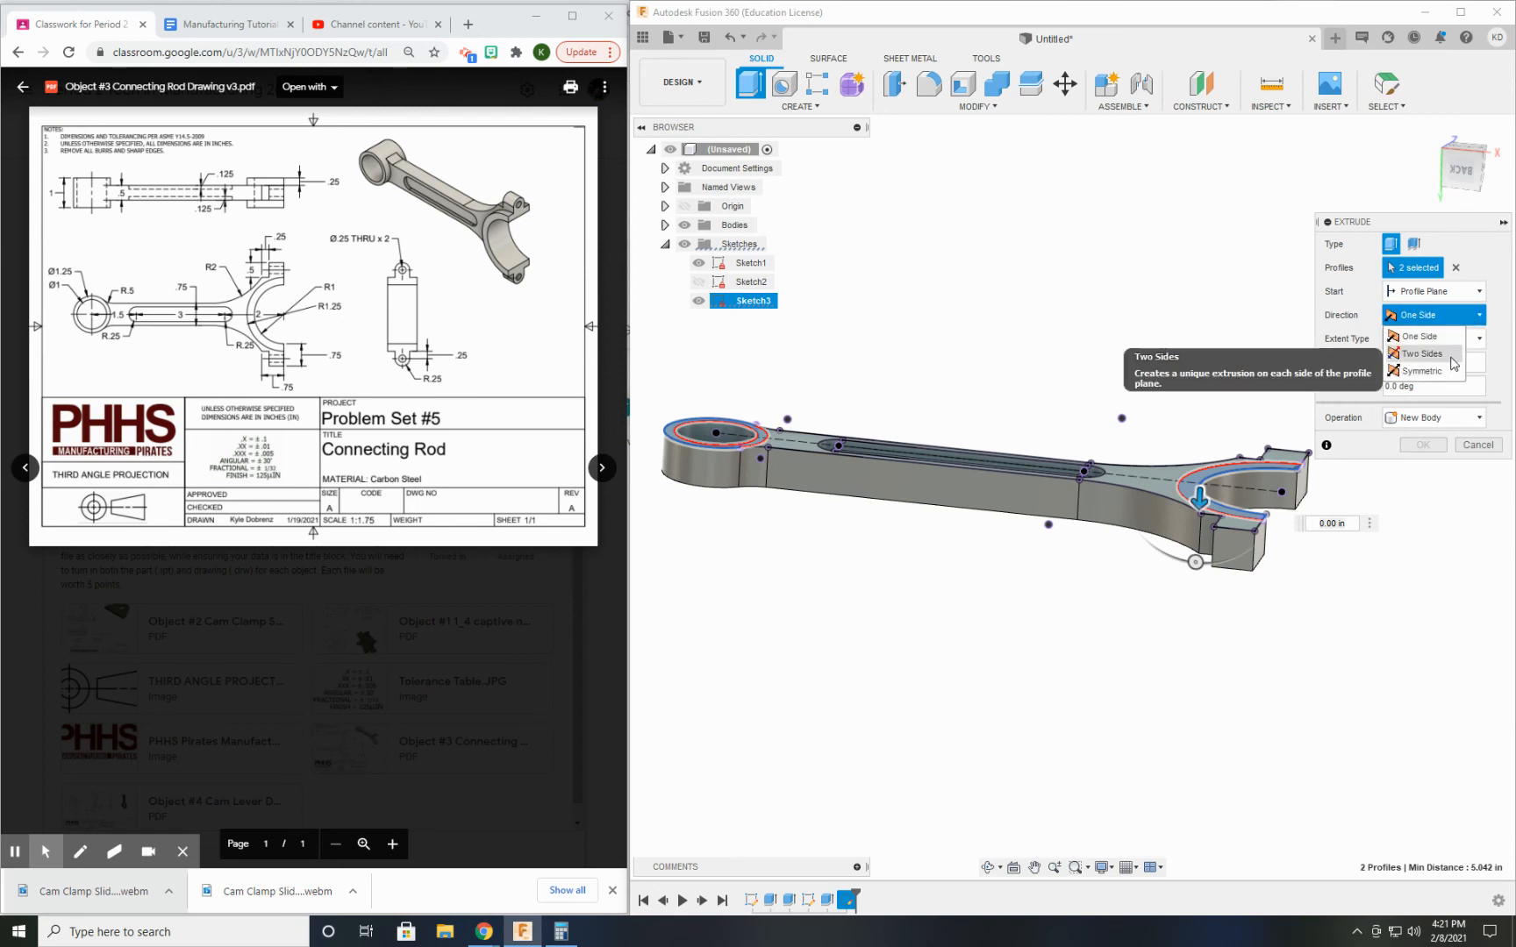
left_click(1421, 352)
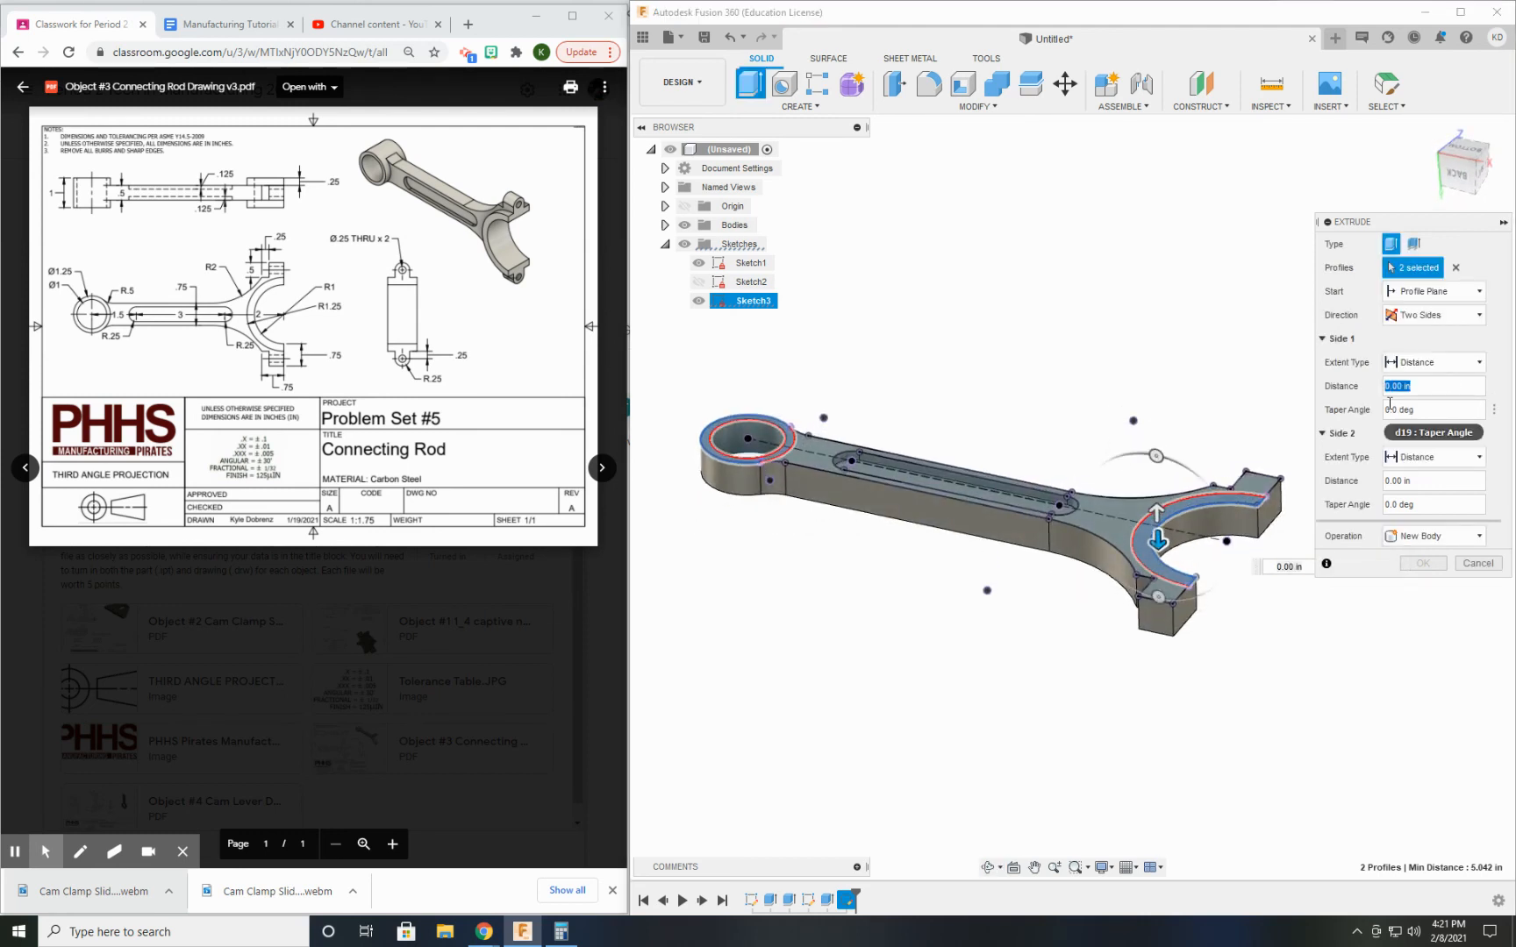
type(".25")
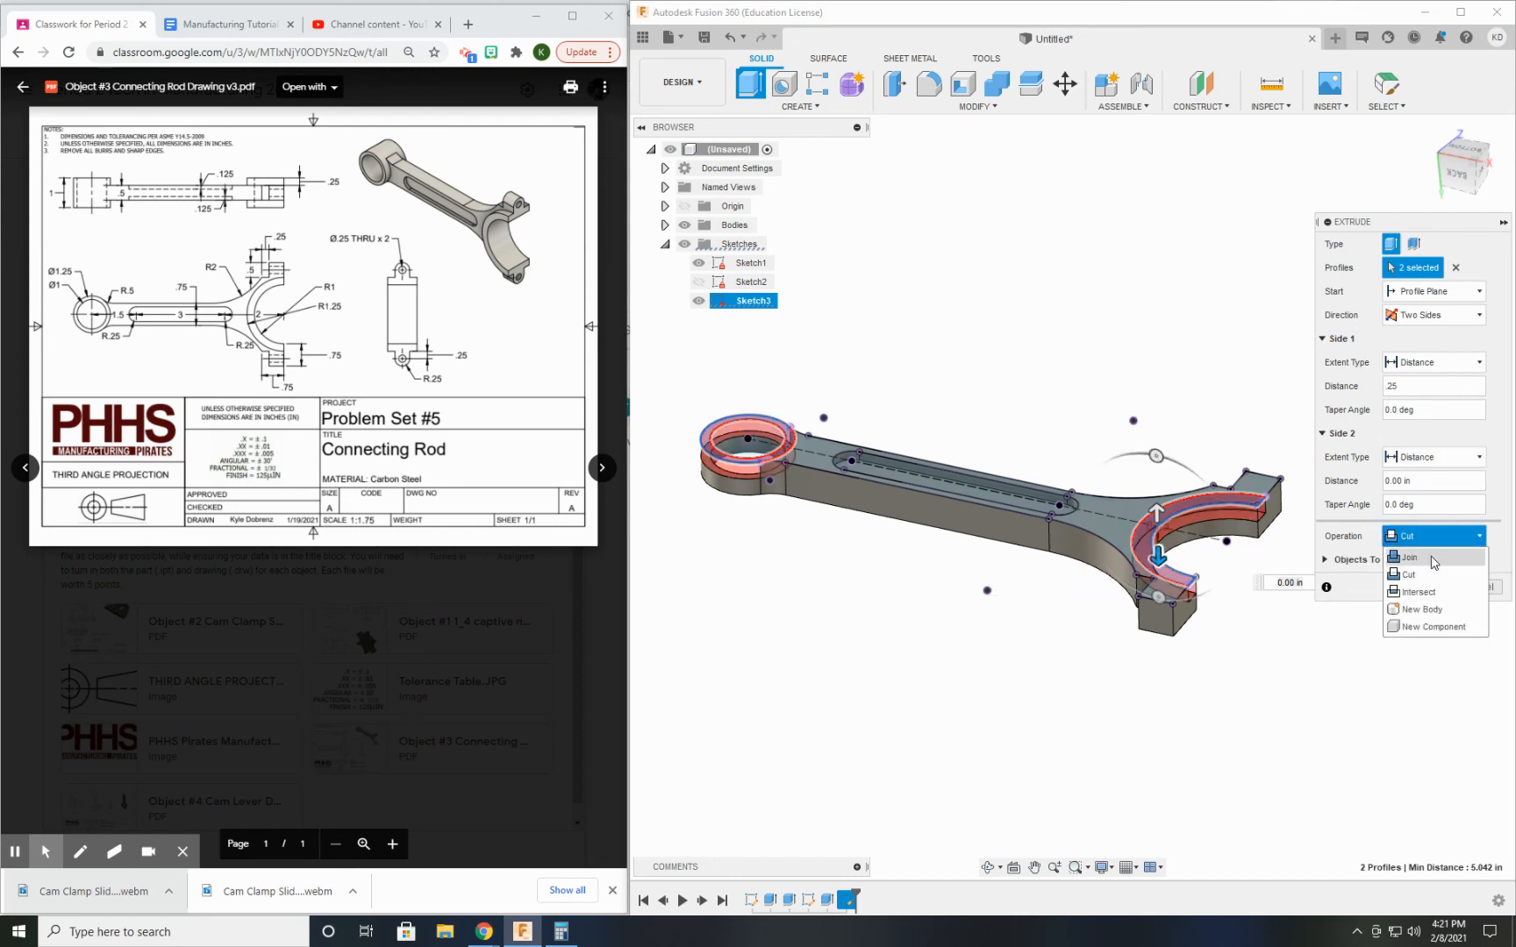
left_click(1408, 557)
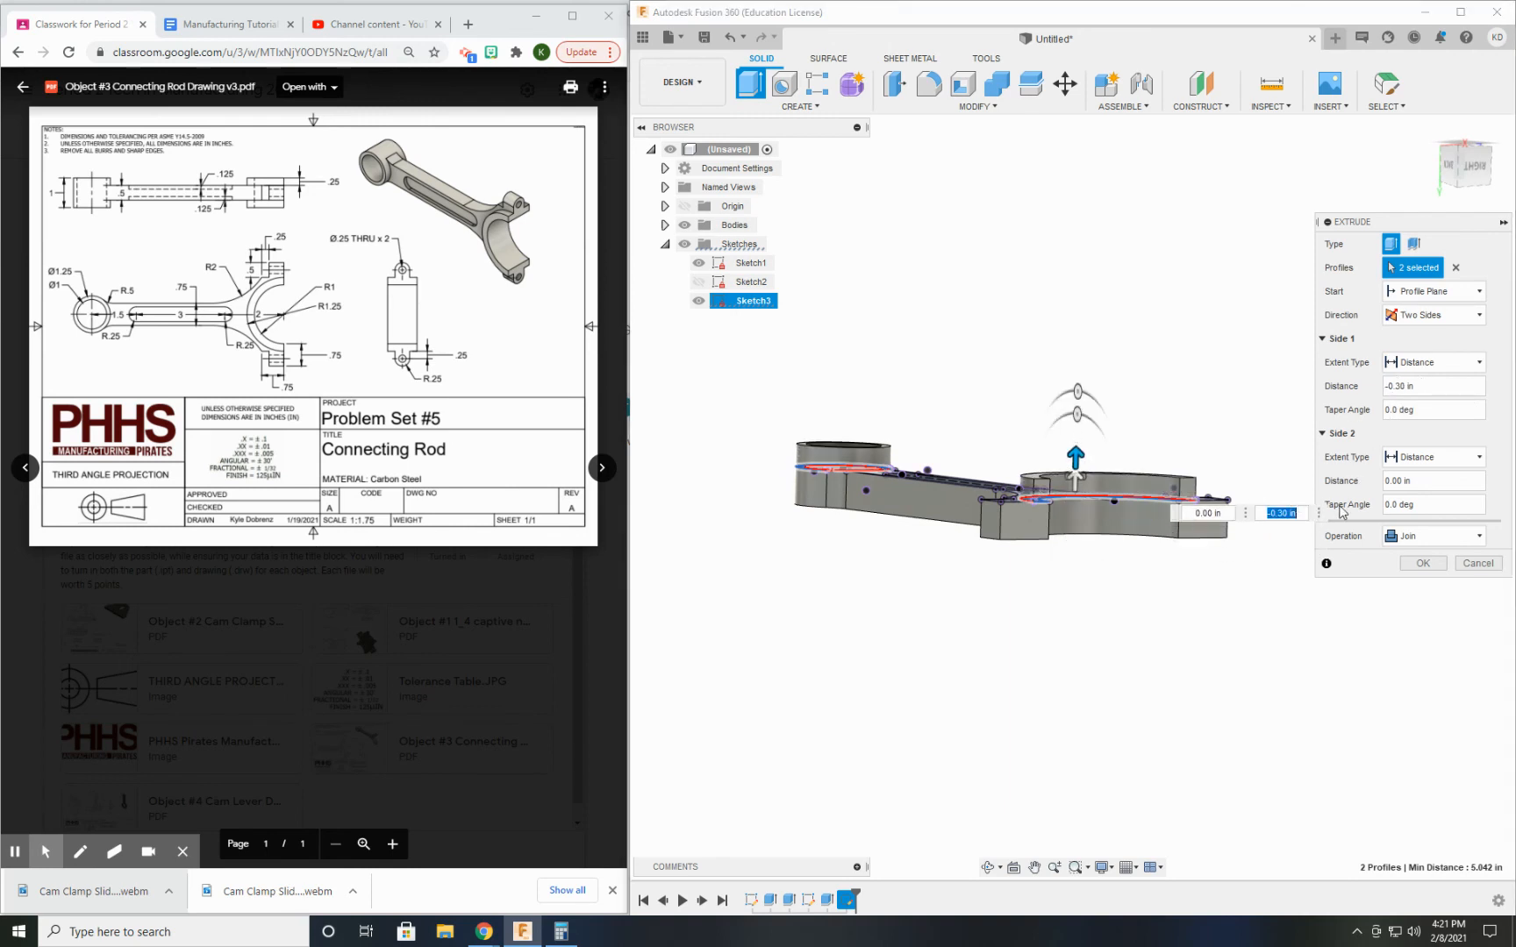
type("-.25")
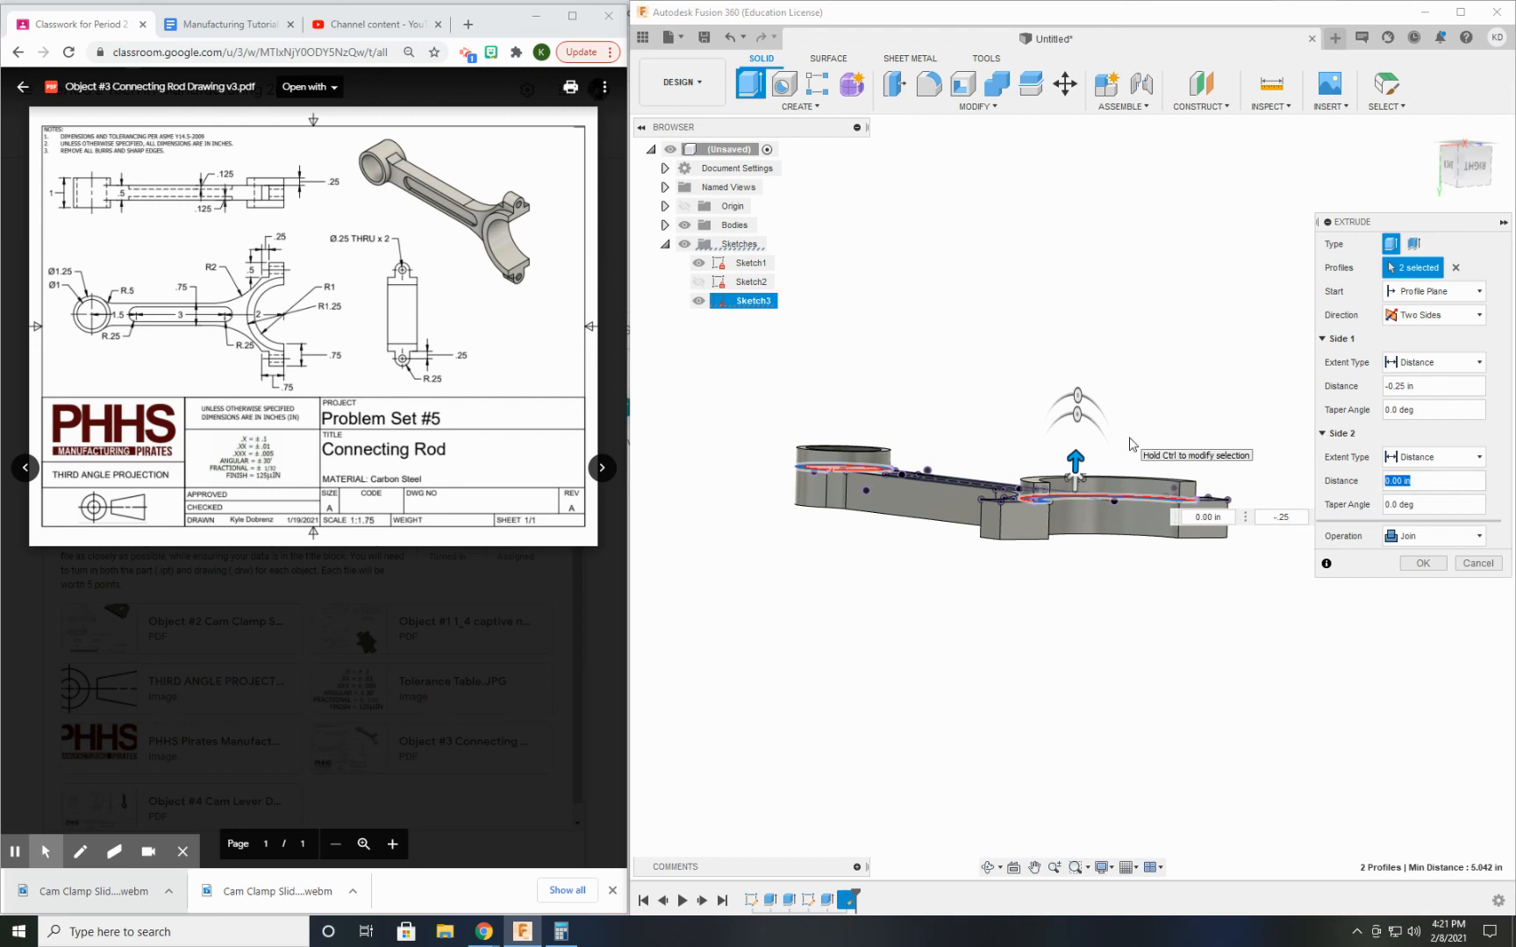
left_click_drag(1074, 459, 1074, 406)
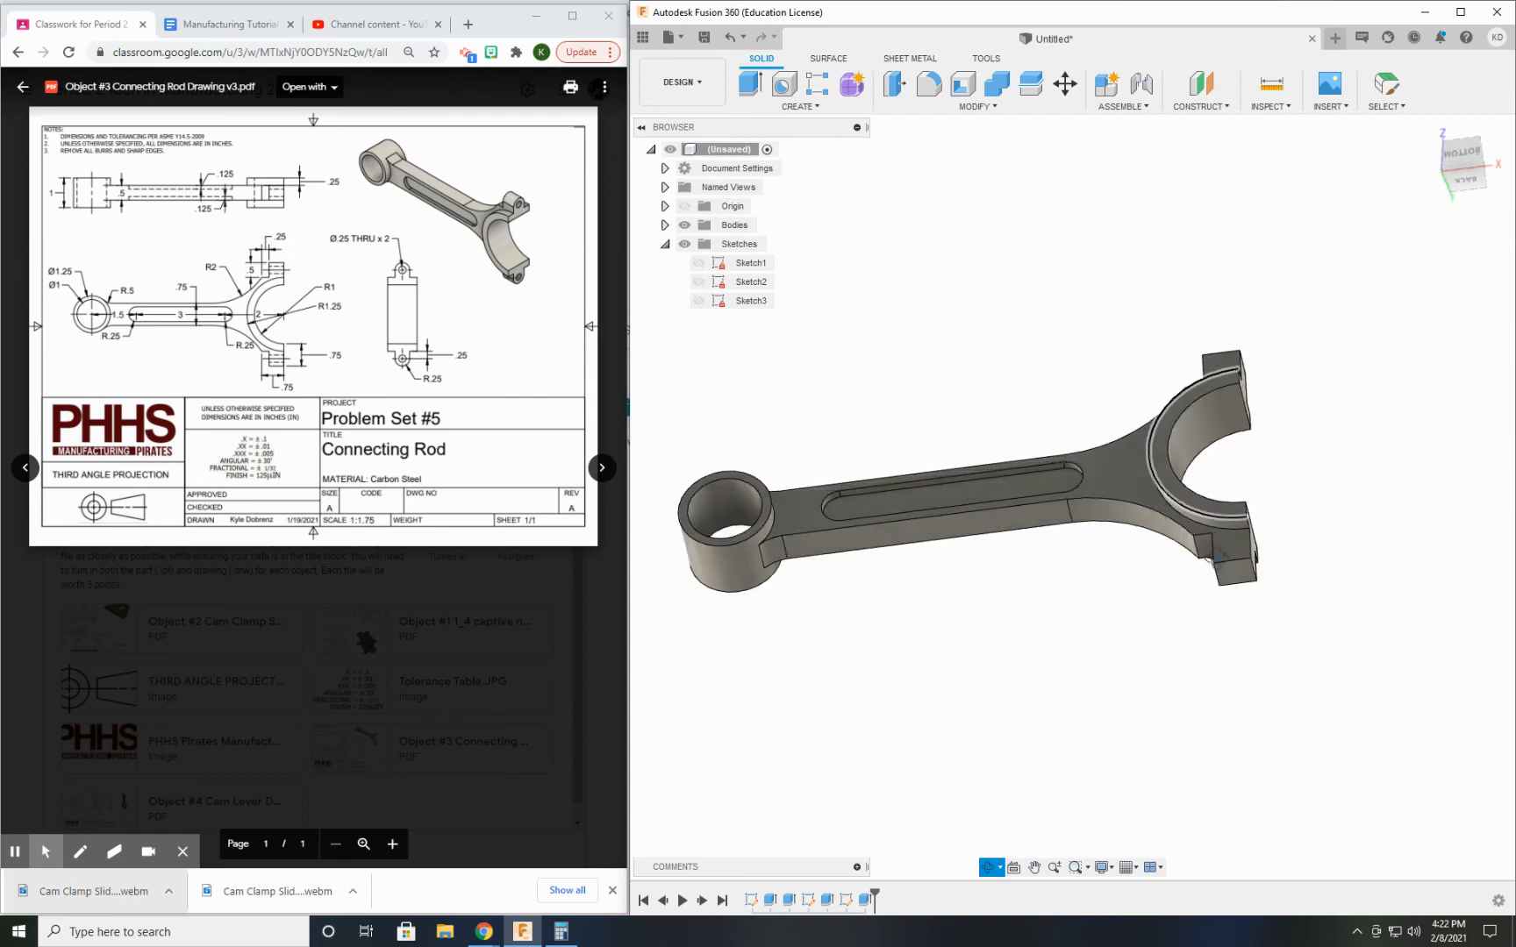
Orbit around the finished connecting rod to inspect the result
left_click_drag(966, 464, 967, 531)
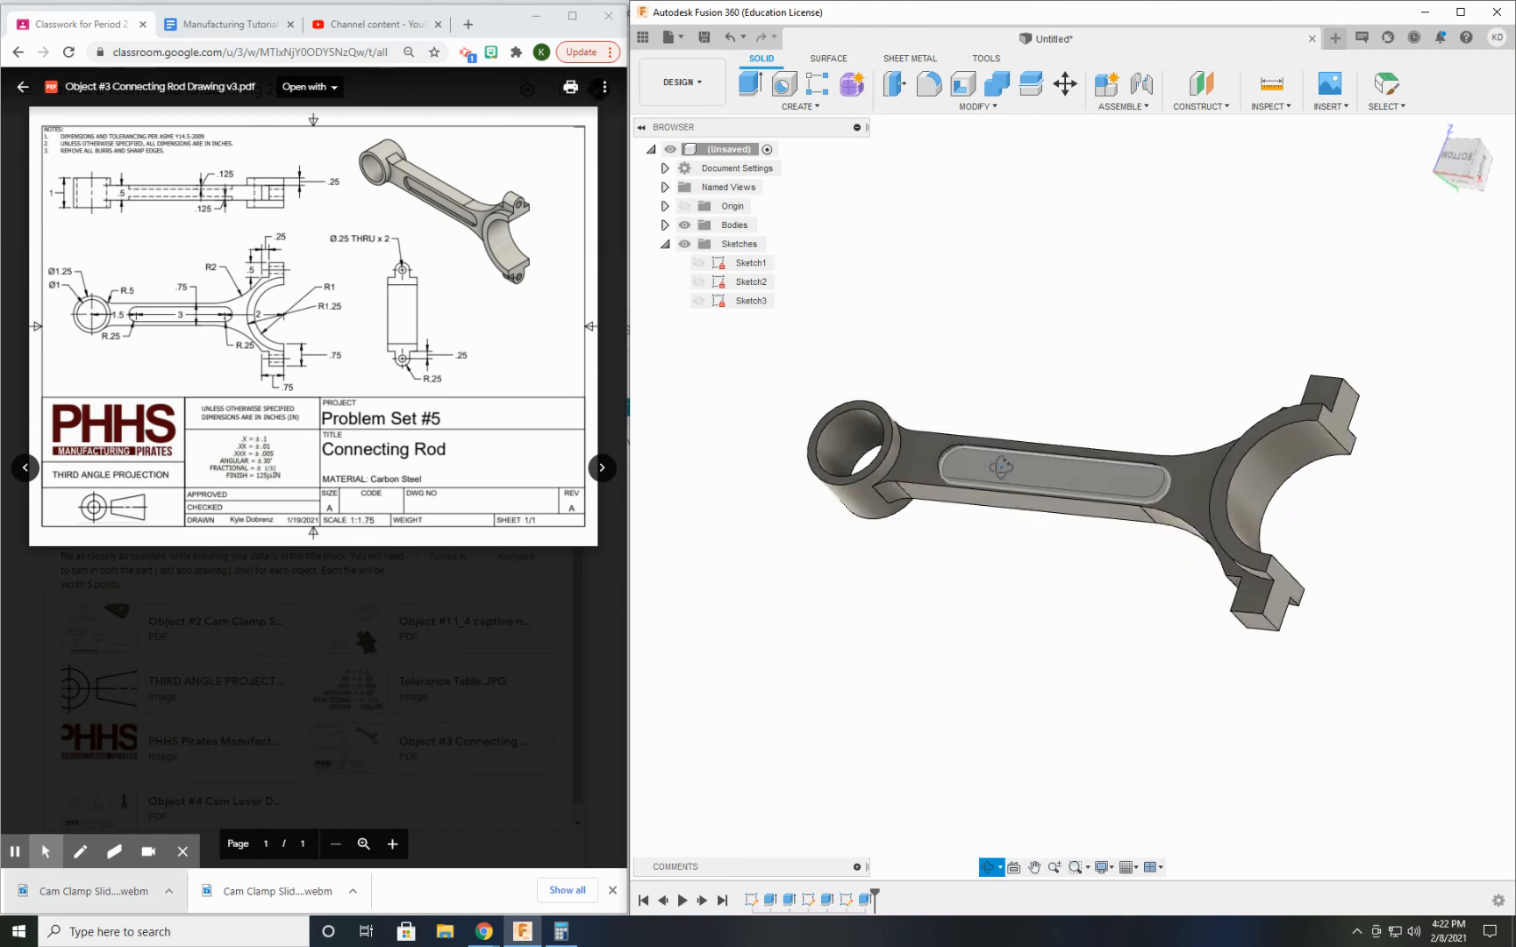
left_click_drag(1001, 467, 1006, 522)
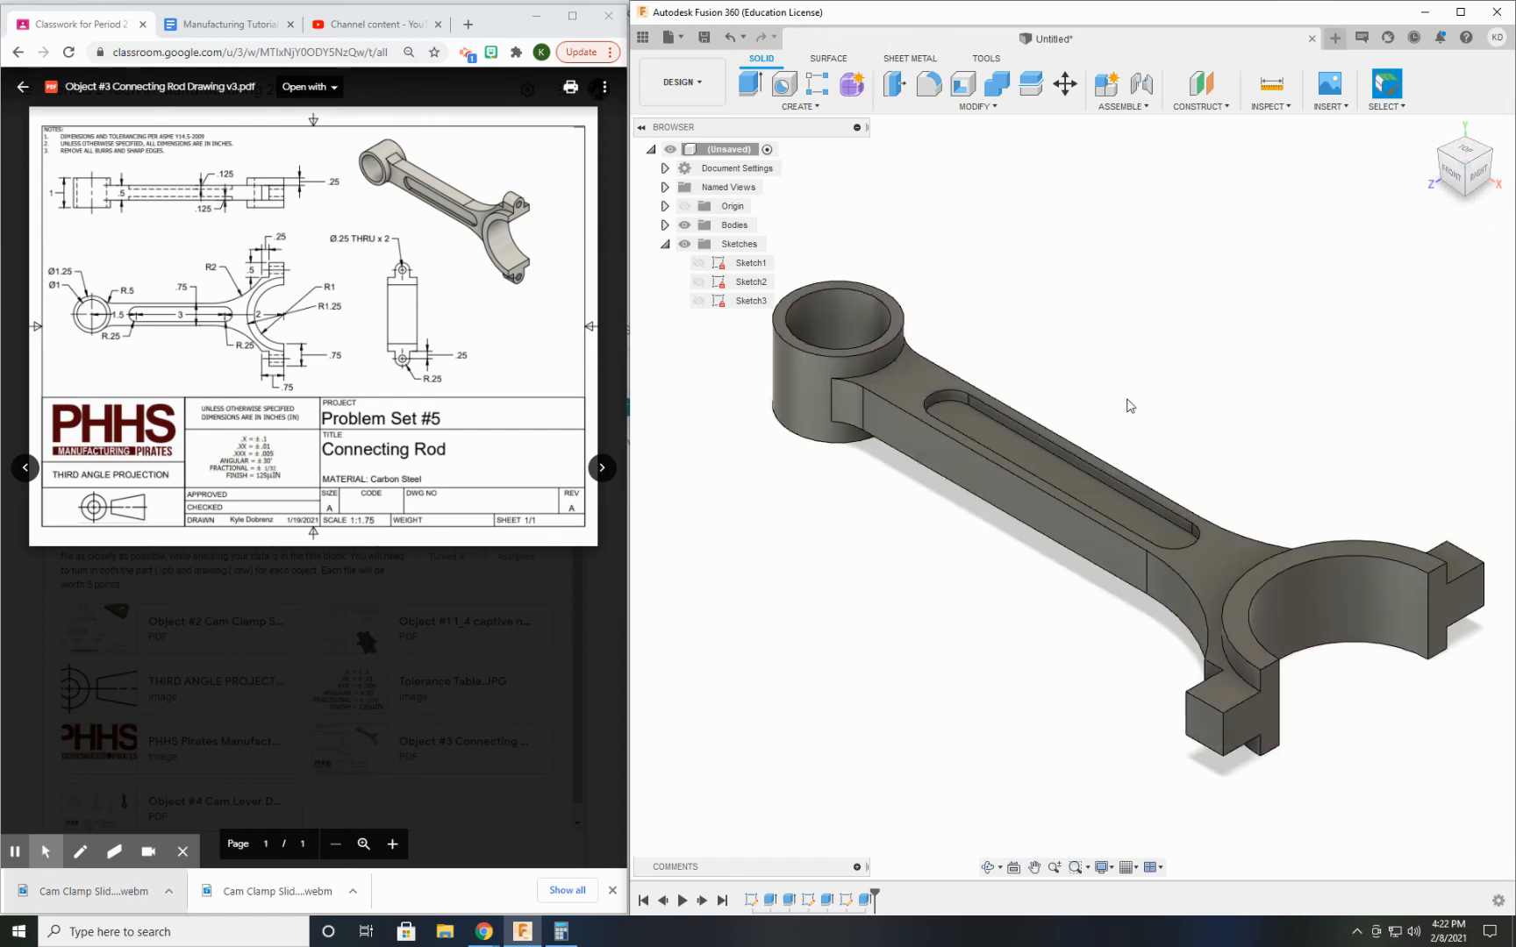
mouse_move(479, 299)
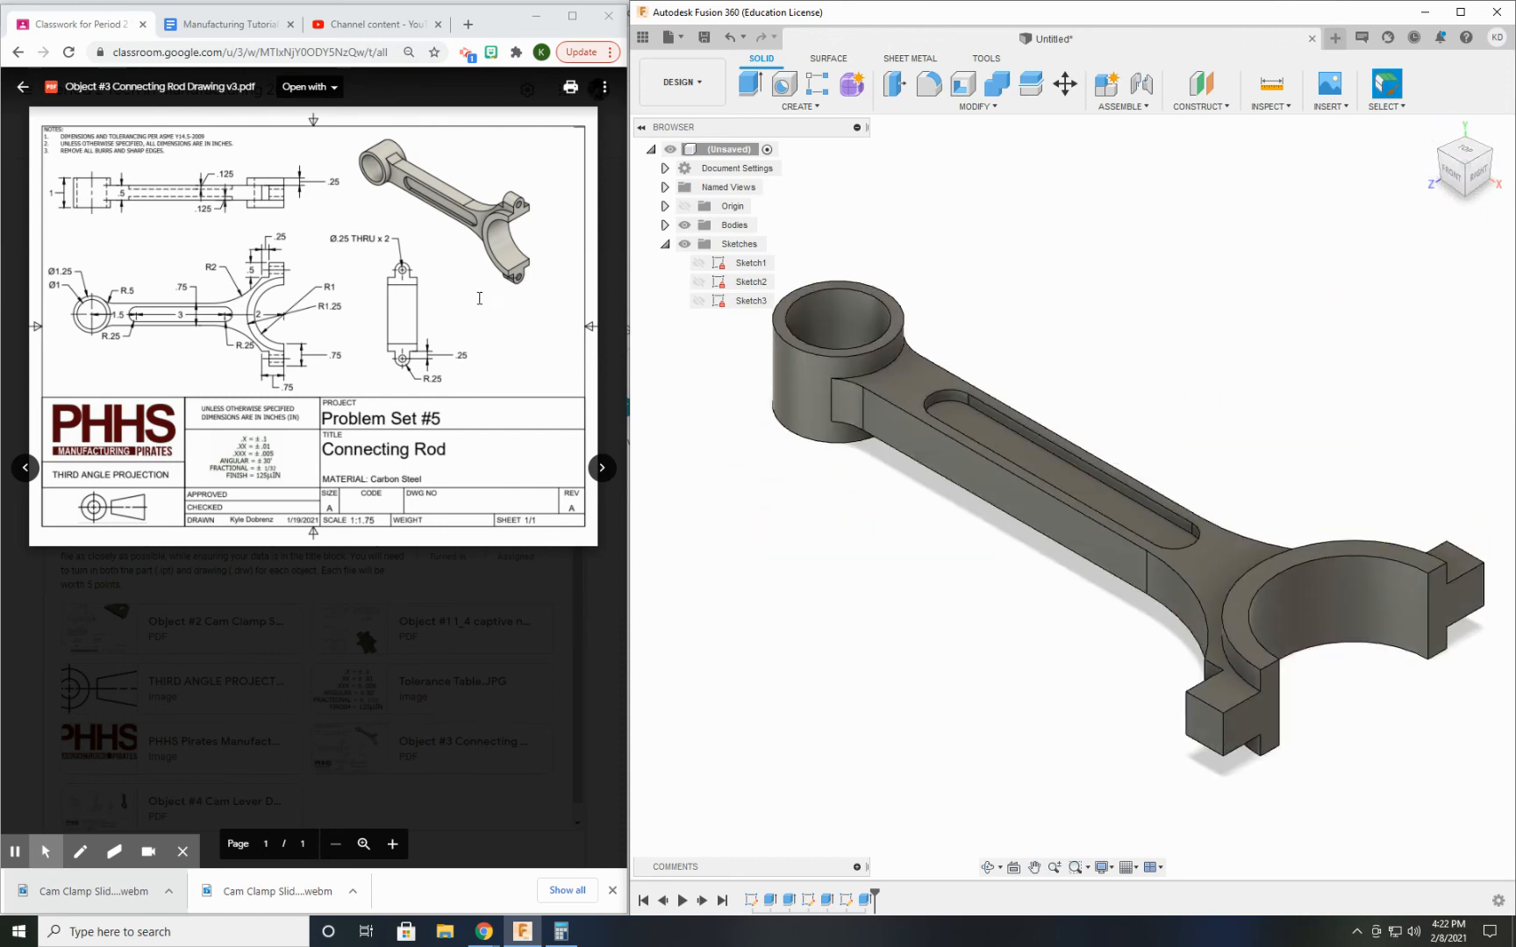